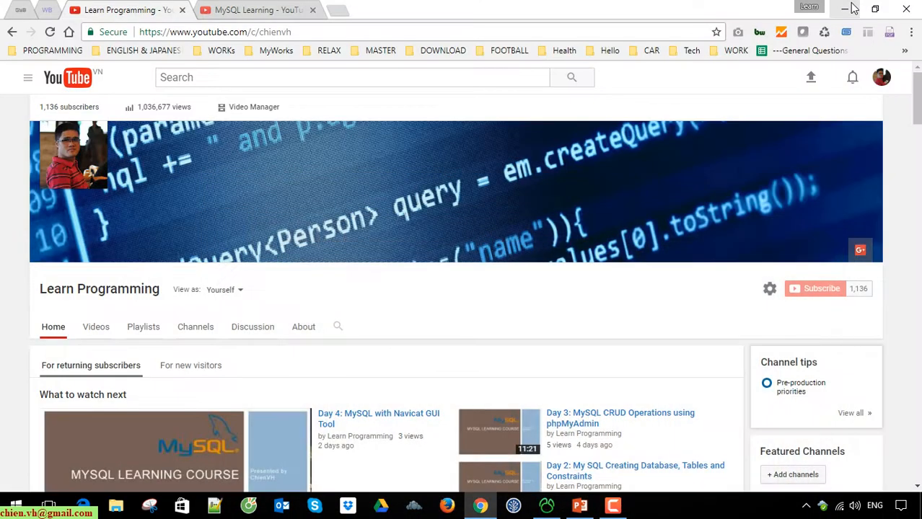
{"action": "mouse_move", "coordinate": [112, 262]}
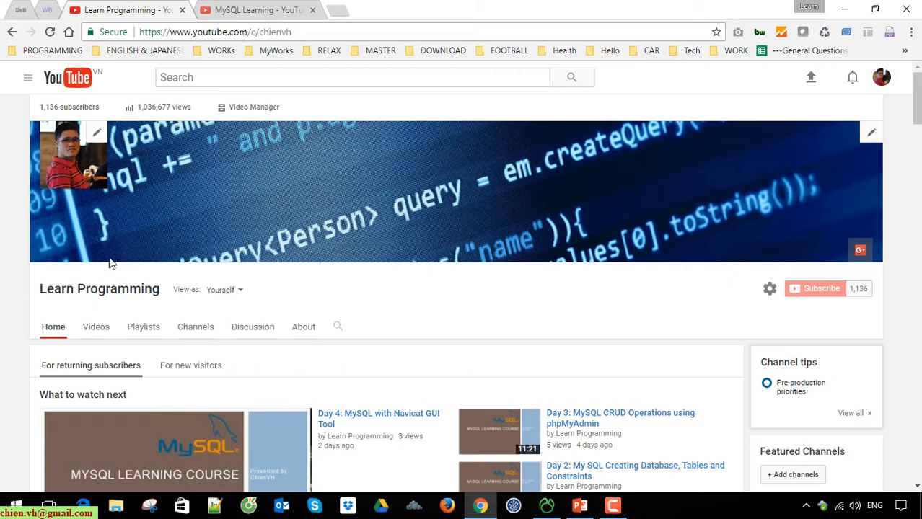
{"action": "mouse_move", "coordinate": [3, 283]}
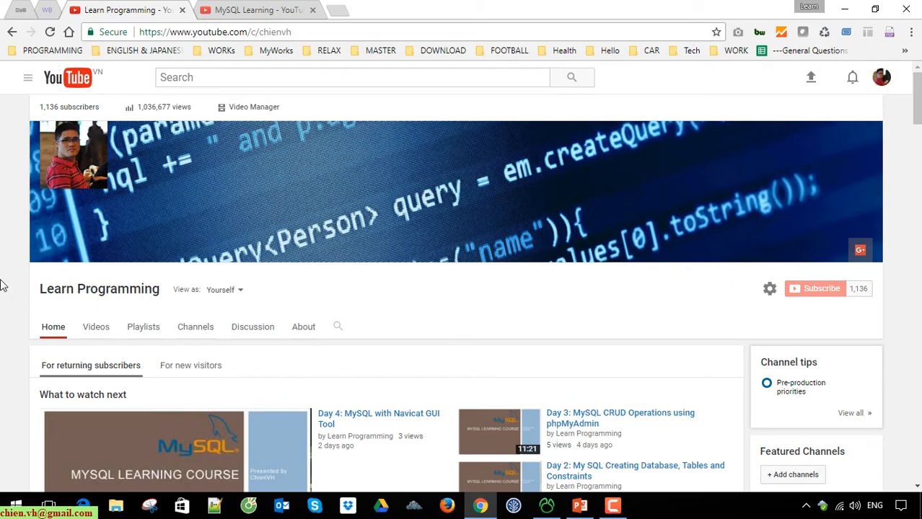
Step: Scroll through the four MySQL Learning lessons, then minimize Chrome to show the desktop
{"action": "scroll", "scroll_direction": "down", "scroll_amount": 3}
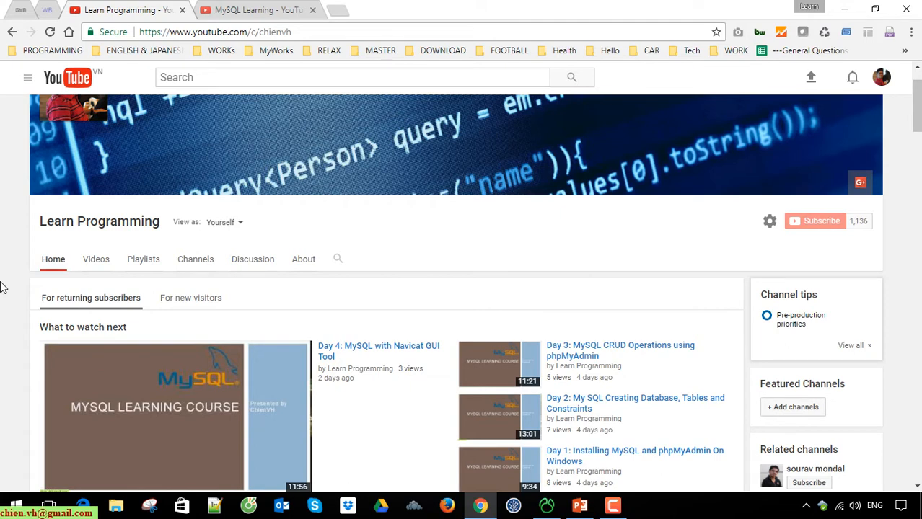
{"action": "scroll", "scroll_direction": "up", "scroll_amount": 3}
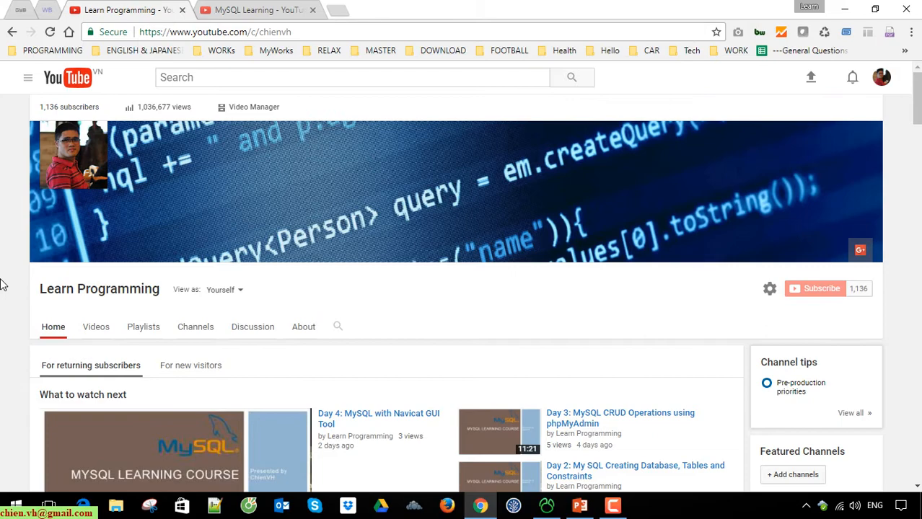
{"action": "mouse_move", "coordinate": [151, 112]}
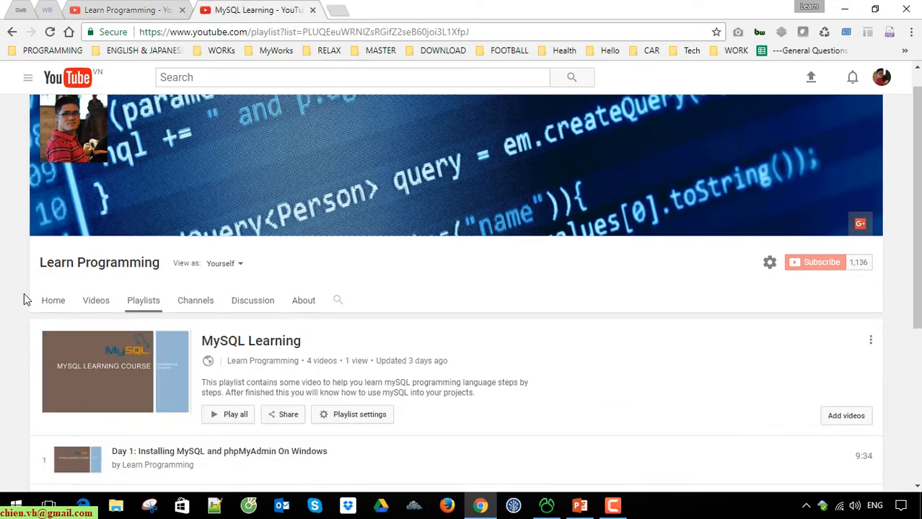
{"action": "scroll", "scroll_direction": "down", "scroll_amount": 3}
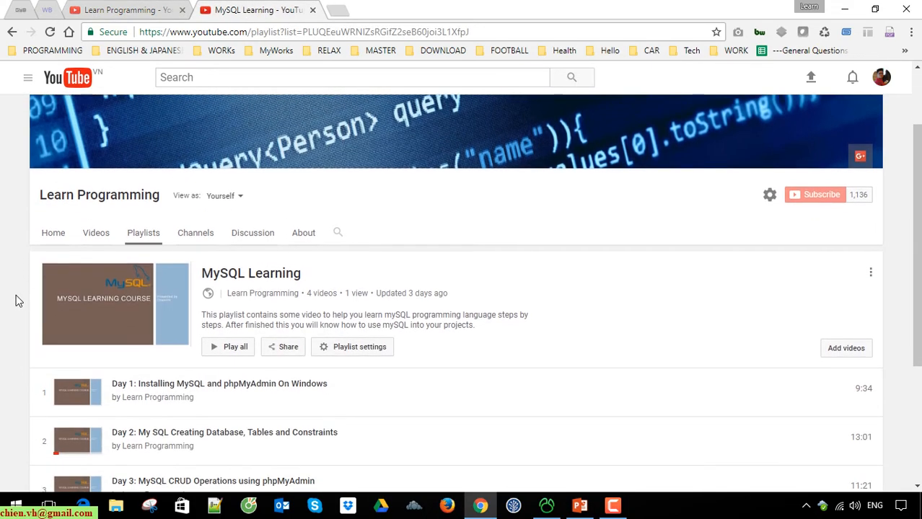
{"action": "scroll", "scroll_direction": "down", "scroll_amount": 3}
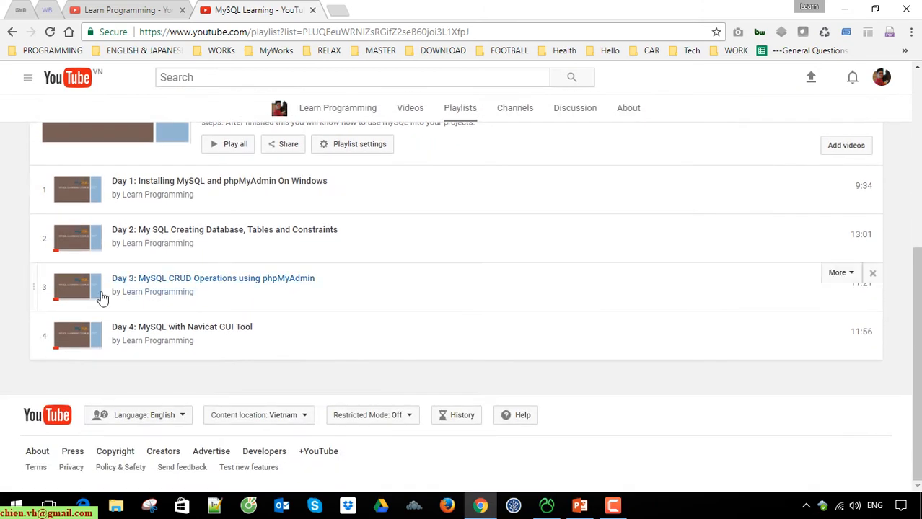
{"action": "mouse_move", "coordinate": [21, 321]}
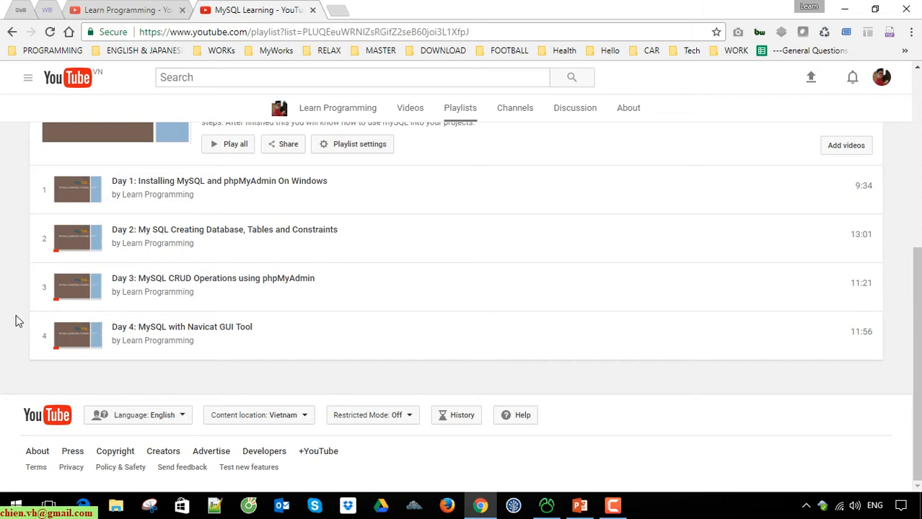
{"action": "mouse_move", "coordinate": [359, 179]}
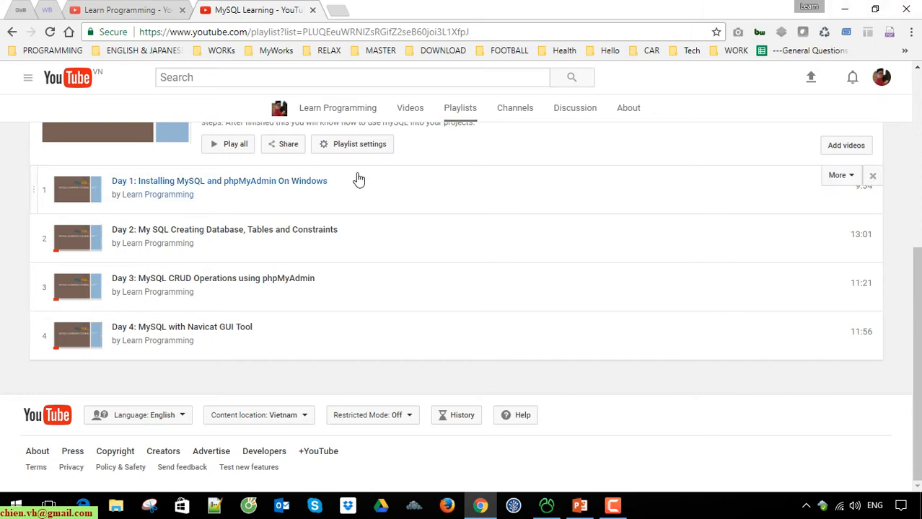
{"action": "left_click", "coordinate": [546, 505]}
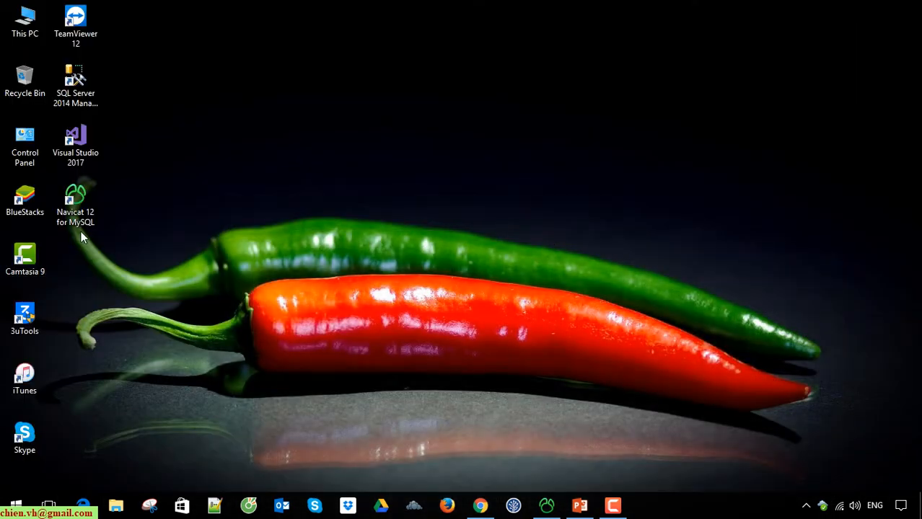
Step: Launch Navicat 12 for MySQL from its desktop shortcut
{"action": "left_click", "coordinate": [75, 204]}
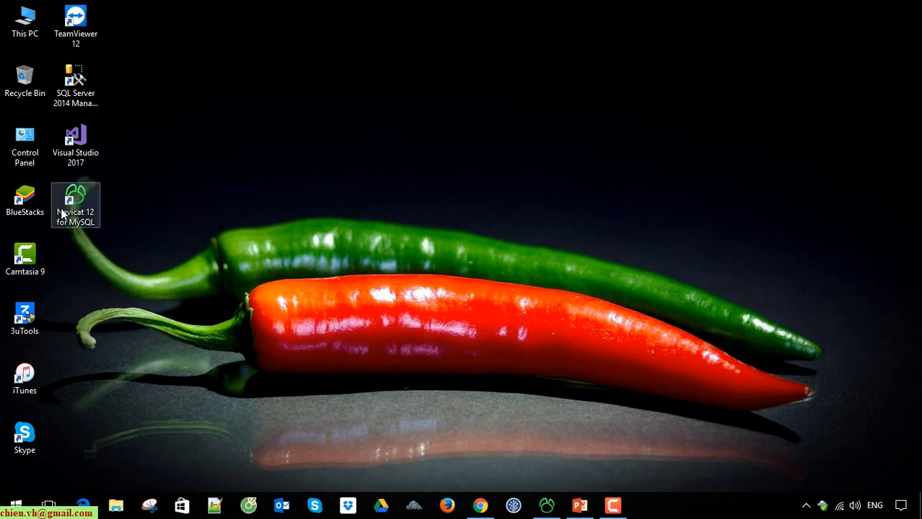
{"action": "mouse_move", "coordinate": [555, 370]}
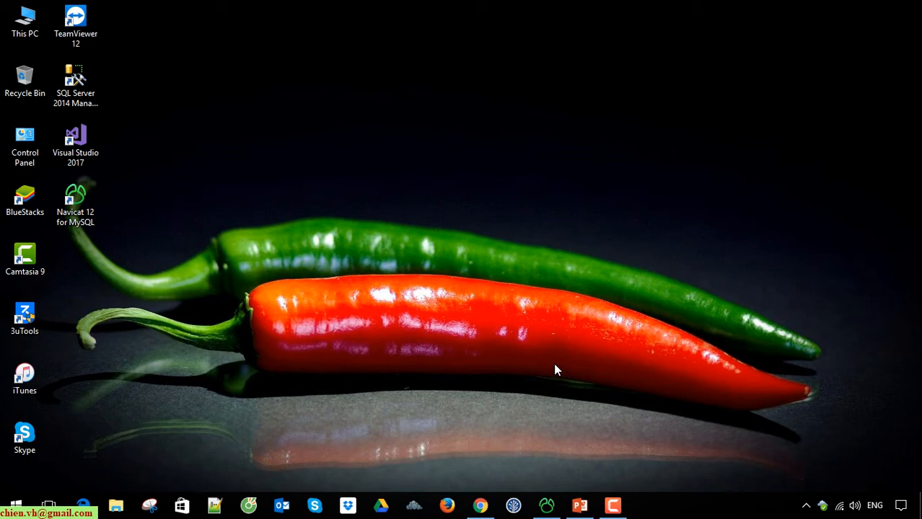
{"action": "double_click", "coordinate": [75, 195]}
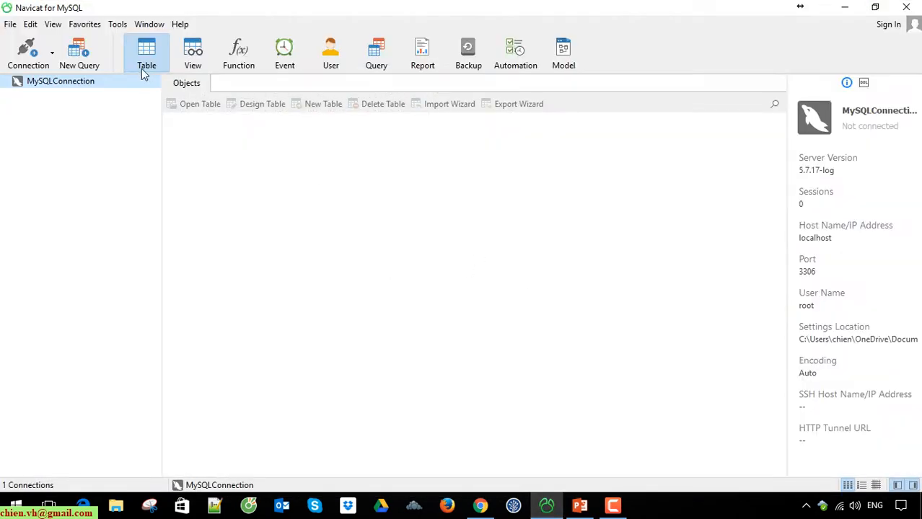
{"action": "mouse_move", "coordinate": [41, 81]}
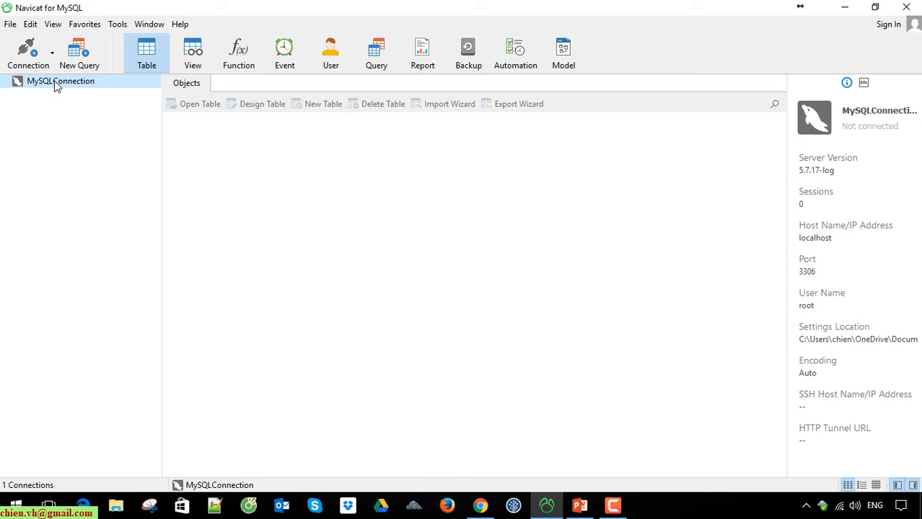
Step: Connect to MySQLConnection to list its five databases and widen the navigation pane
{"action": "double_click", "coordinate": [60, 80]}
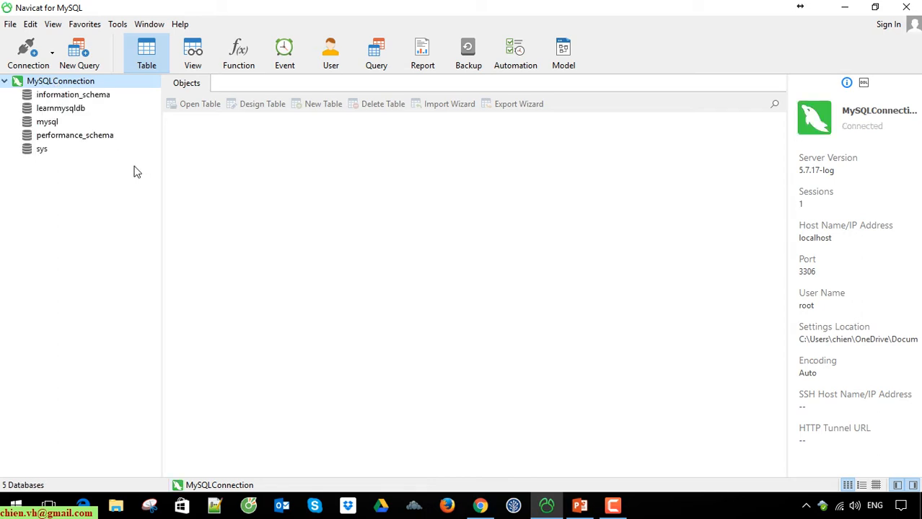
{"action": "mouse_move", "coordinate": [92, 212]}
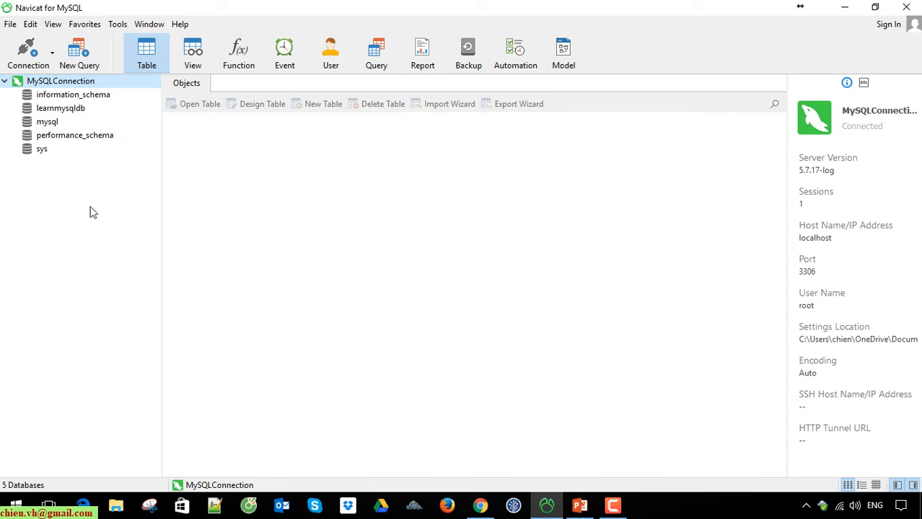
{"action": "left_click_drag", "start_coordinate": [161, 200], "coordinate": [214, 200]}
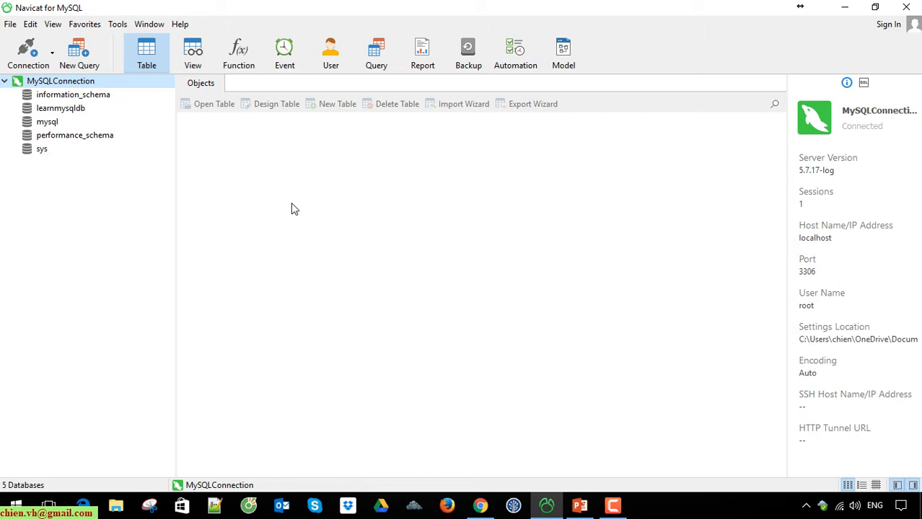
{"action": "mouse_move", "coordinate": [209, 181]}
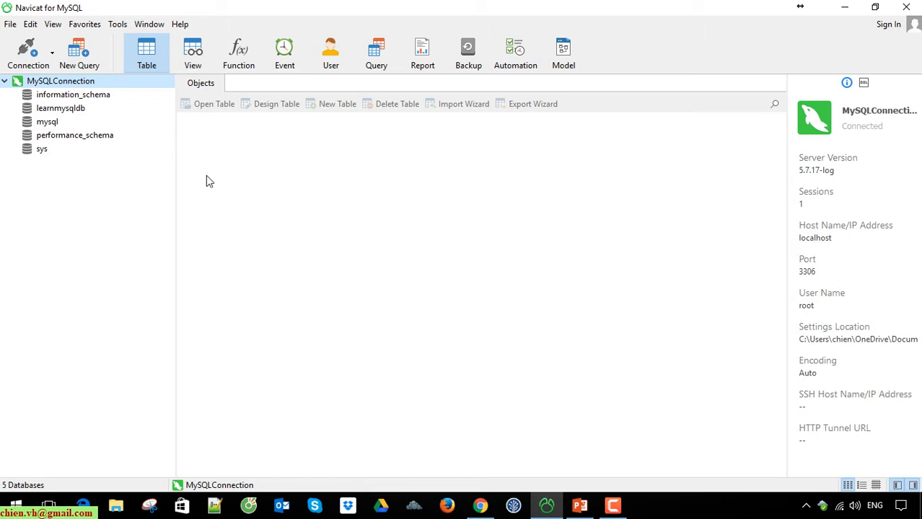
{"action": "mouse_move", "coordinate": [113, 147]}
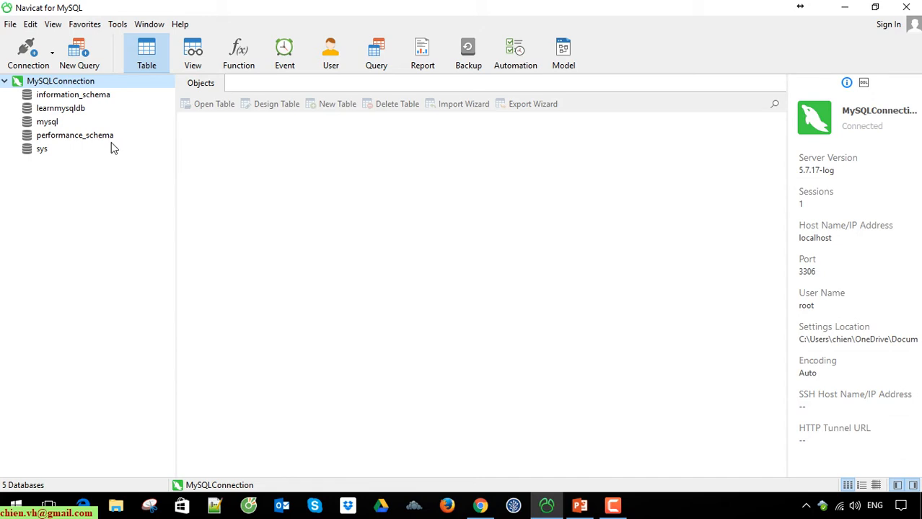
{"action": "right_click", "coordinate": [60, 80]}
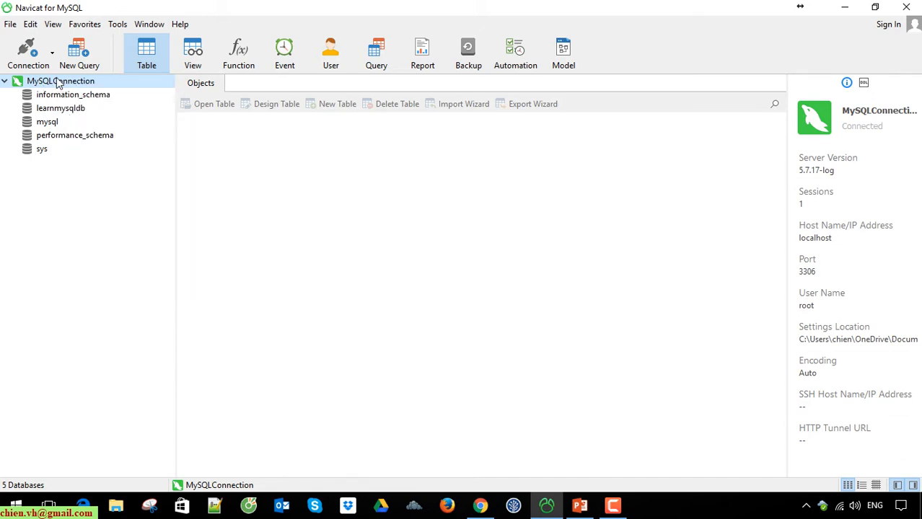
Step: Create database MySQLTesing with utf8 charset and utf8_unicode_ci collation, checking the SQL preview
{"action": "right_click", "coordinate": [60, 80]}
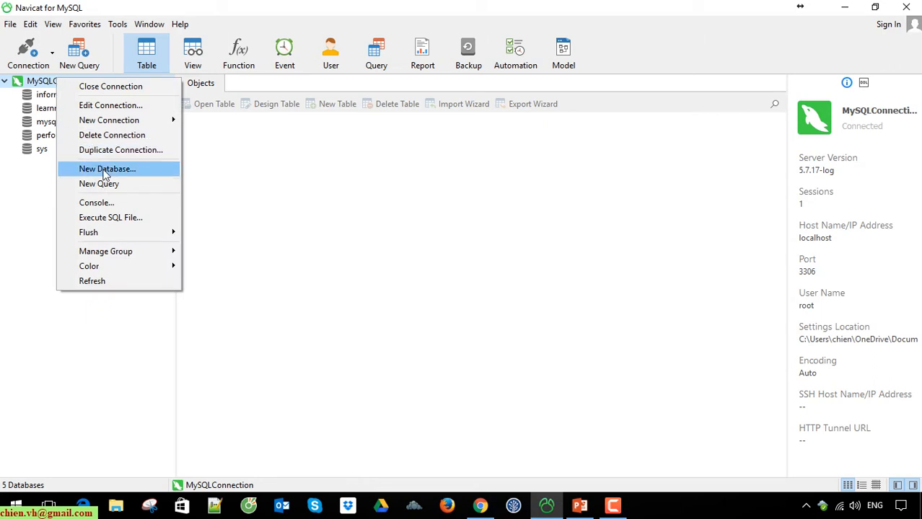
{"action": "mouse_move", "coordinate": [137, 173]}
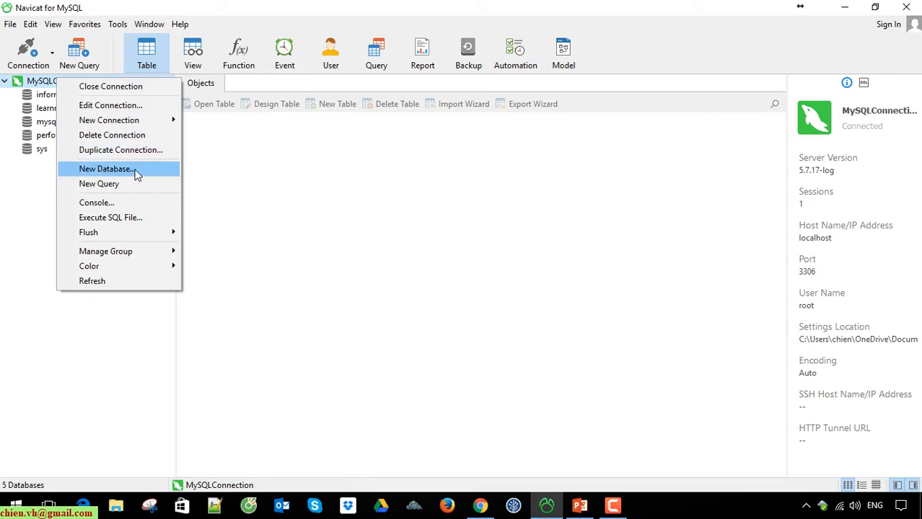
{"action": "left_click", "coordinate": [105, 168]}
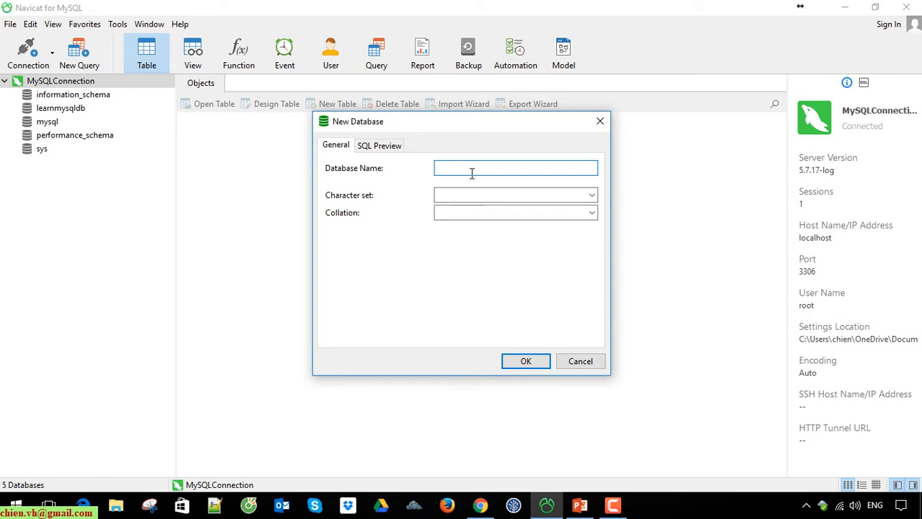
{"action": "type", "text": "MySQLTesing"}
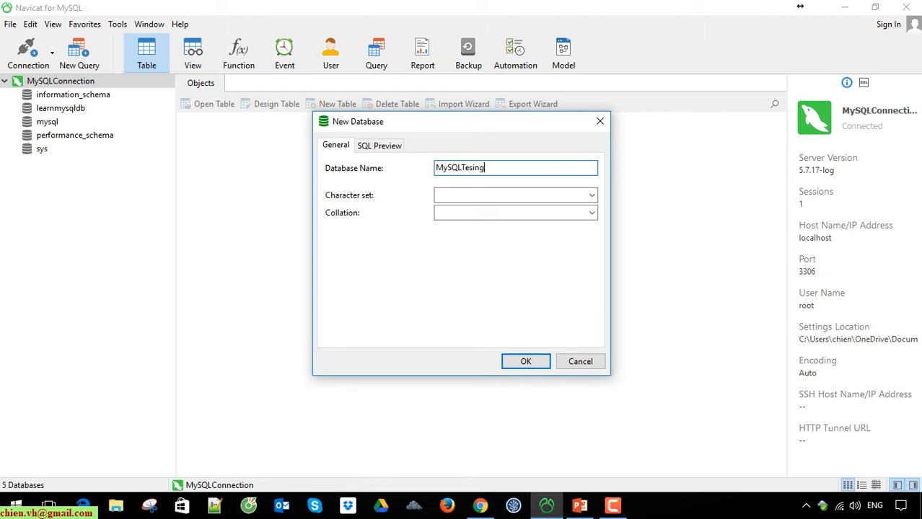
{"action": "left_click", "coordinate": [591, 194]}
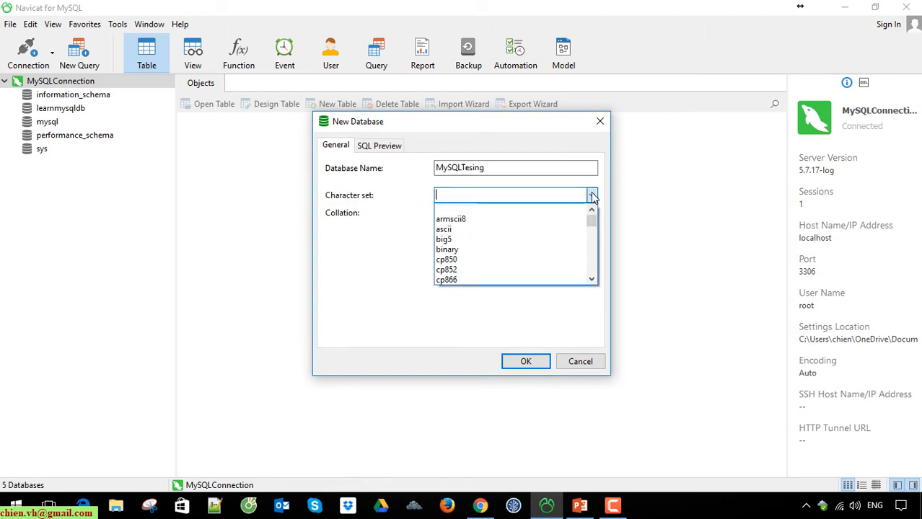
{"action": "scroll", "scroll_direction": "down", "scroll_amount": 3}
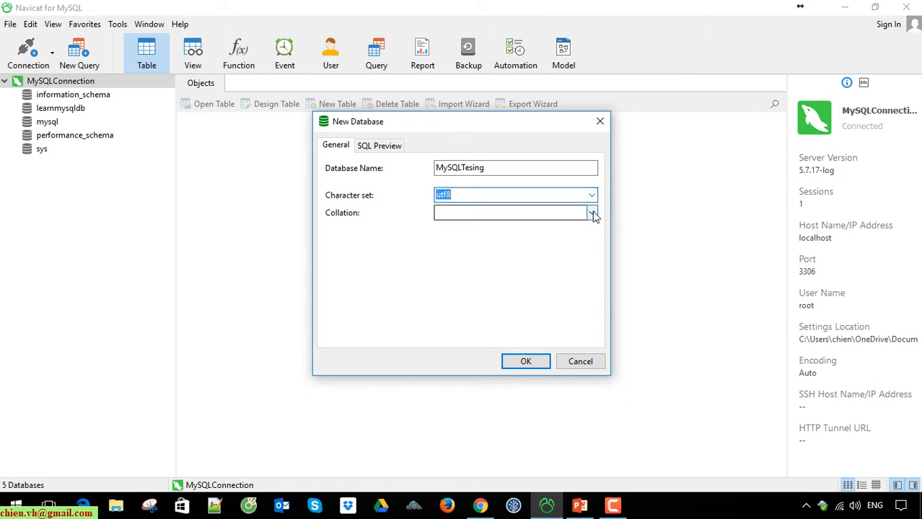
{"action": "left_click", "coordinate": [592, 212]}
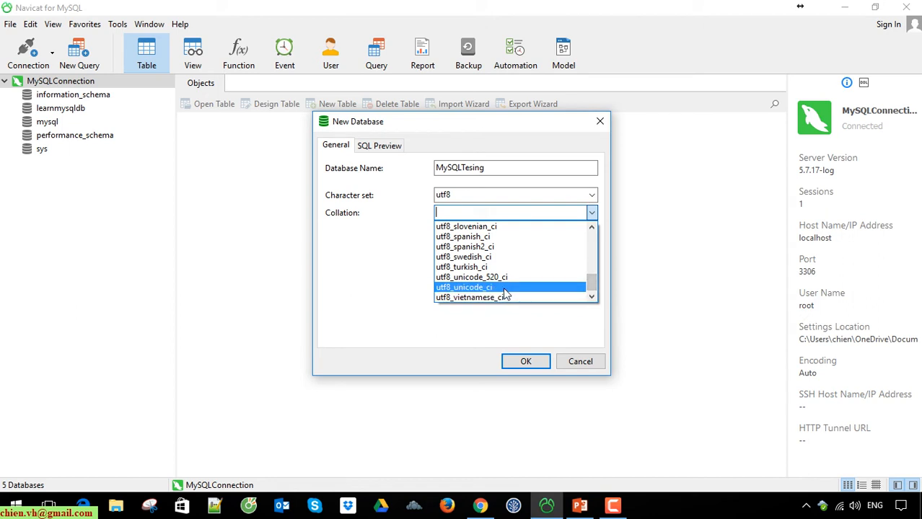
{"action": "left_click", "coordinate": [463, 287]}
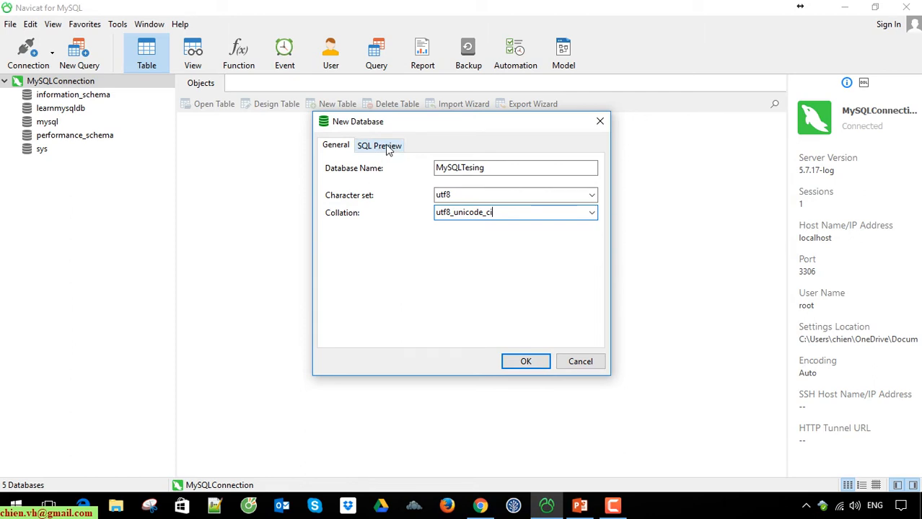
{"action": "left_click", "coordinate": [379, 145]}
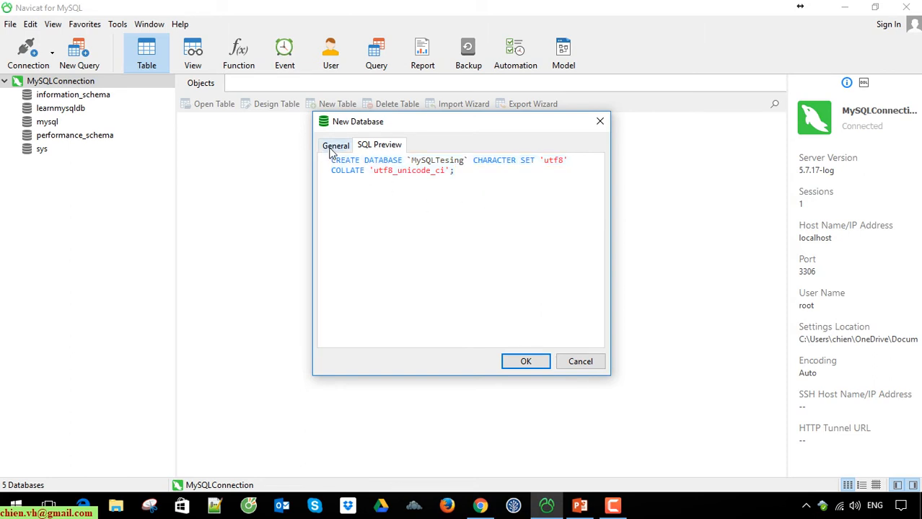
{"action": "left_click", "coordinate": [335, 145]}
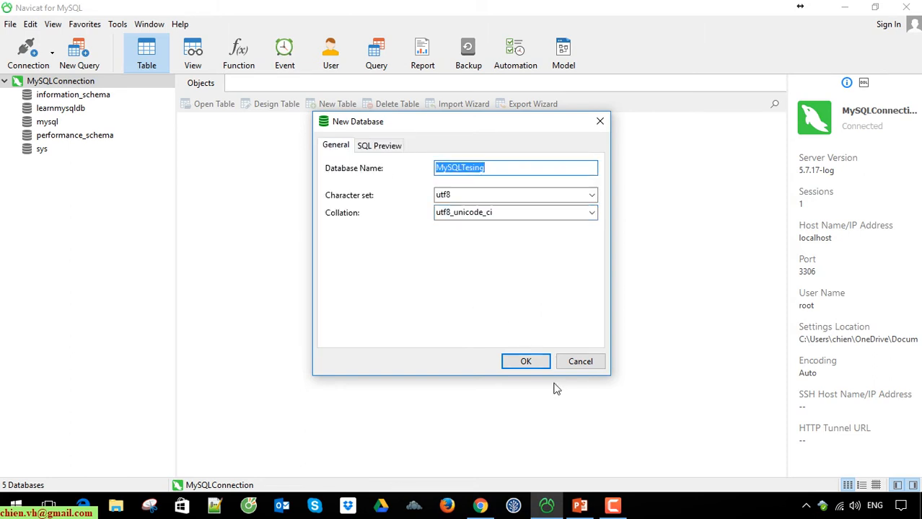
{"action": "mouse_move", "coordinate": [526, 361]}
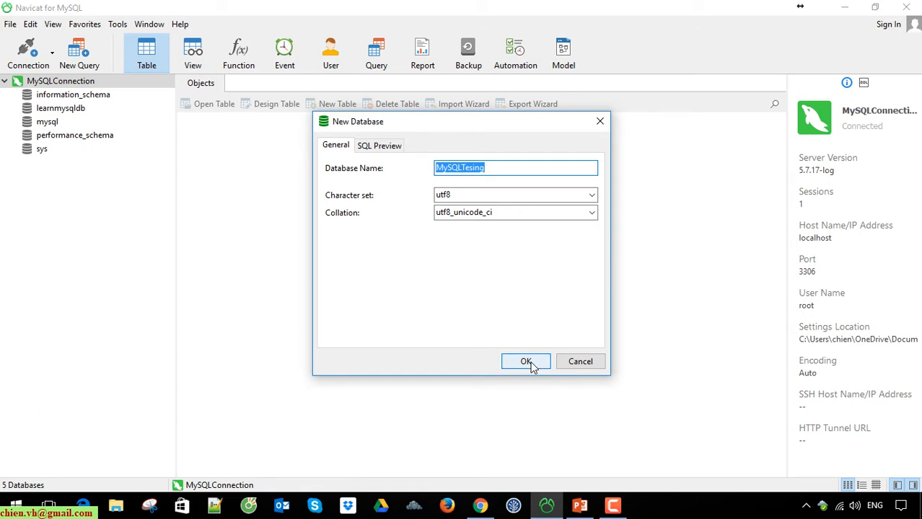
{"action": "left_click", "coordinate": [526, 361]}
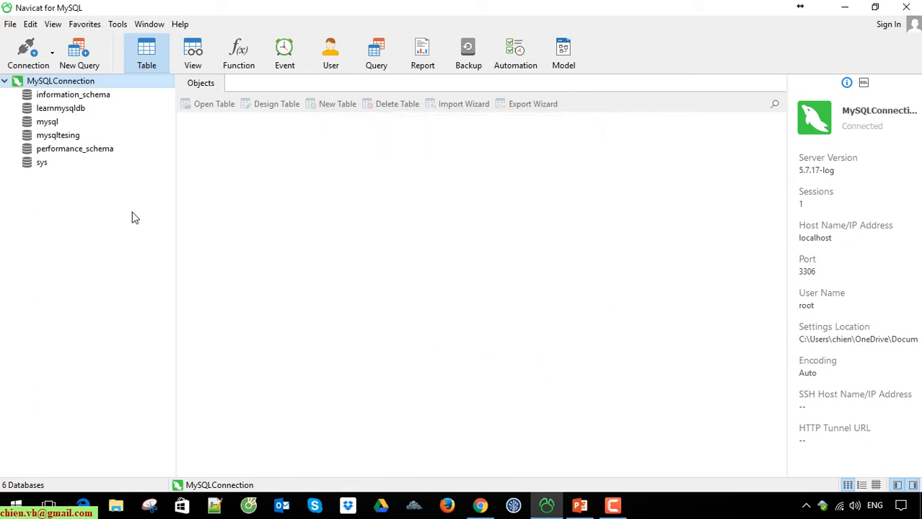
{"action": "mouse_move", "coordinate": [71, 154]}
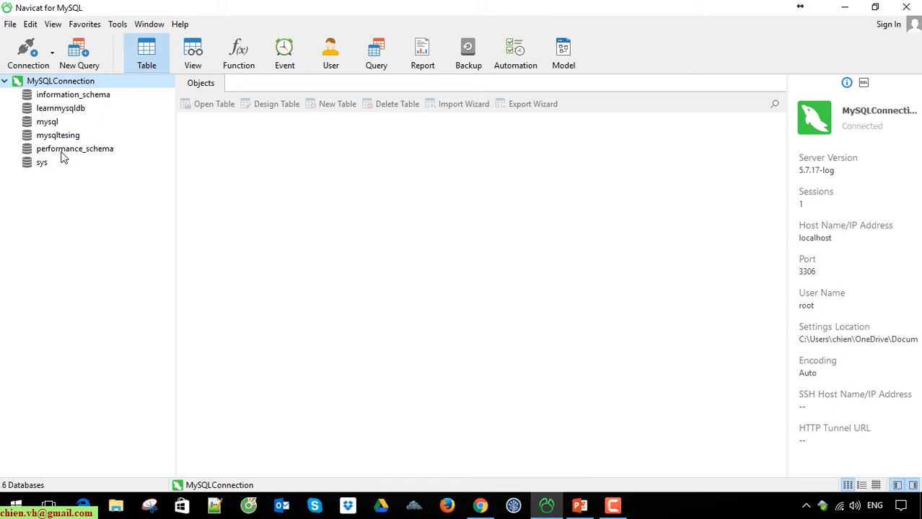
Step: Open mysqltesing to show its object groups and empty Tables list
{"action": "left_click", "coordinate": [58, 135]}
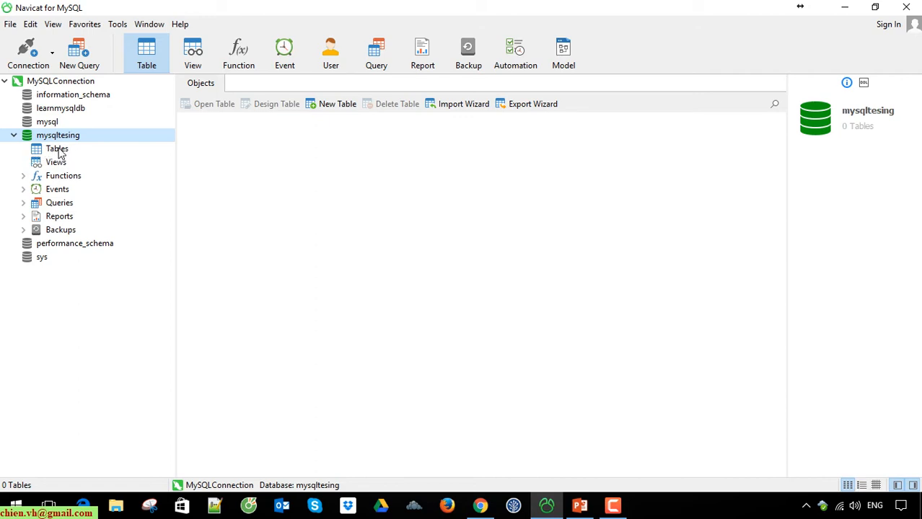
{"action": "mouse_move", "coordinate": [67, 203]}
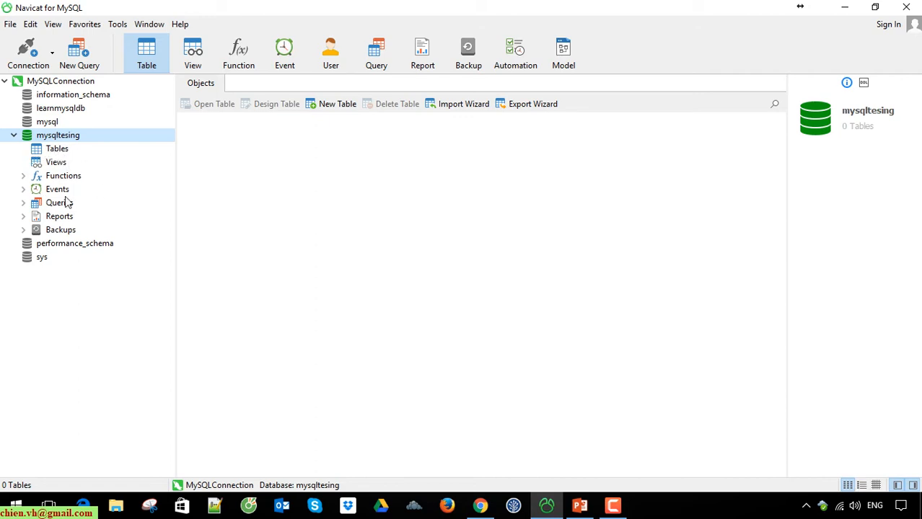
{"action": "mouse_move", "coordinate": [86, 270]}
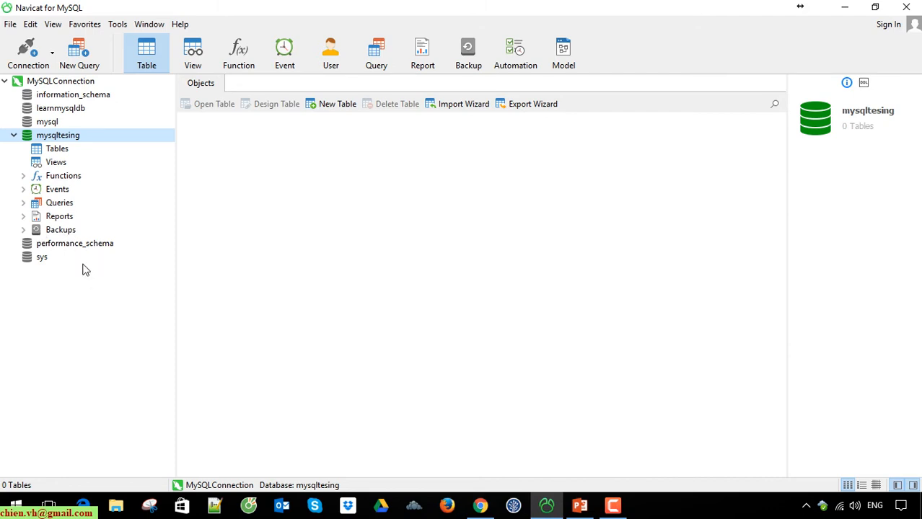
{"action": "mouse_move", "coordinate": [112, 162]}
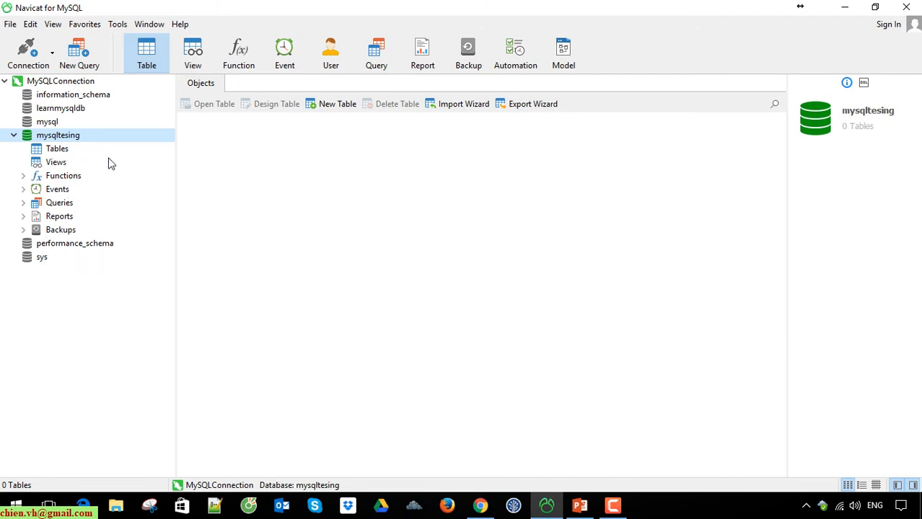
{"action": "mouse_move", "coordinate": [58, 158]}
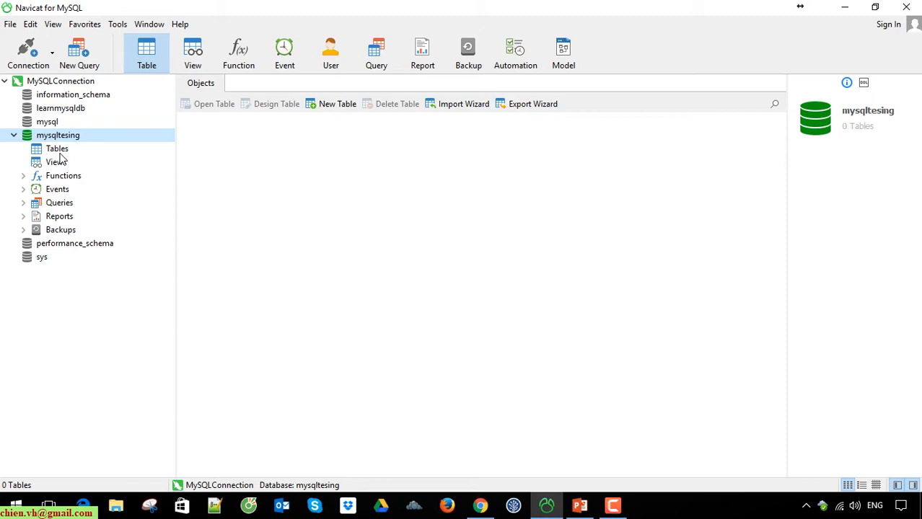
{"action": "mouse_move", "coordinate": [165, 171]}
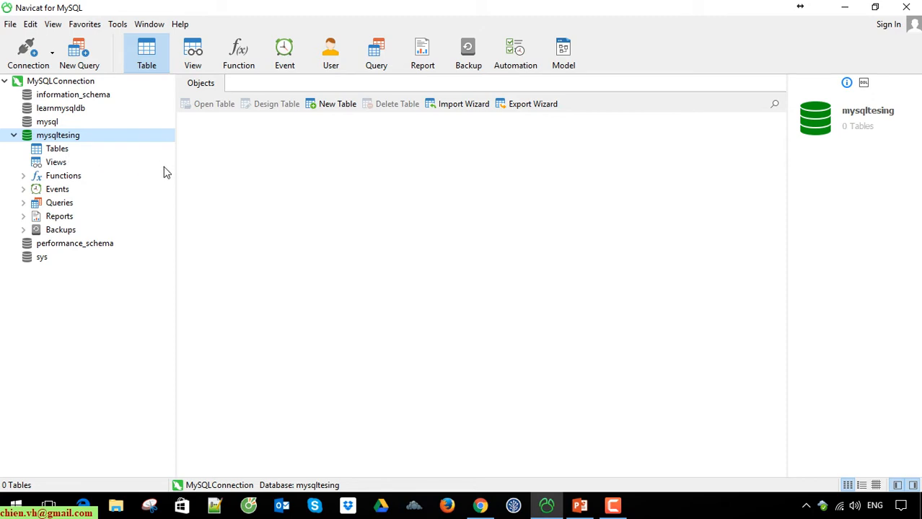
{"action": "mouse_move", "coordinate": [120, 176]}
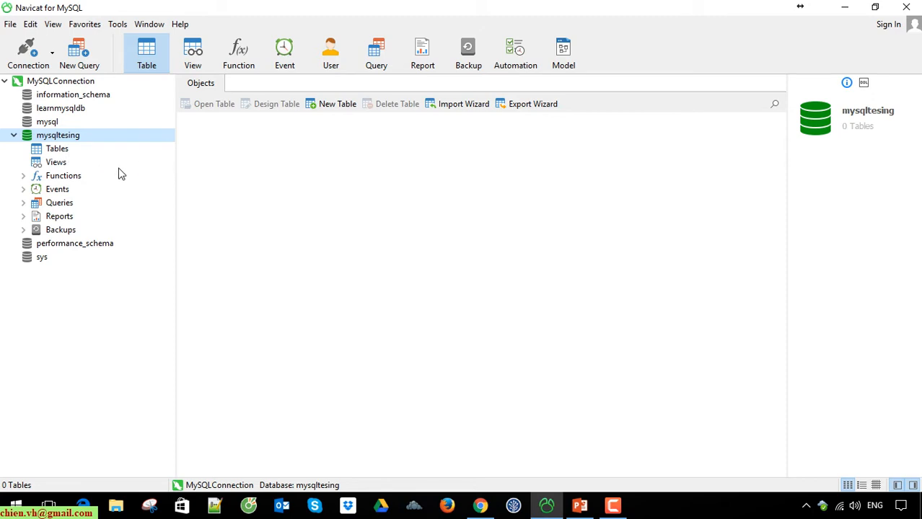
Step: Add CategoryId as an auto-increment int primary key in a new table
{"action": "left_click", "coordinate": [337, 103]}
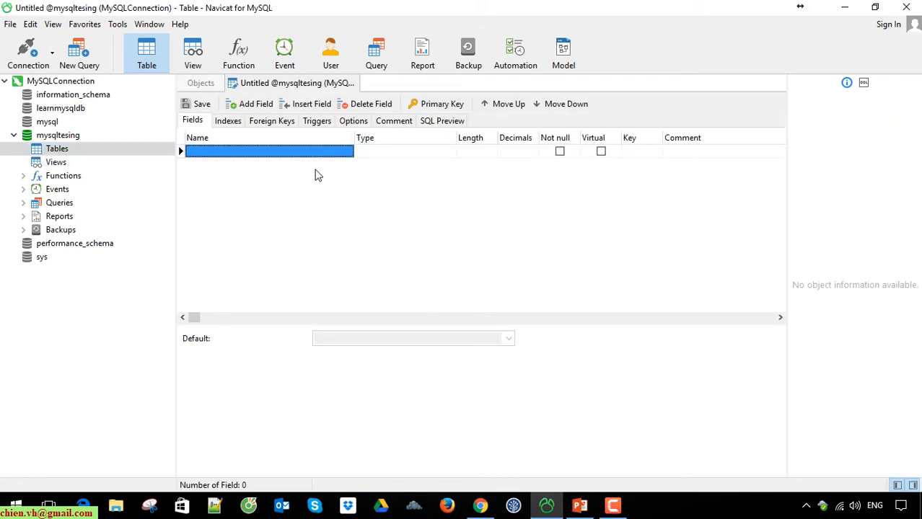
{"action": "type", "text": "CategoryId"}
{"action": "left_click", "coordinate": [405, 151]}
{"action": "type", "text": "int"}
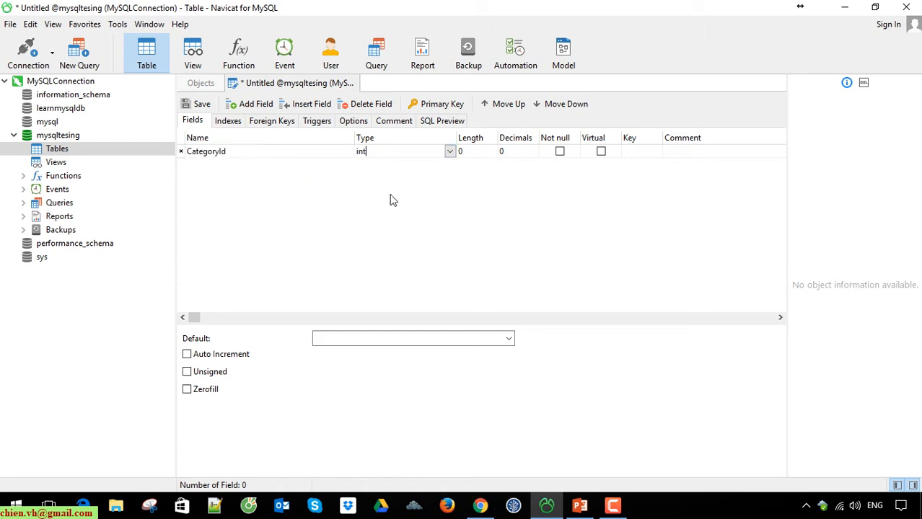
{"action": "double_click", "coordinate": [405, 151]}
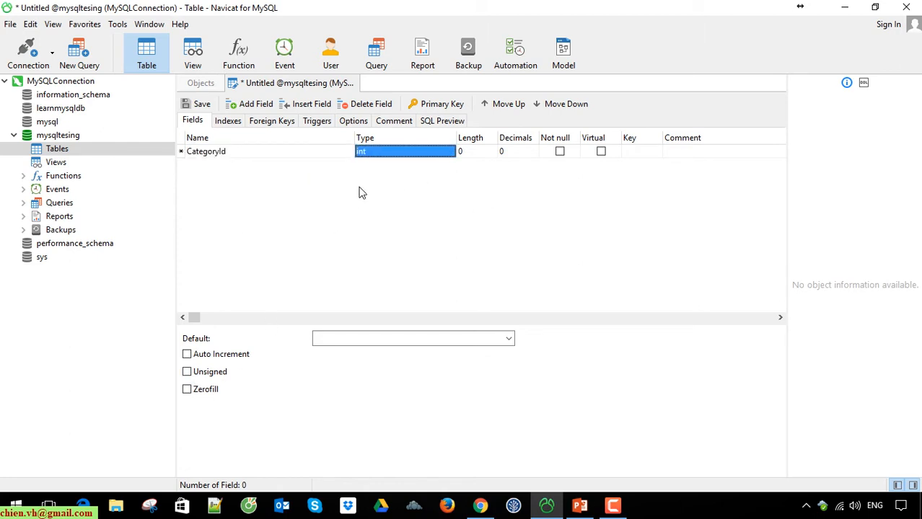
{"action": "left_click", "coordinate": [436, 103]}
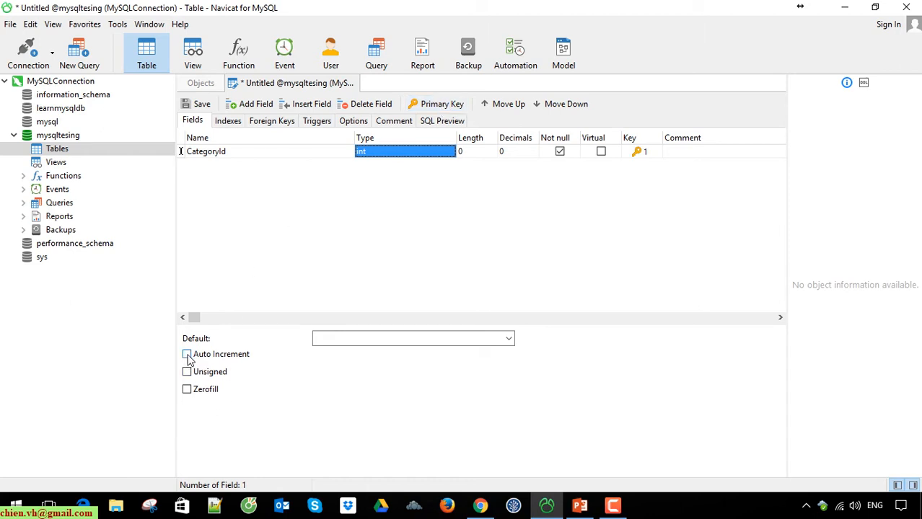
{"action": "left_click", "coordinate": [187, 354]}
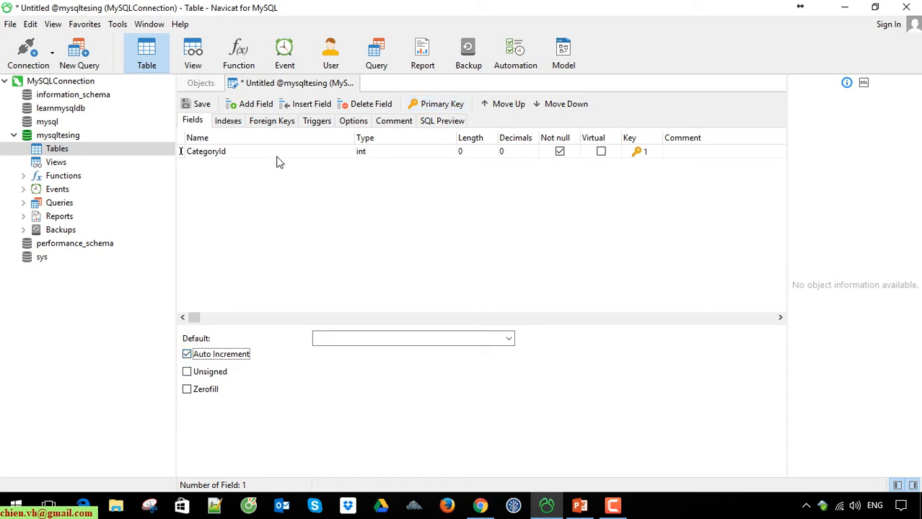
{"action": "mouse_move", "coordinate": [246, 151]}
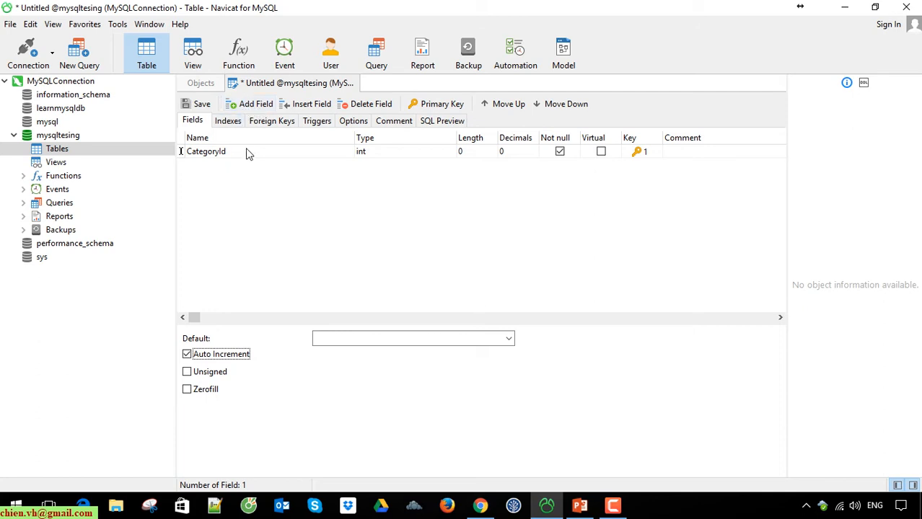
{"action": "double_click", "coordinate": [404, 150]}
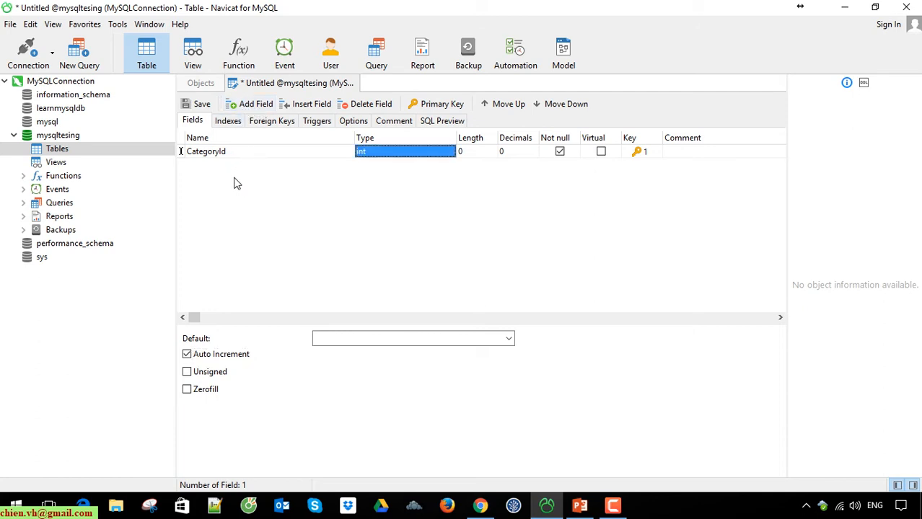
{"action": "mouse_move", "coordinate": [276, 216]}
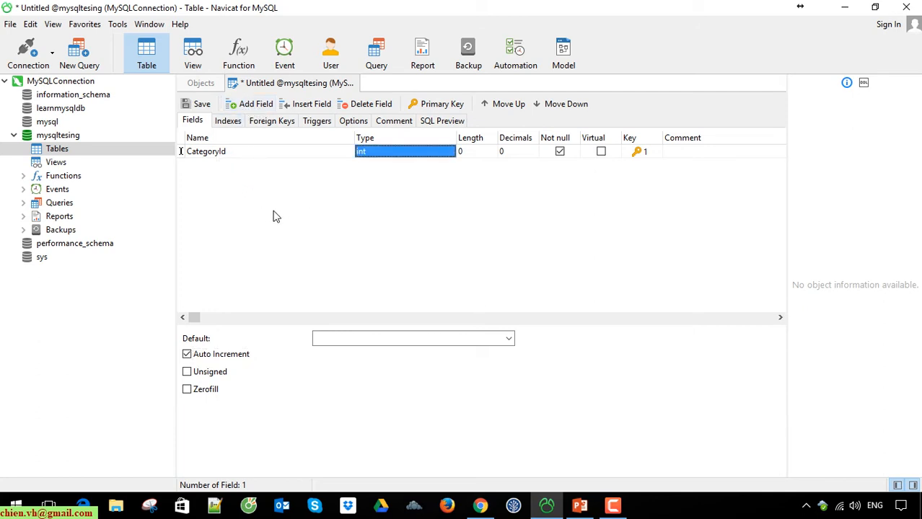
{"action": "mouse_move", "coordinate": [256, 103]}
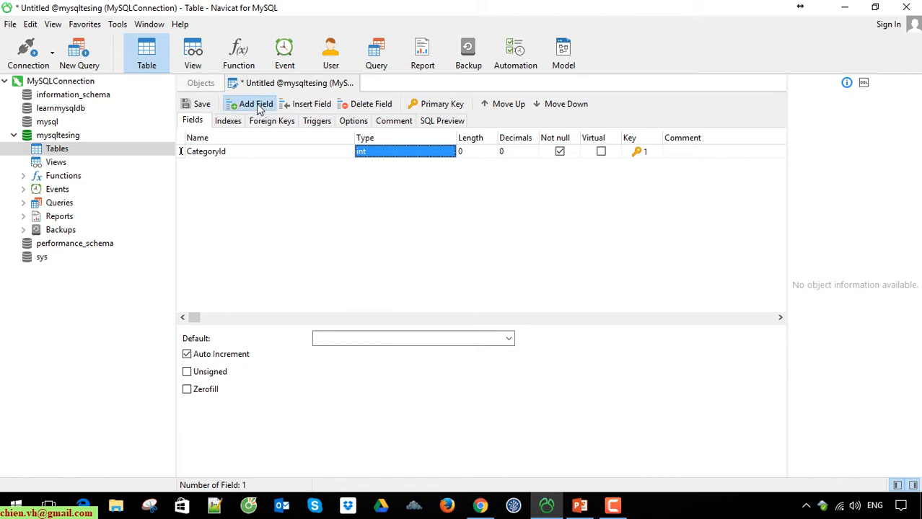
Step: Add a CategoryName field of varchar(255) with utf8 character set
{"action": "left_click", "coordinate": [255, 104]}
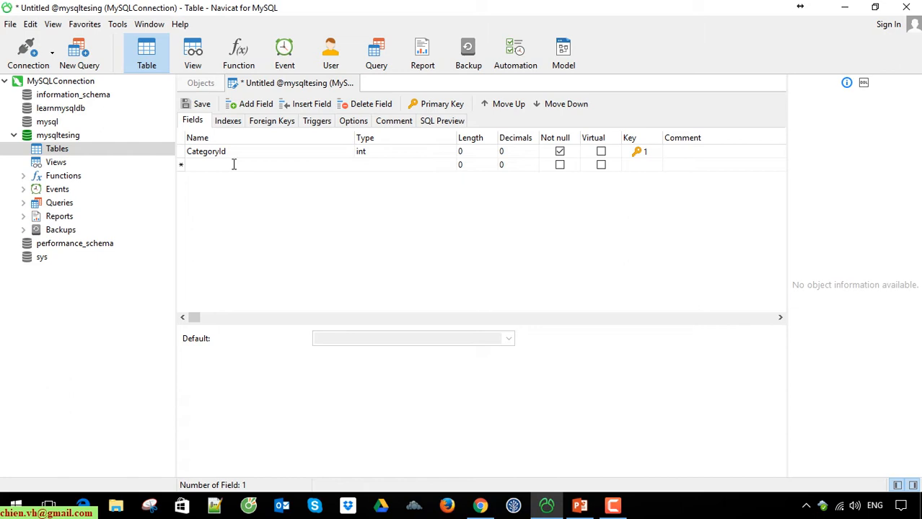
{"action": "type", "text": "CategoryName"}
{"action": "type", "text": "varchar"}
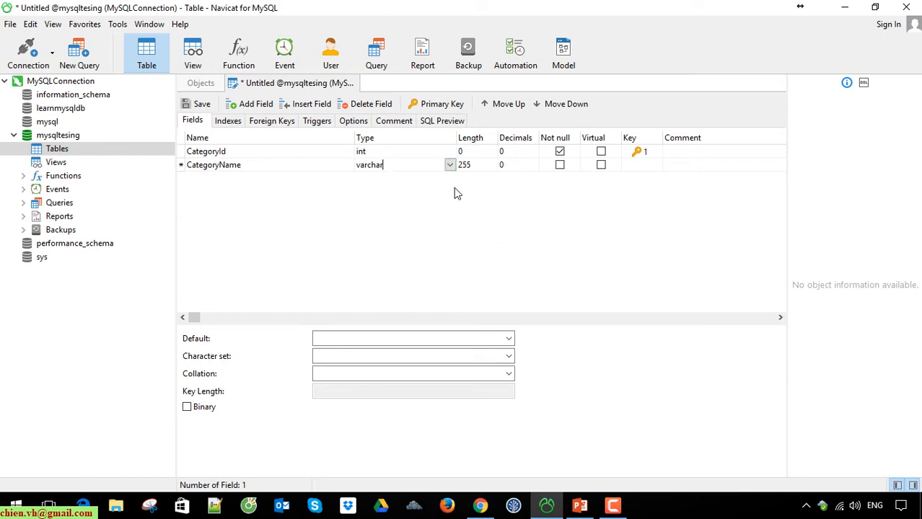
{"action": "left_click", "coordinate": [478, 164]}
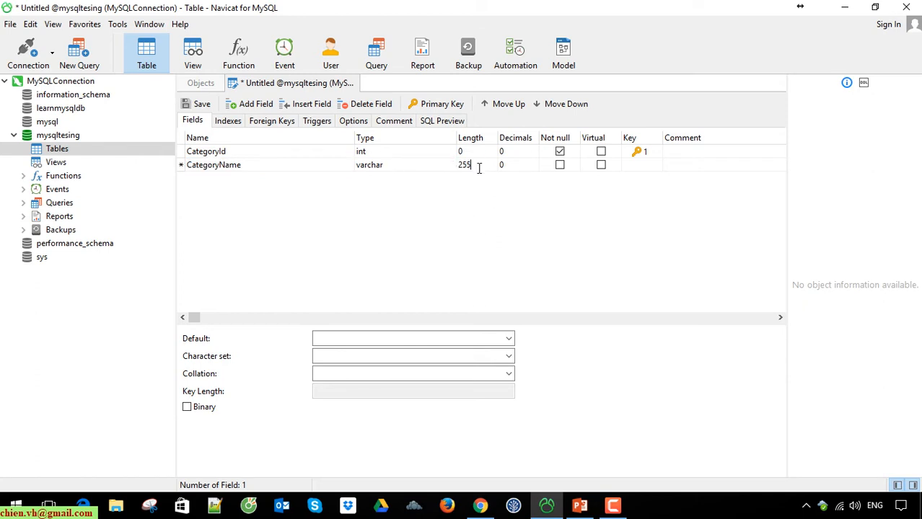
{"action": "mouse_move", "coordinate": [465, 195]}
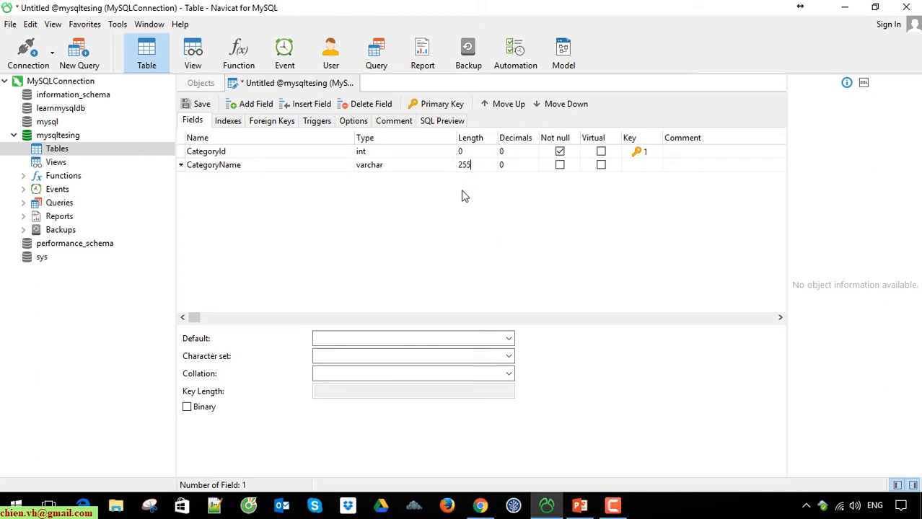
{"action": "double_click", "coordinate": [470, 164]}
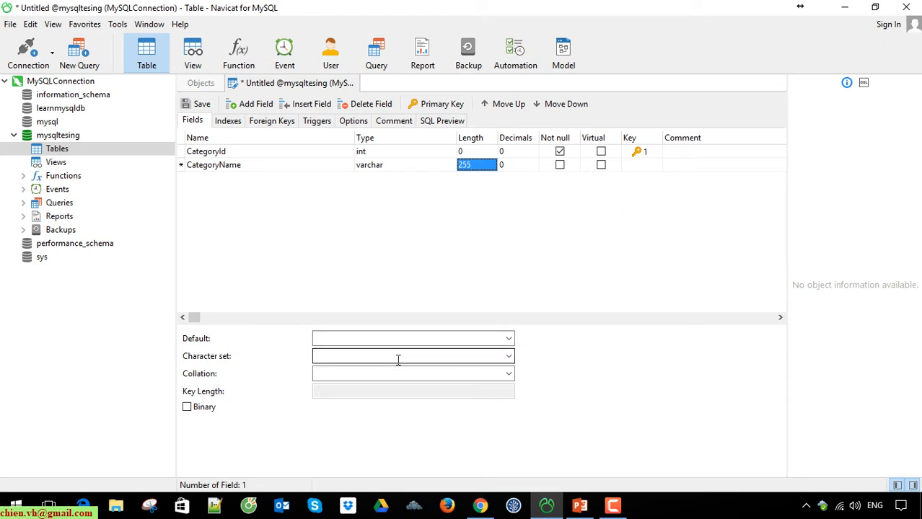
{"action": "left_click", "coordinate": [508, 355]}
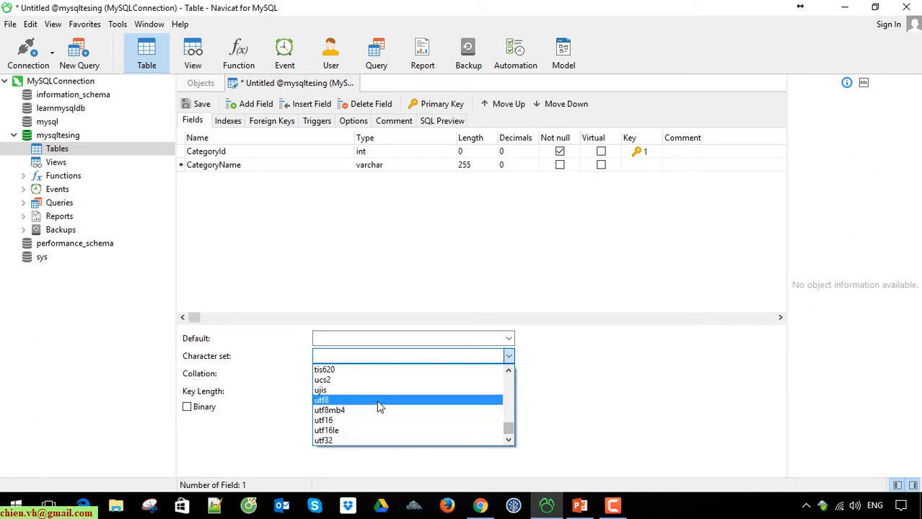
{"action": "left_click", "coordinate": [321, 400]}
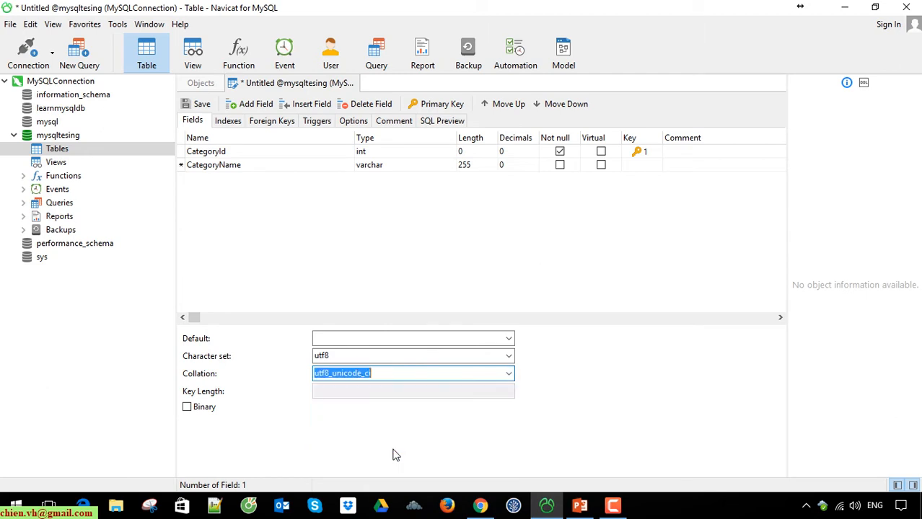
{"action": "mouse_move", "coordinate": [270, 138]}
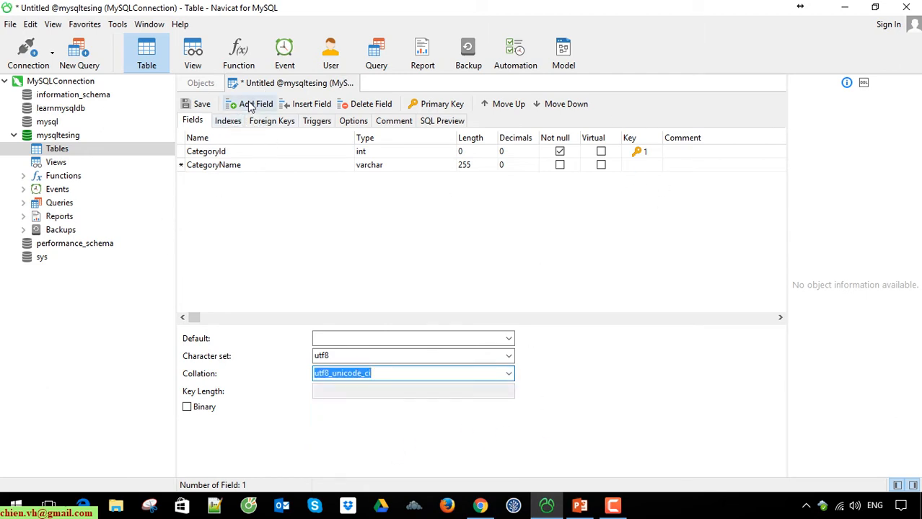
Step: Add field CategoryDescription, type varchar, length 500, utf8 / utf8_unicode_ci
{"action": "left_click", "coordinate": [255, 104]}
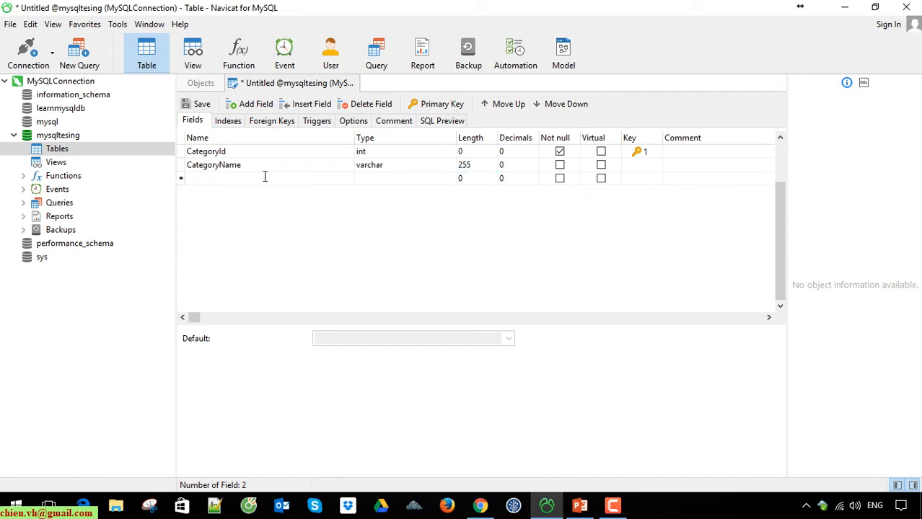
{"action": "type", "text": "Ca"}
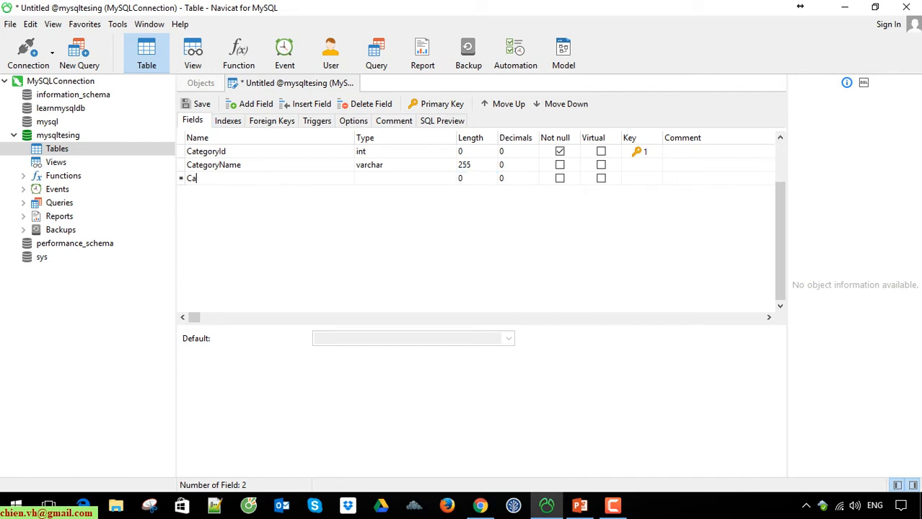
{"action": "type", "text": "tegoryDesc"}
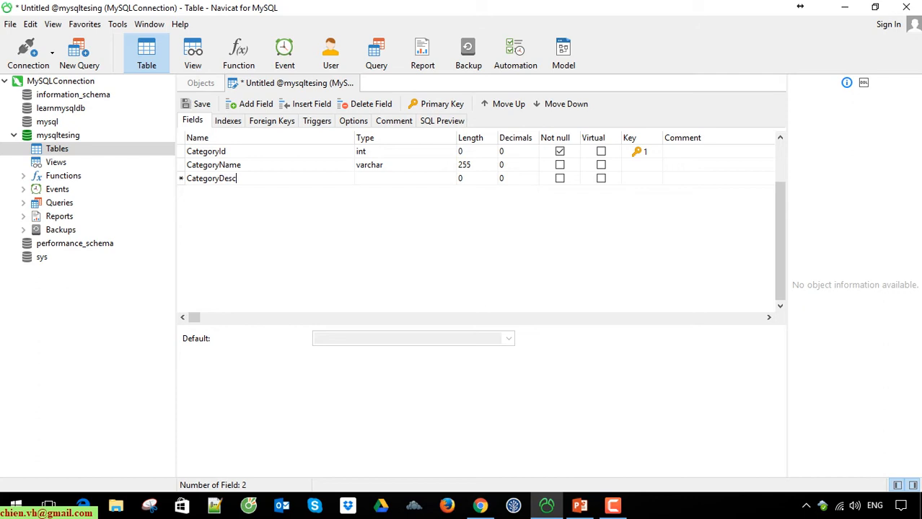
{"action": "left_click", "coordinate": [397, 178]}
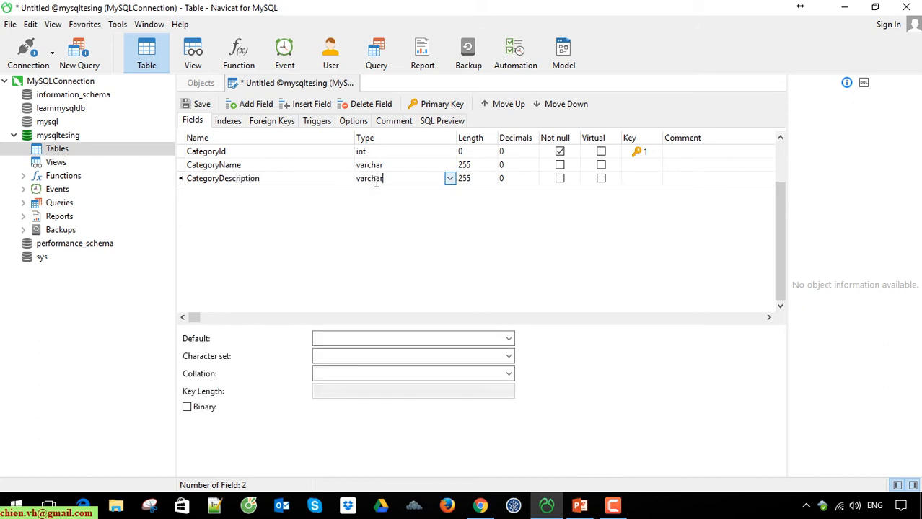
{"action": "left_click", "coordinate": [464, 178]}
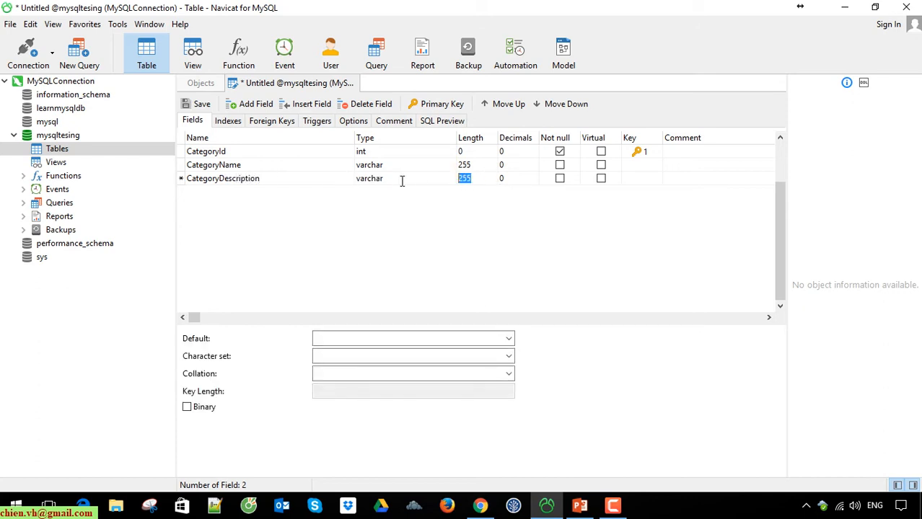
{"action": "type", "text": "500"}
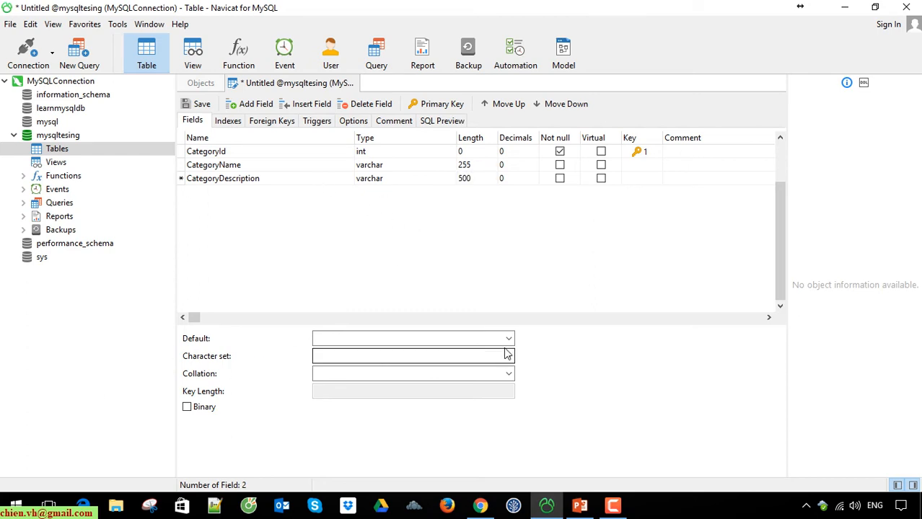
{"action": "left_click", "coordinate": [508, 355]}
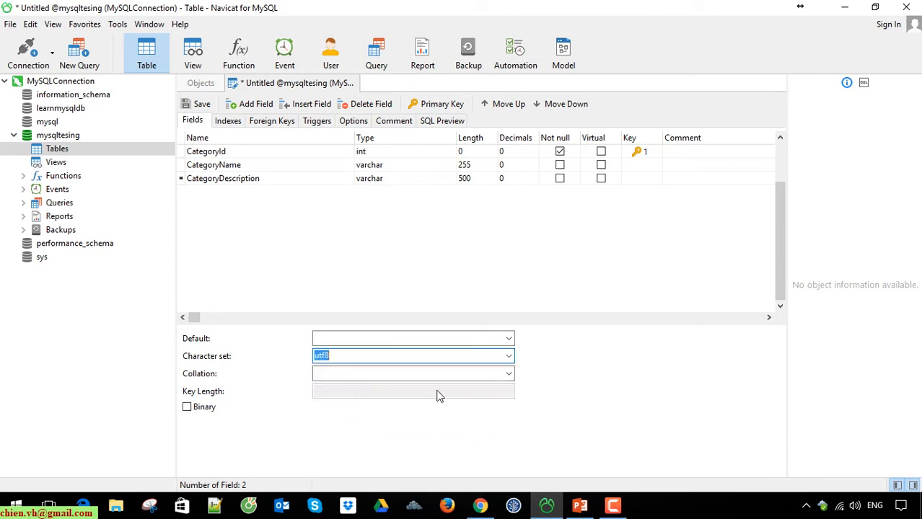
{"action": "left_click", "coordinate": [508, 373]}
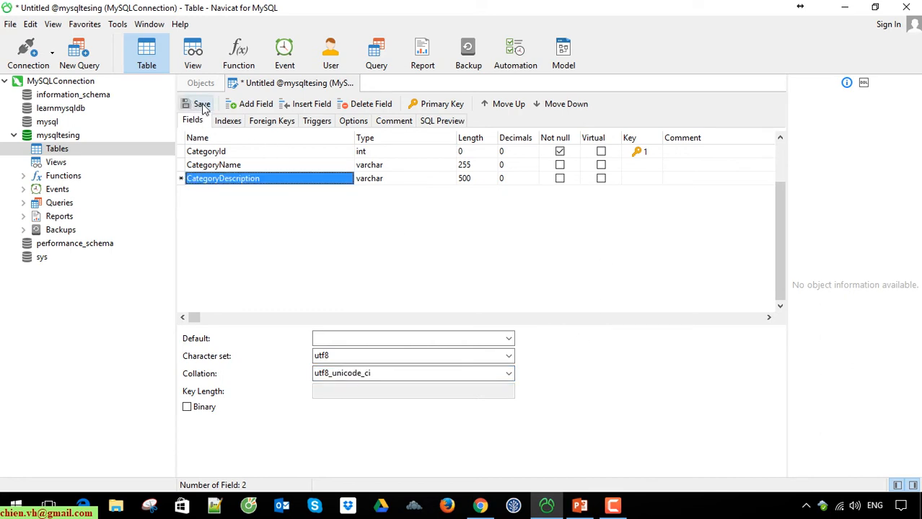
Step: Save the three-field table design under the name category
{"action": "left_click", "coordinate": [192, 104]}
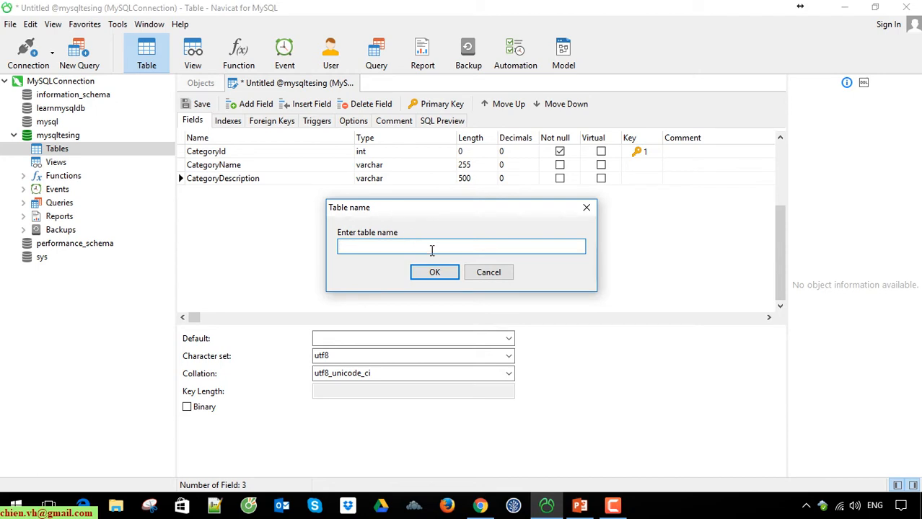
{"action": "type", "text": "Categor"}
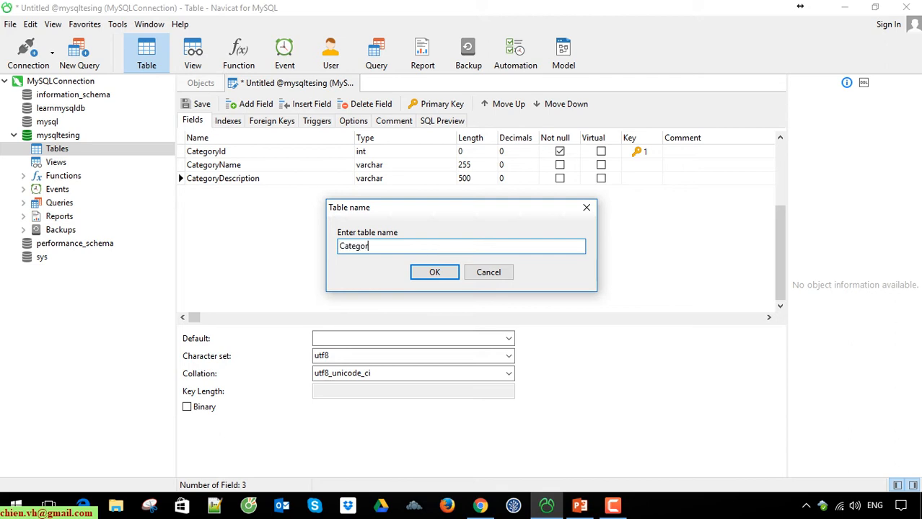
{"action": "left_click", "coordinate": [435, 272]}
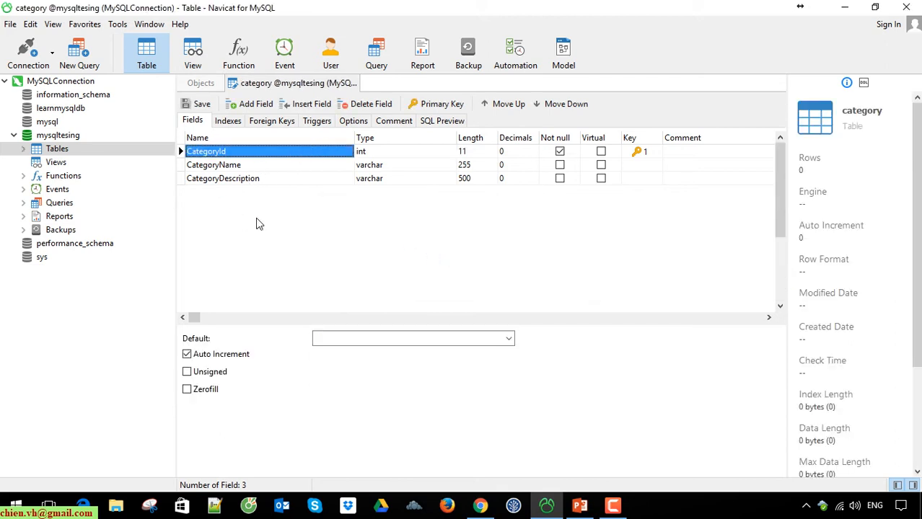
{"action": "mouse_move", "coordinate": [108, 199]}
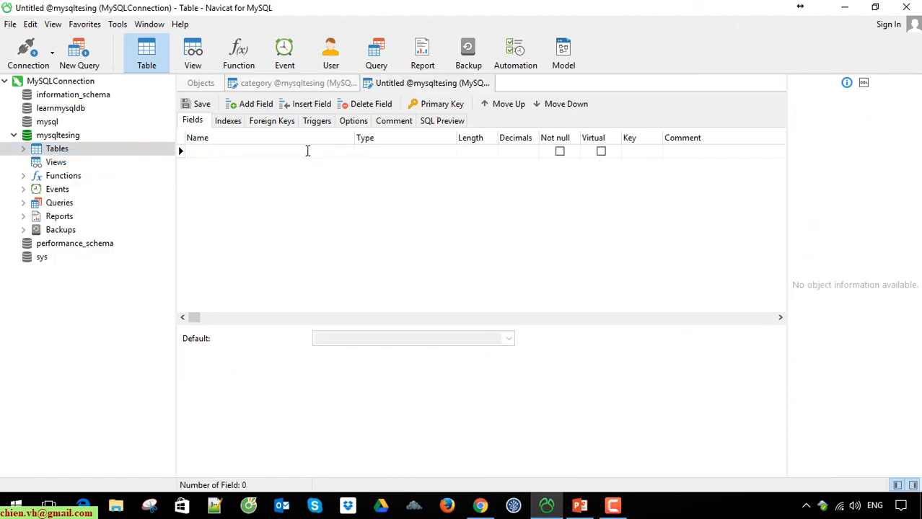
Step: Make ProductId an auto-increment primary key and add a CategoryId field
{"action": "type", "text": "ProductId"}
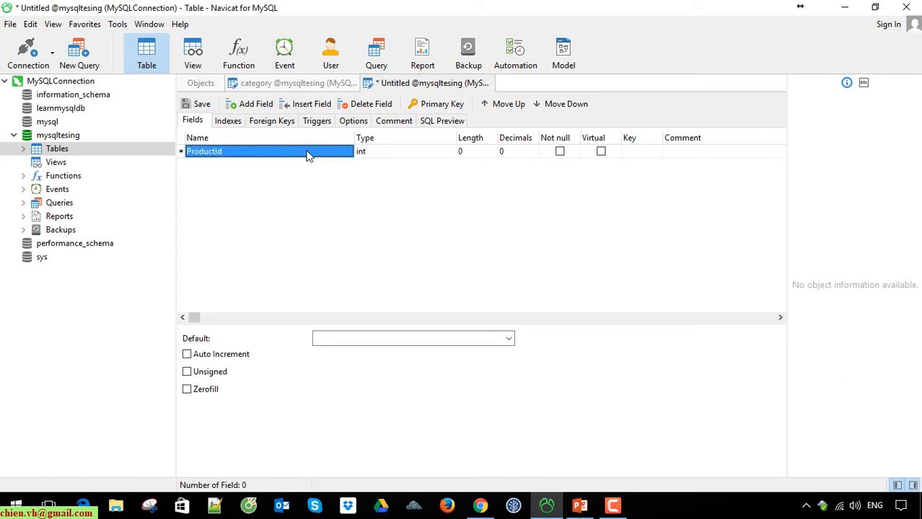
{"action": "left_click", "coordinate": [436, 103]}
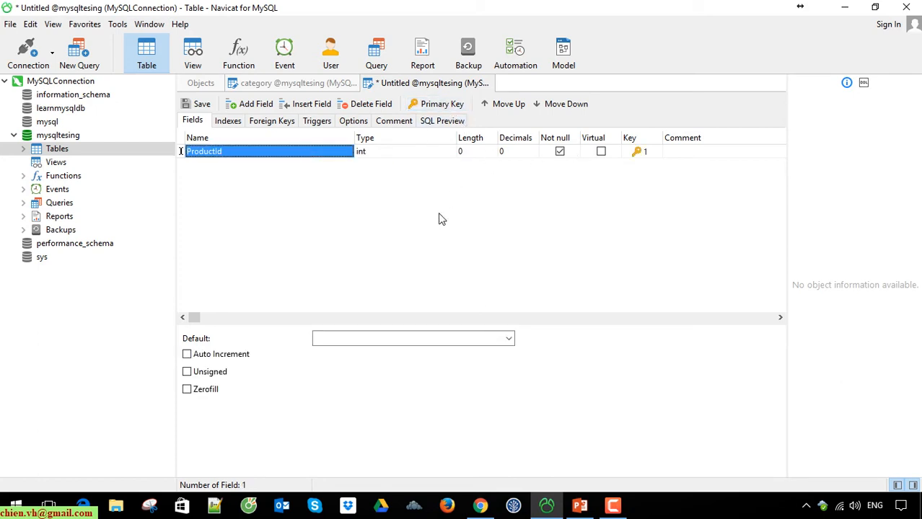
{"action": "left_click", "coordinate": [186, 353]}
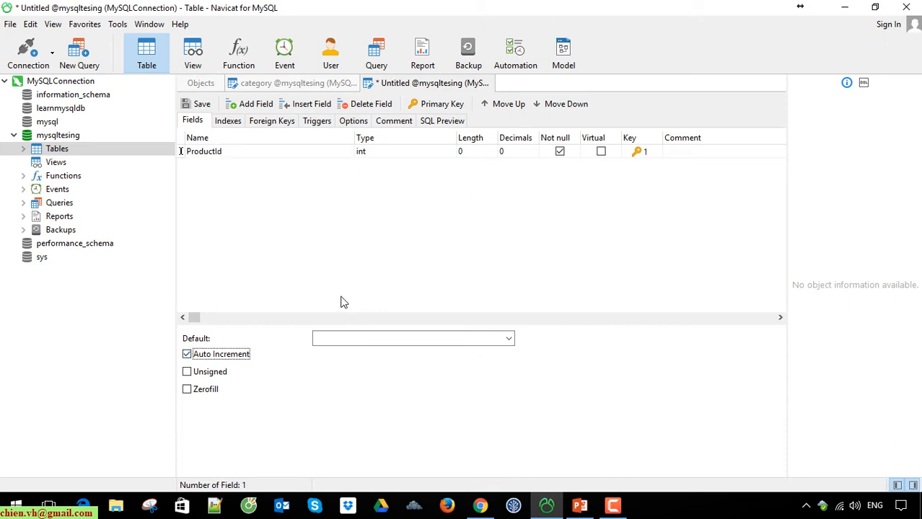
{"action": "left_click", "coordinate": [255, 104]}
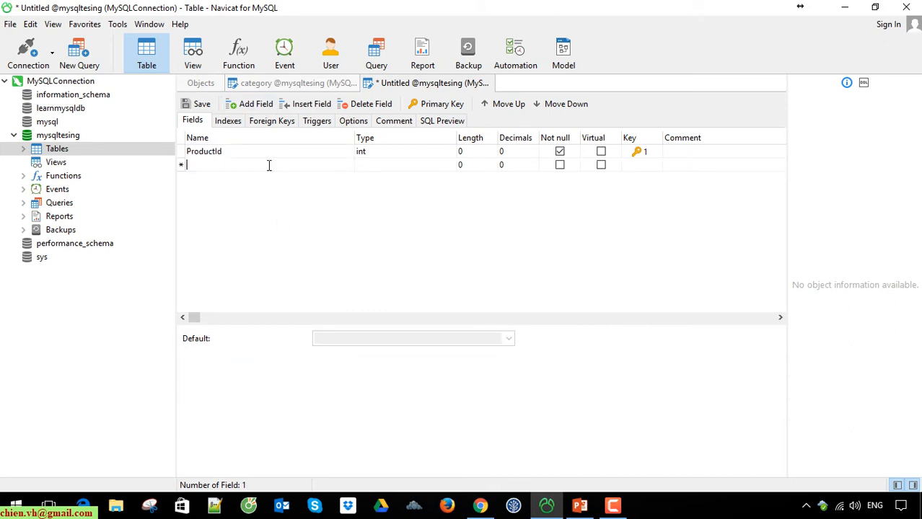
{"action": "type", "text": "CategoryId"}
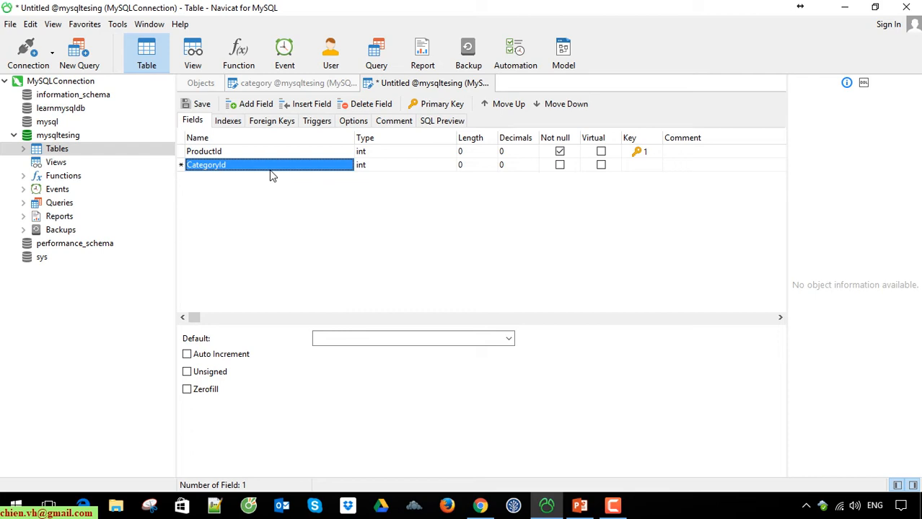
{"action": "mouse_move", "coordinate": [313, 202]}
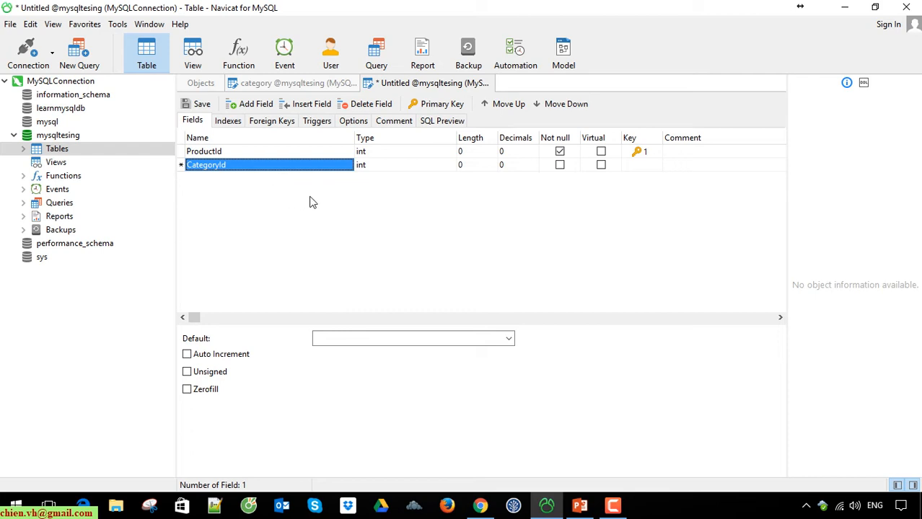
{"action": "mouse_move", "coordinate": [218, 188]}
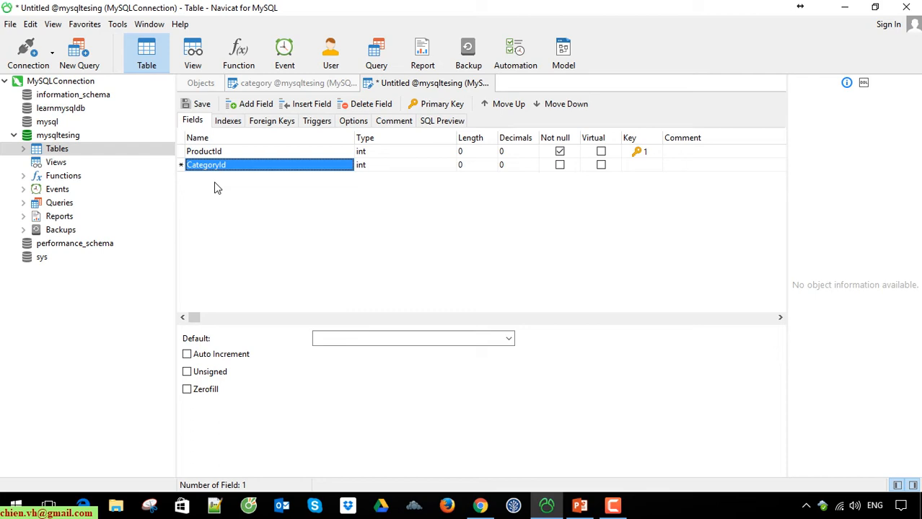
{"action": "mouse_move", "coordinate": [494, 179]}
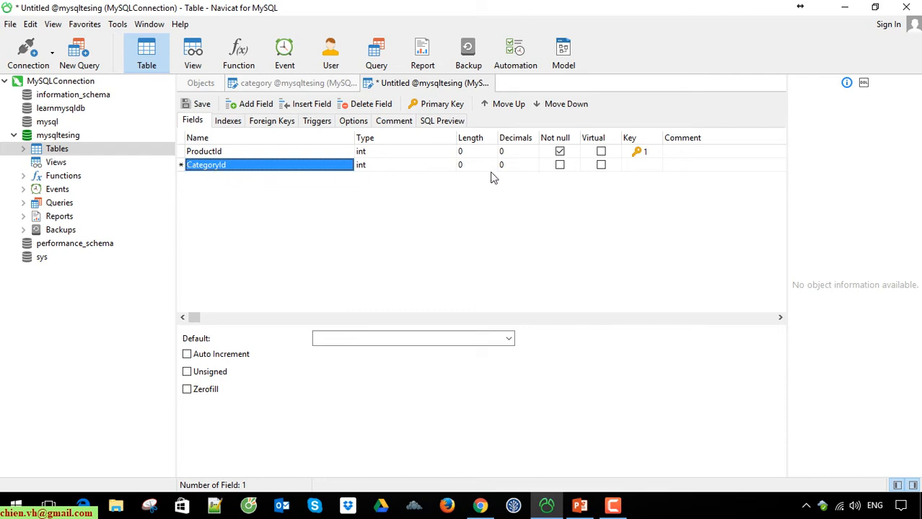
{"action": "mouse_move", "coordinate": [626, 161]}
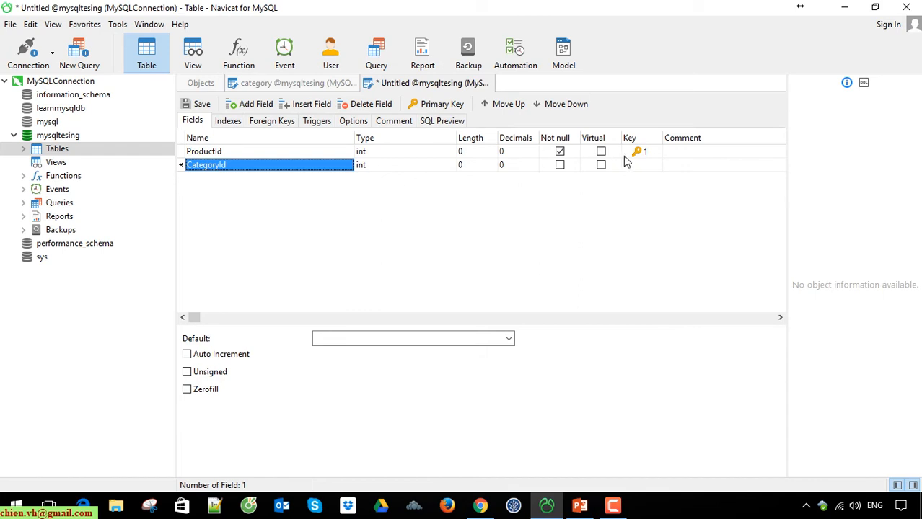
Step: Add a ProductName field with utf8 character set and utf8_unicode_ci collation
{"action": "left_click", "coordinate": [249, 104]}
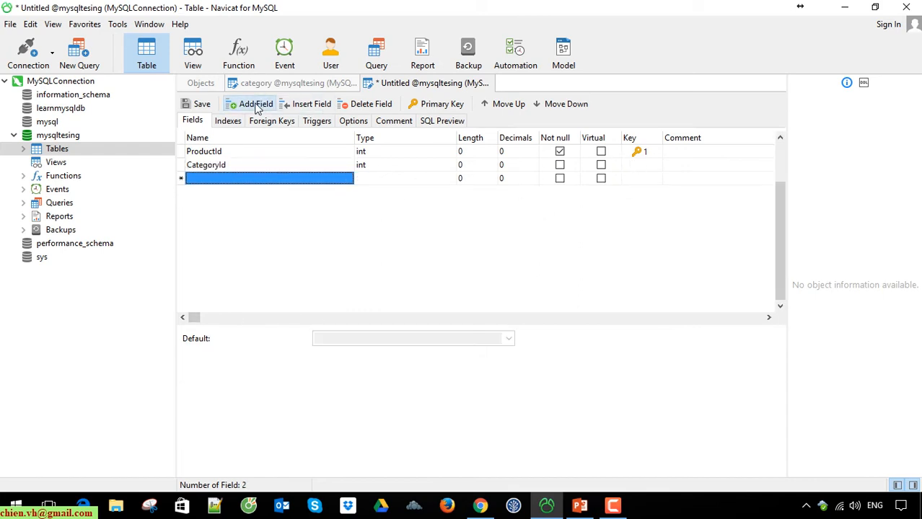
{"action": "type", "text": "ProductName"}
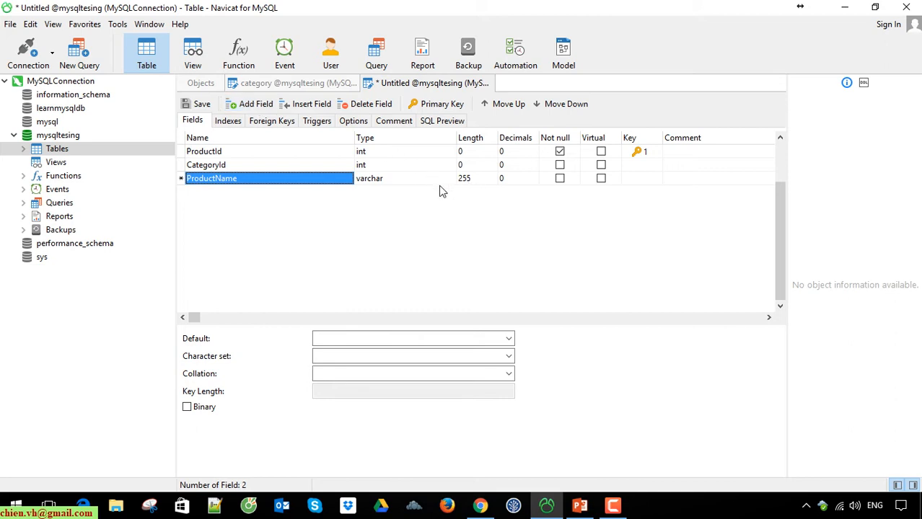
{"action": "left_click", "coordinate": [508, 355]}
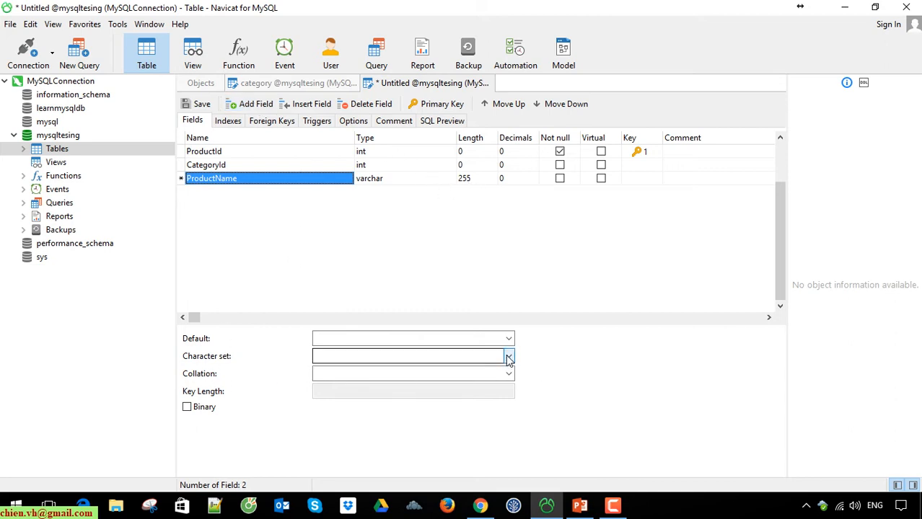
{"action": "left_click", "coordinate": [508, 356]}
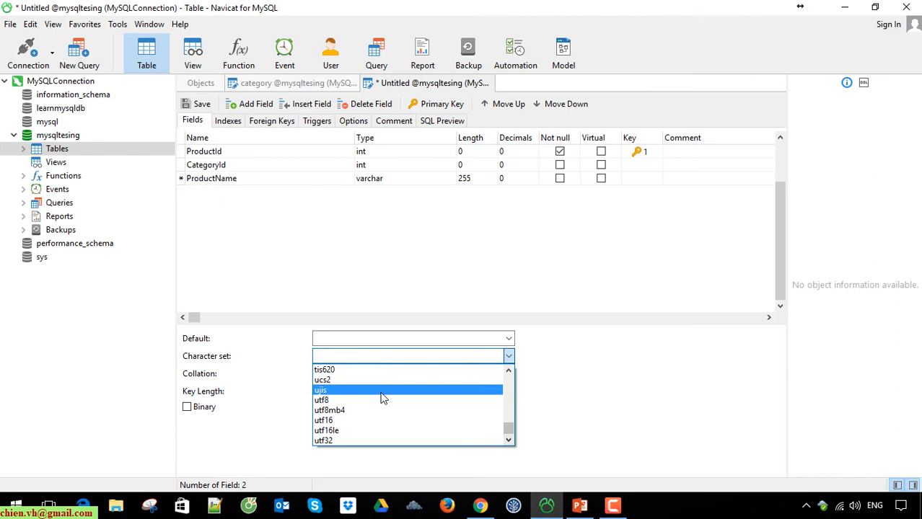
{"action": "left_click", "coordinate": [322, 391]}
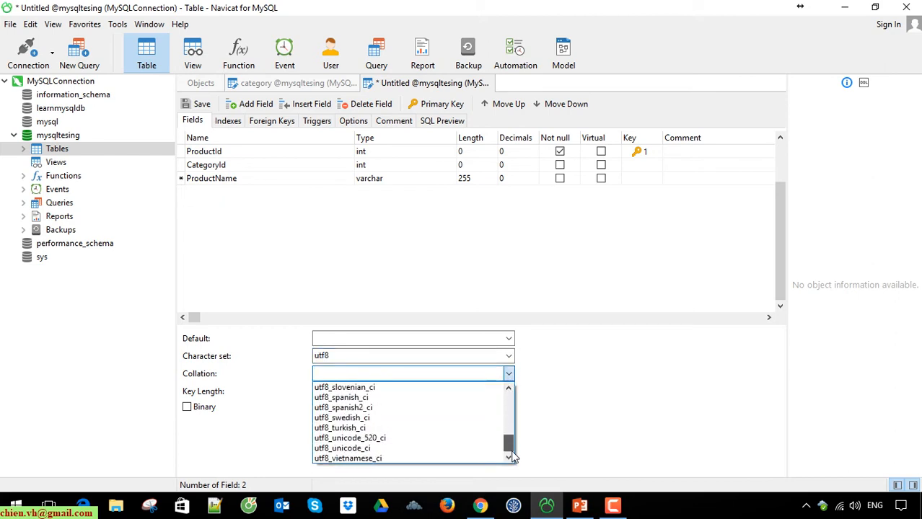
{"action": "left_click", "coordinate": [341, 448]}
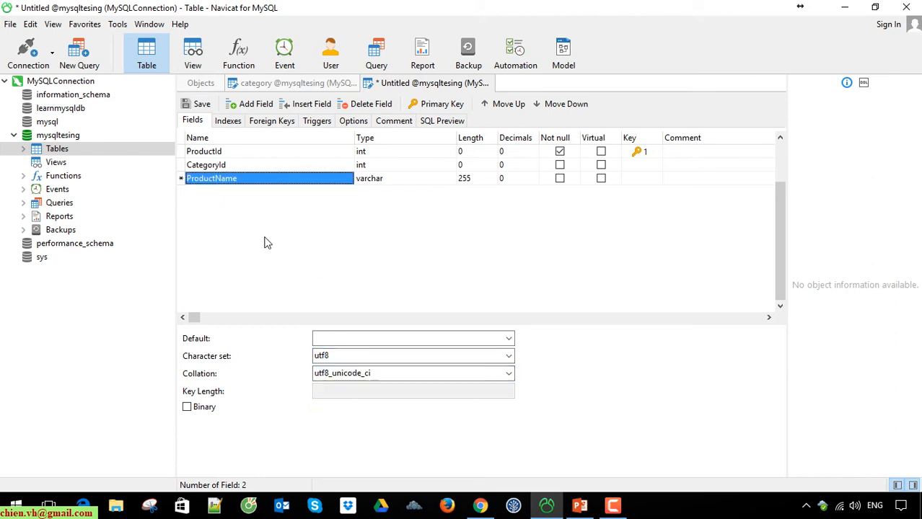
Step: Add a ProductPrice field and set its type to float
{"action": "left_click", "coordinate": [255, 103]}
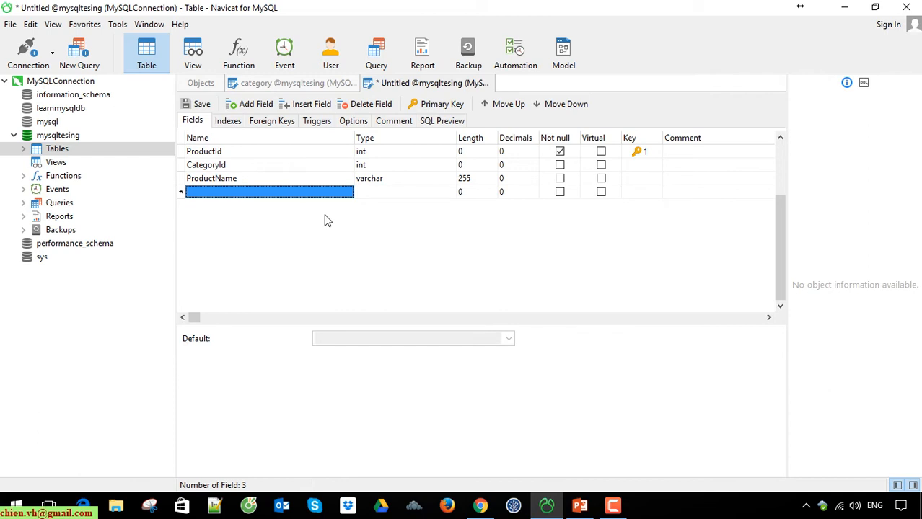
{"action": "type", "text": "ProdctPrice"}
{"action": "left_click", "coordinate": [405, 192]}
{"action": "type", "text": "decimal"}
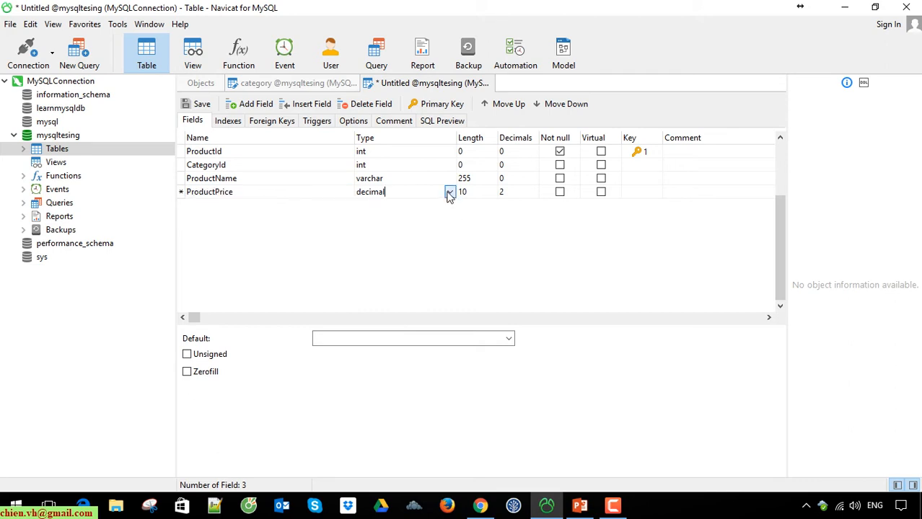
{"action": "left_click", "coordinate": [449, 192]}
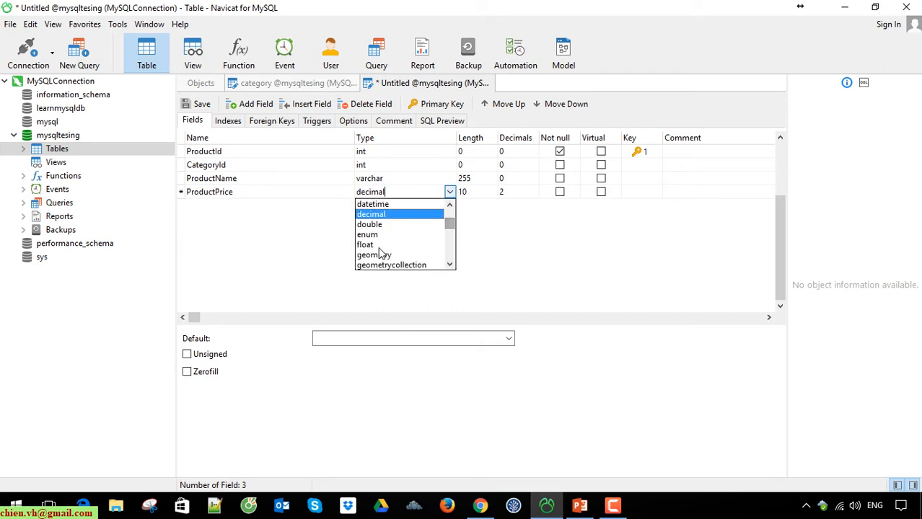
{"action": "left_click", "coordinate": [365, 243]}
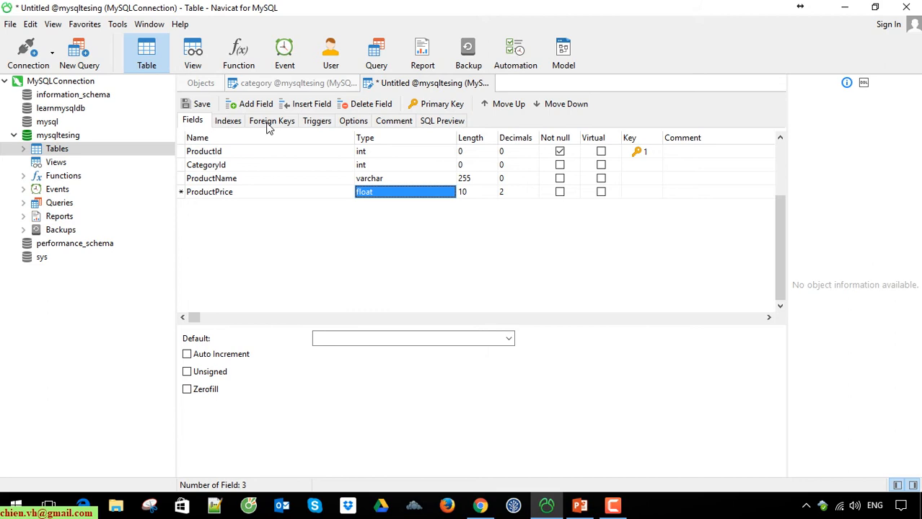
Step: Add a ProductDescription varchar(255) field and set its character set to utf8
{"action": "left_click", "coordinate": [251, 103]}
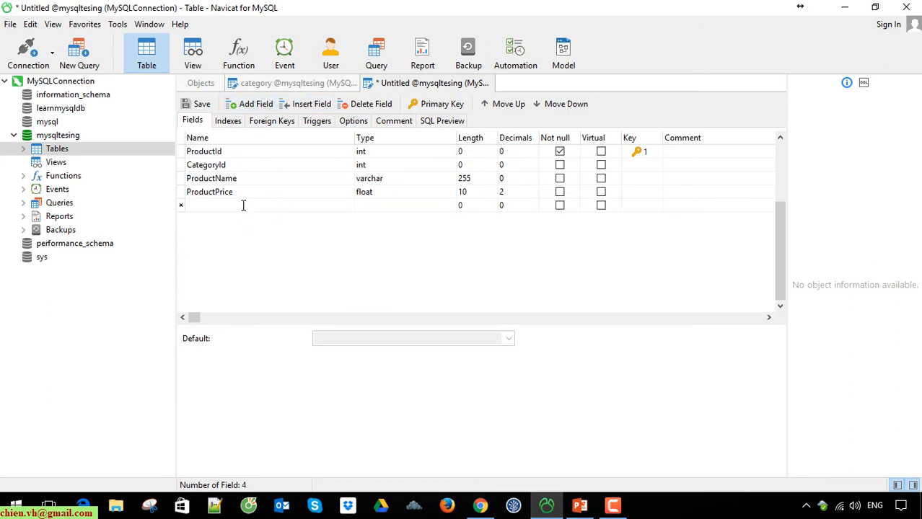
{"action": "type", "text": "Pro"}
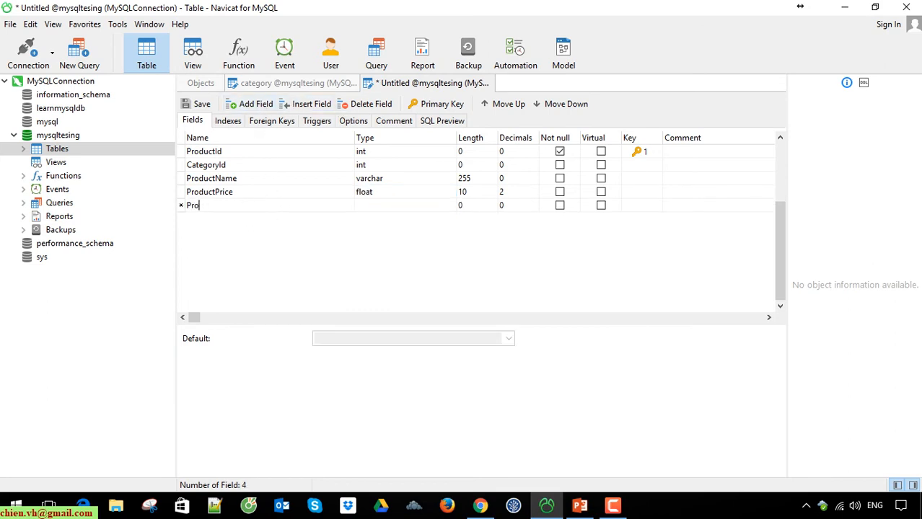
{"action": "type", "text": "duct"}
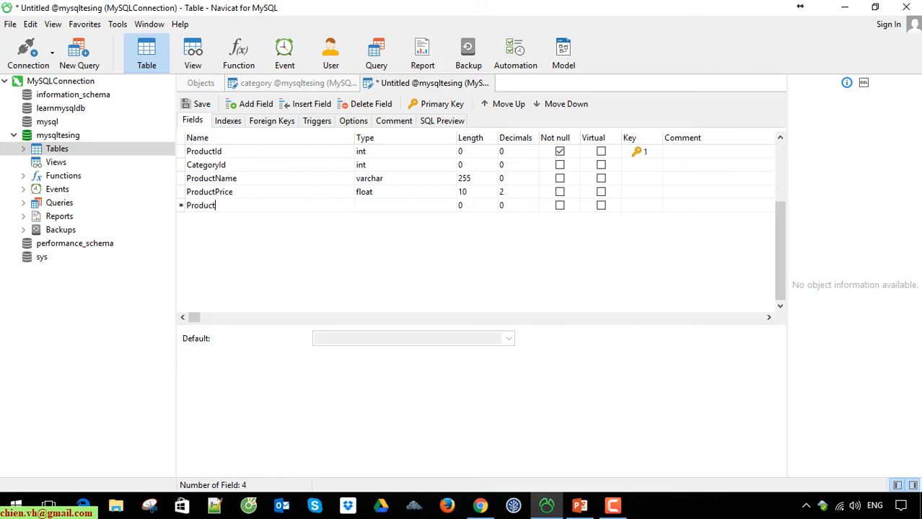
{"action": "type", "text": "Description"}
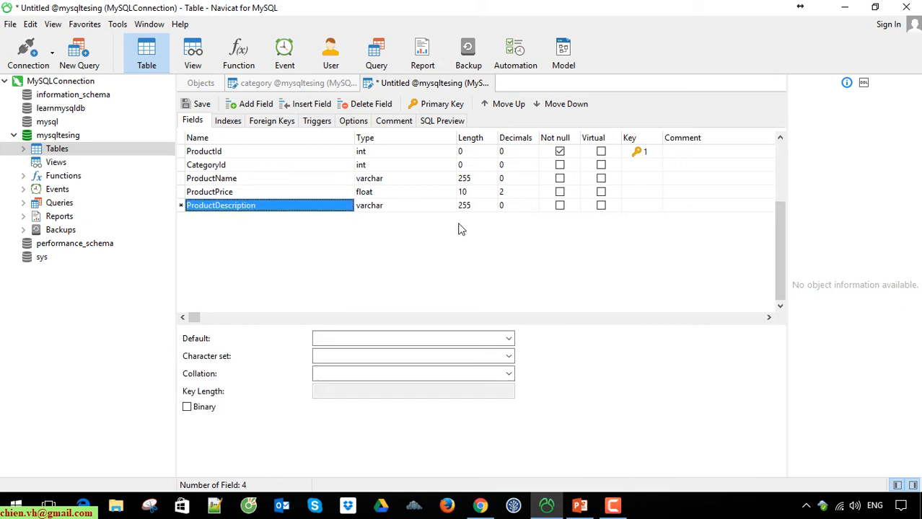
{"action": "left_click", "coordinate": [508, 355]}
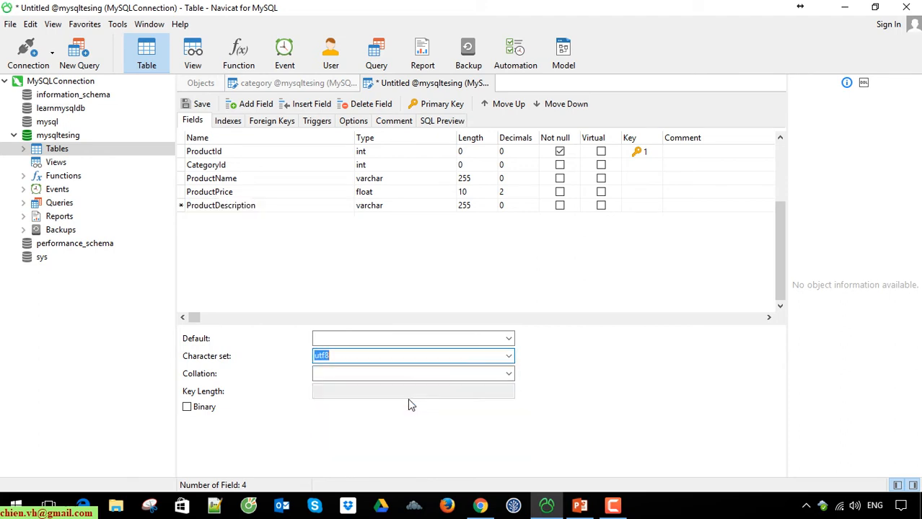
{"action": "left_click", "coordinate": [508, 373]}
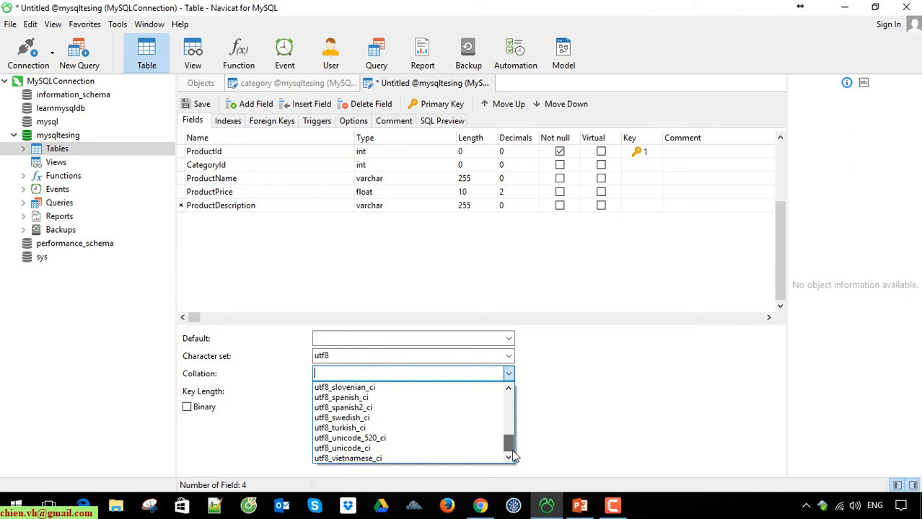
Step: Set ProductDescription's collation to utf8_unicode_ci and save the new table as product
{"action": "left_click", "coordinate": [341, 448]}
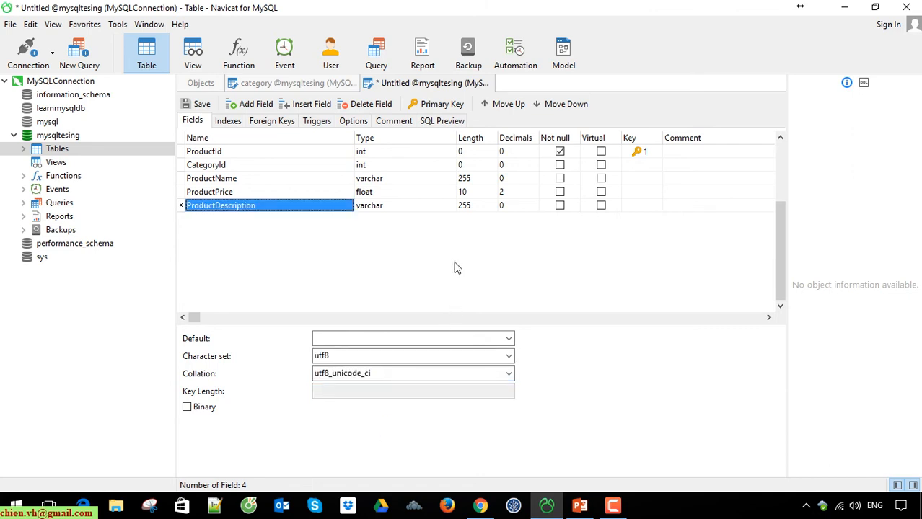
{"action": "left_click", "coordinate": [201, 103]}
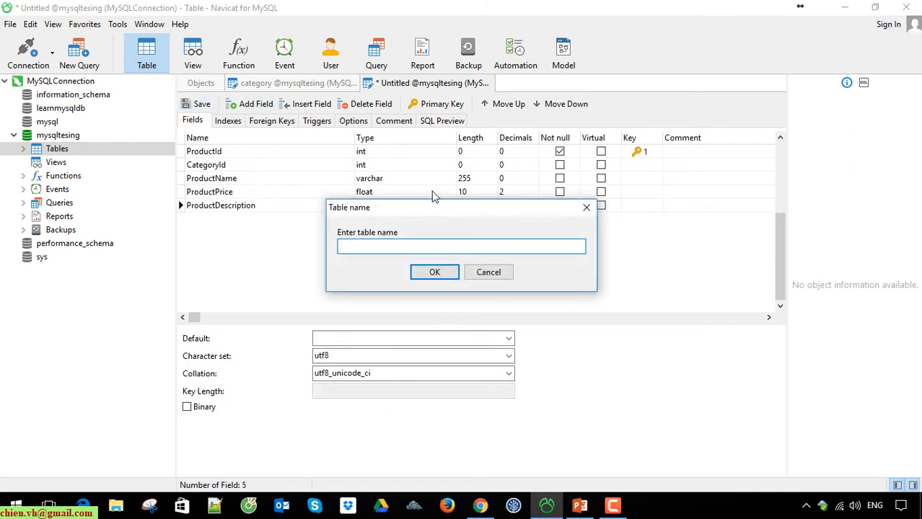
{"action": "type", "text": "Prou"}
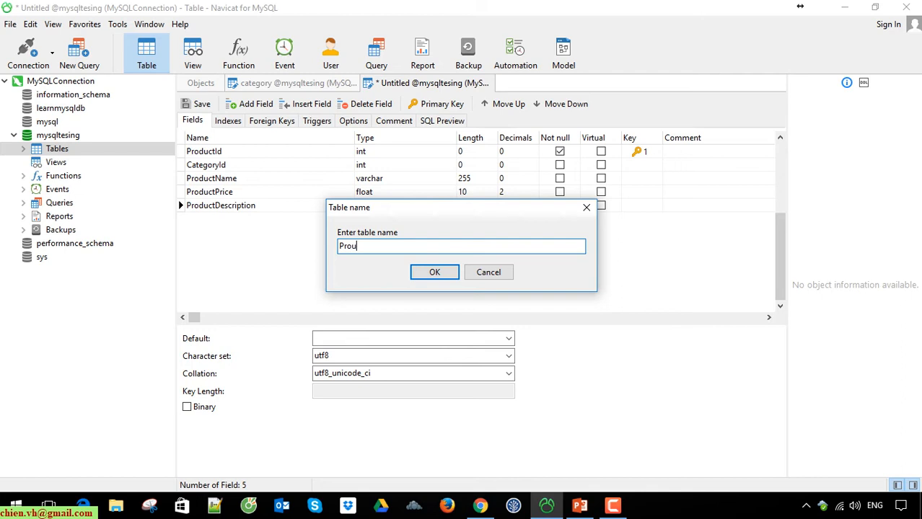
{"action": "left_click", "coordinate": [434, 272]}
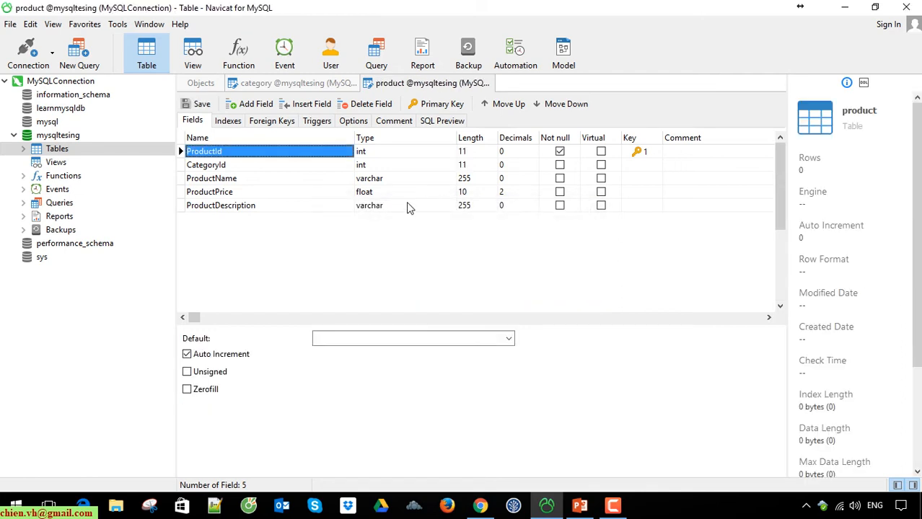
{"action": "mouse_move", "coordinate": [282, 270]}
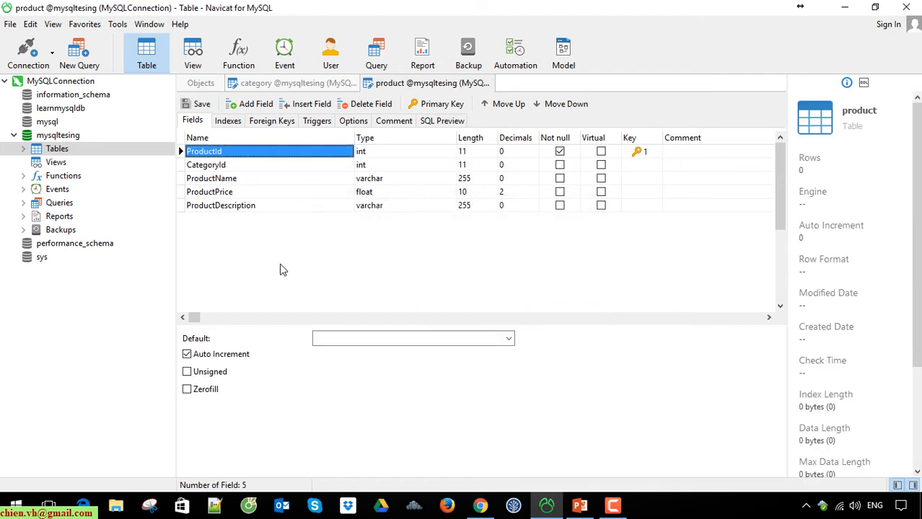
{"action": "mouse_move", "coordinate": [213, 132]}
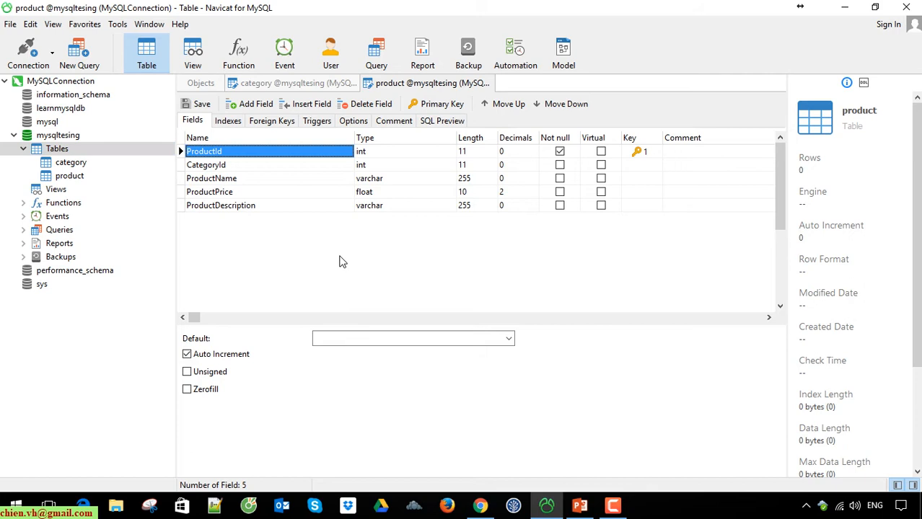
{"action": "mouse_move", "coordinate": [271, 121]}
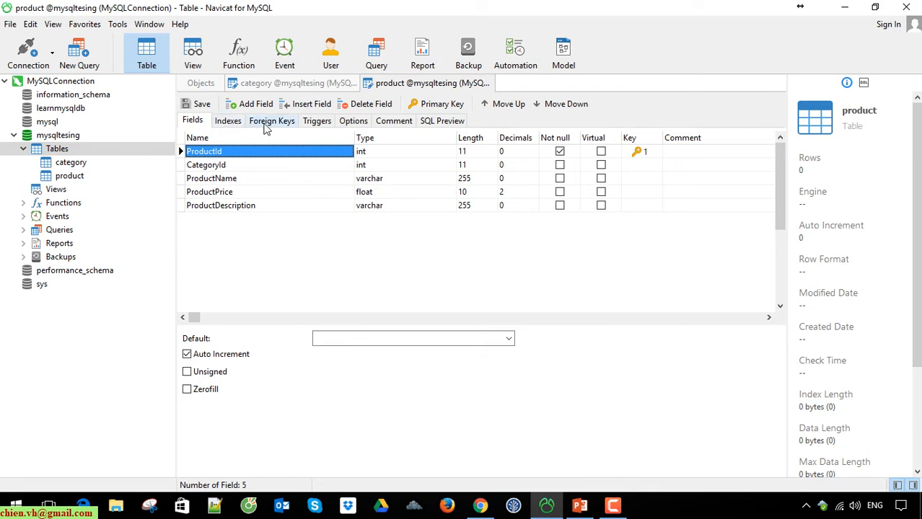
Step: Add a foreign key on CategoryId, keeping mysqltesing as the referenced schema
{"action": "left_click", "coordinate": [272, 121]}
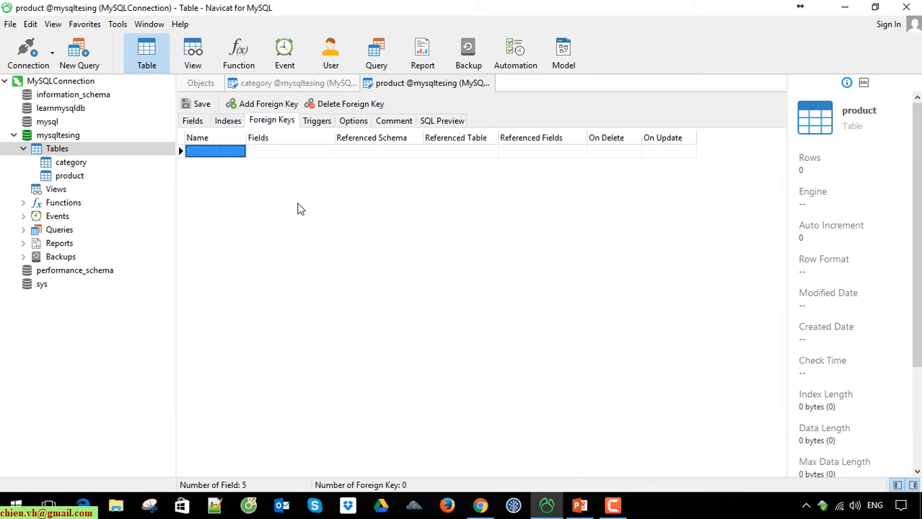
{"action": "left_click", "coordinate": [328, 151]}
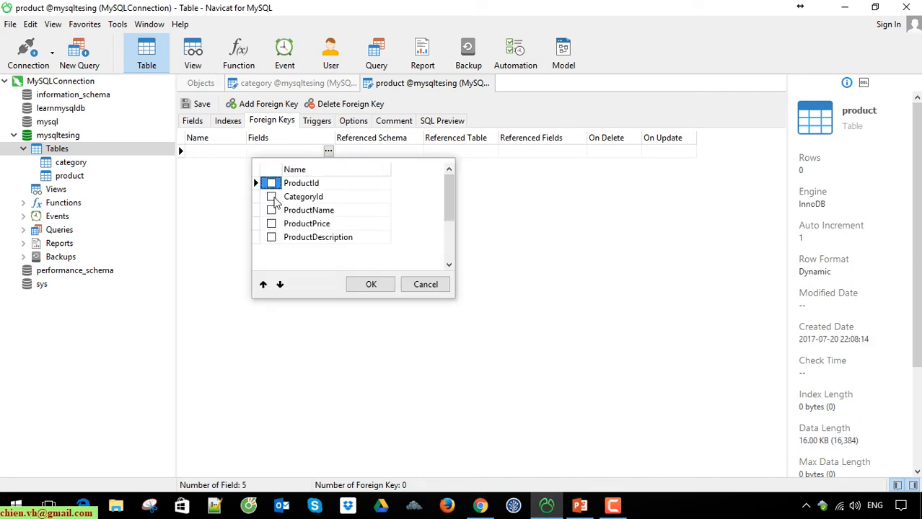
{"action": "left_click", "coordinate": [371, 284]}
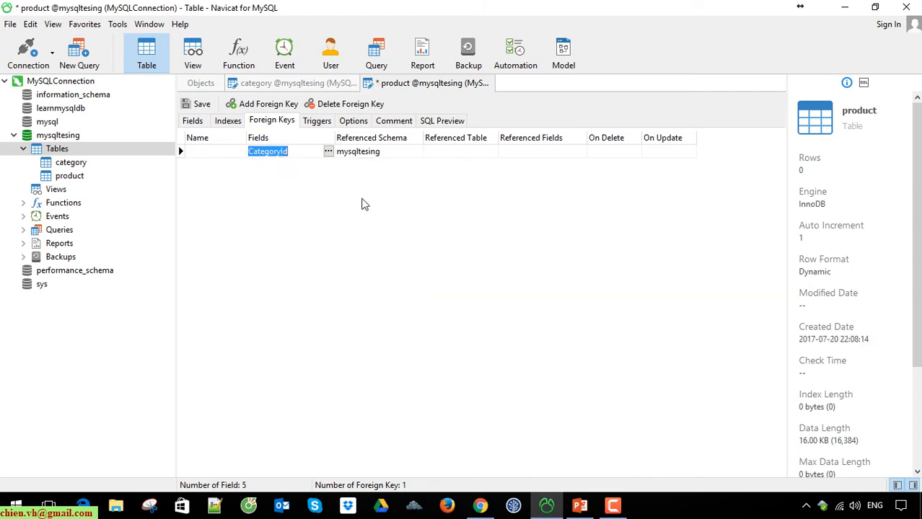
{"action": "mouse_move", "coordinate": [411, 158]}
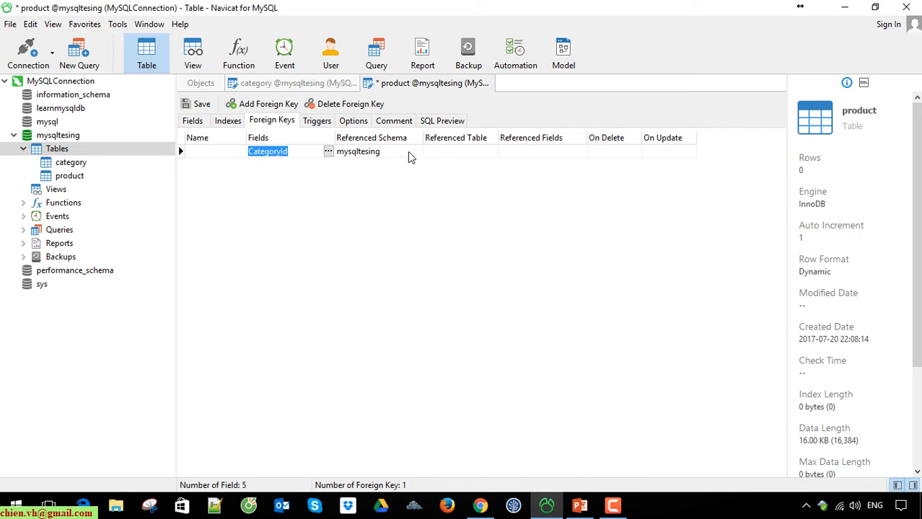
{"action": "left_click", "coordinate": [417, 150]}
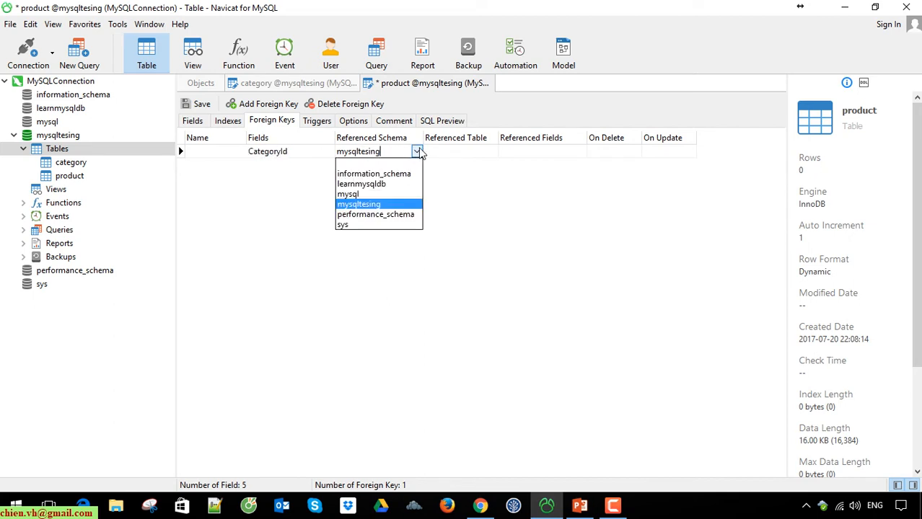
{"action": "left_click", "coordinate": [359, 204]}
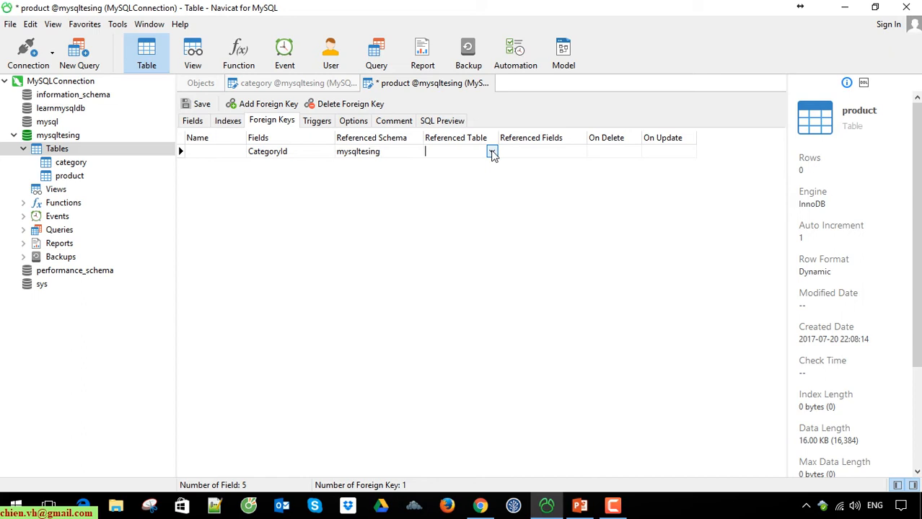
Step: Reference category.CategoryId and set the delete and update behaviour to RESTRICT
{"action": "left_click", "coordinate": [492, 152]}
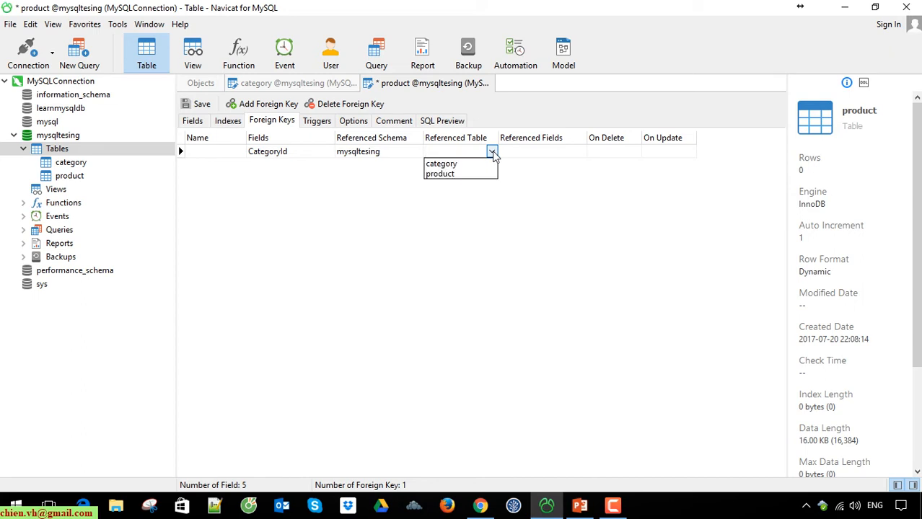
{"action": "left_click", "coordinate": [440, 164]}
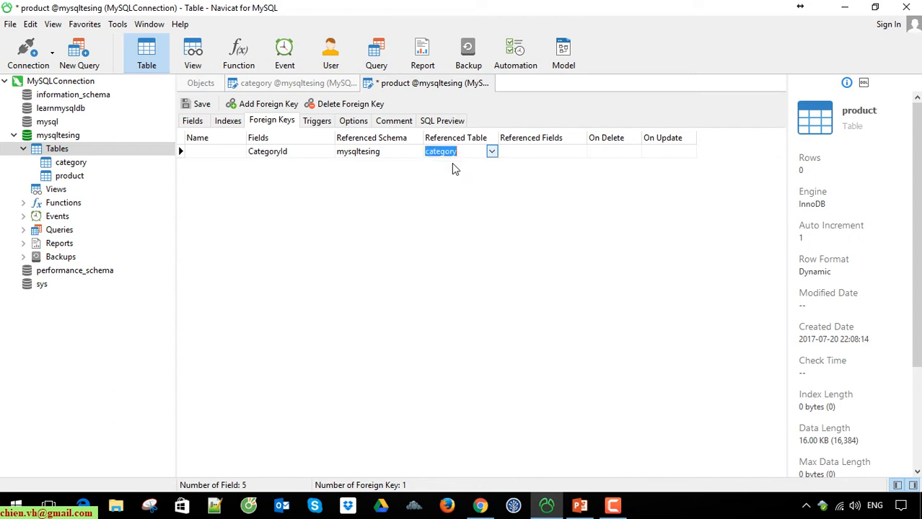
{"action": "left_click", "coordinate": [580, 151]}
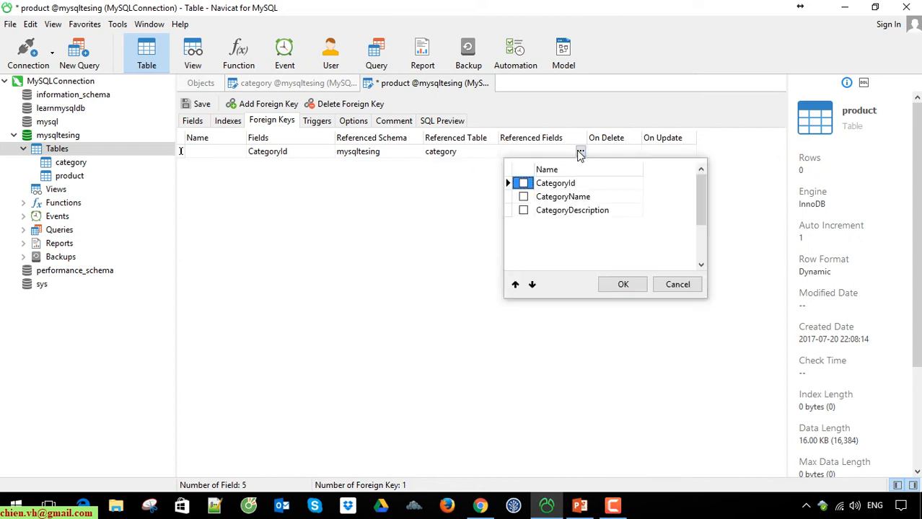
{"action": "left_click", "coordinate": [523, 182]}
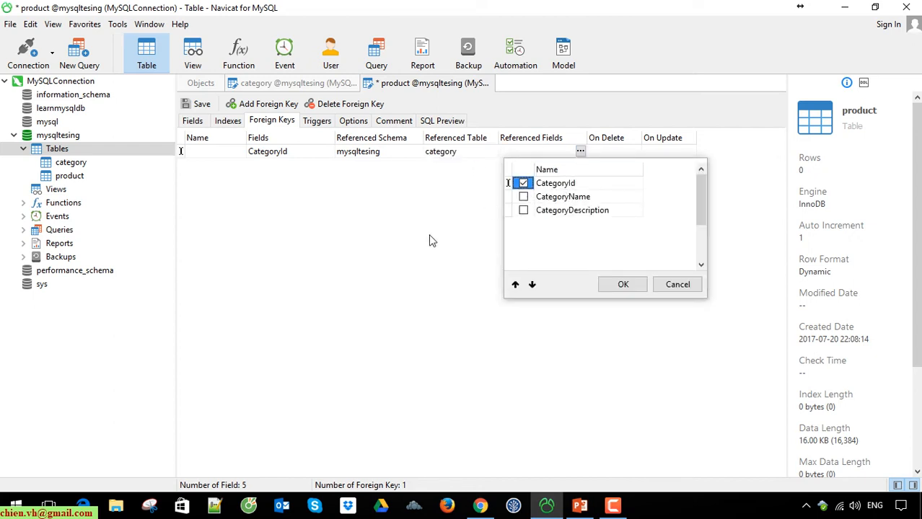
{"action": "left_click", "coordinate": [621, 283]}
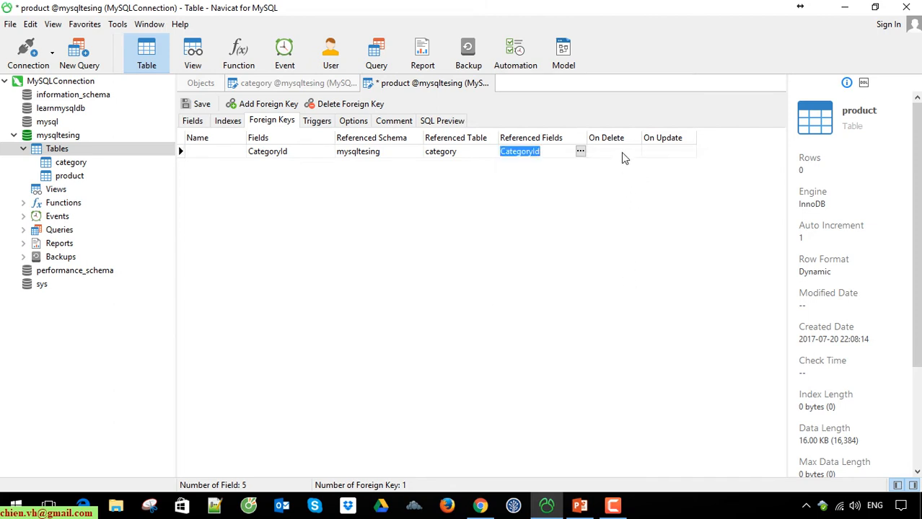
{"action": "left_click", "coordinate": [634, 151]}
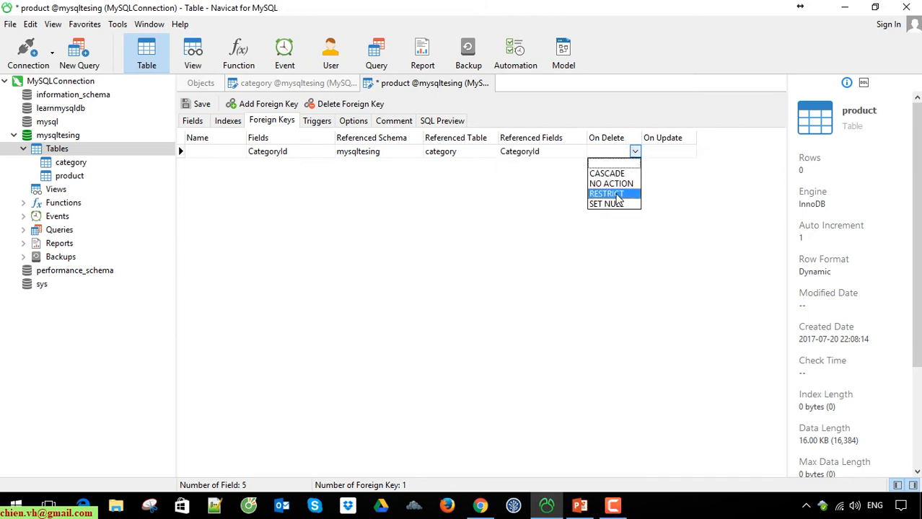
{"action": "left_click", "coordinate": [604, 194]}
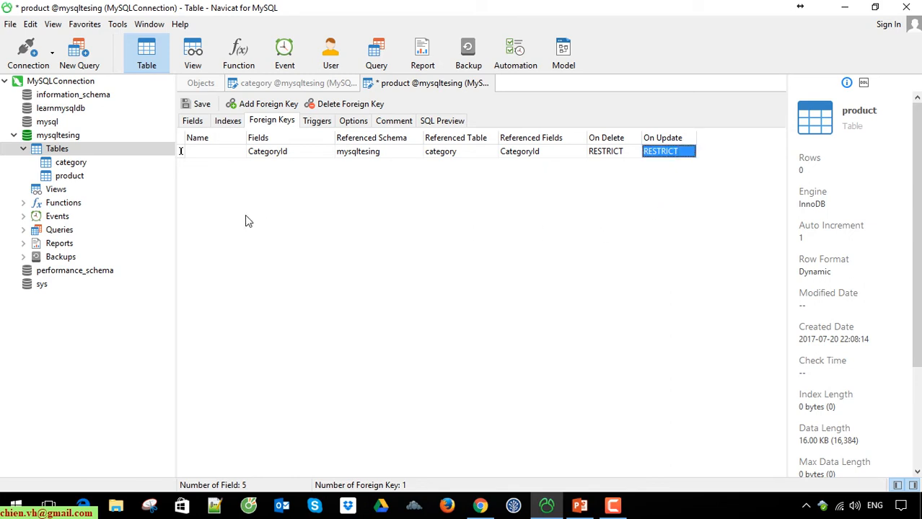
{"action": "mouse_move", "coordinate": [232, 210]}
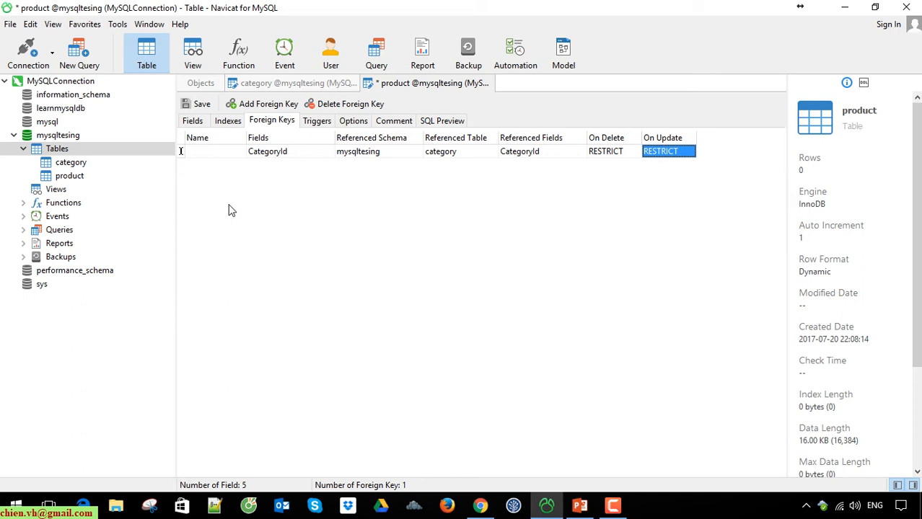
{"action": "mouse_move", "coordinate": [303, 189]}
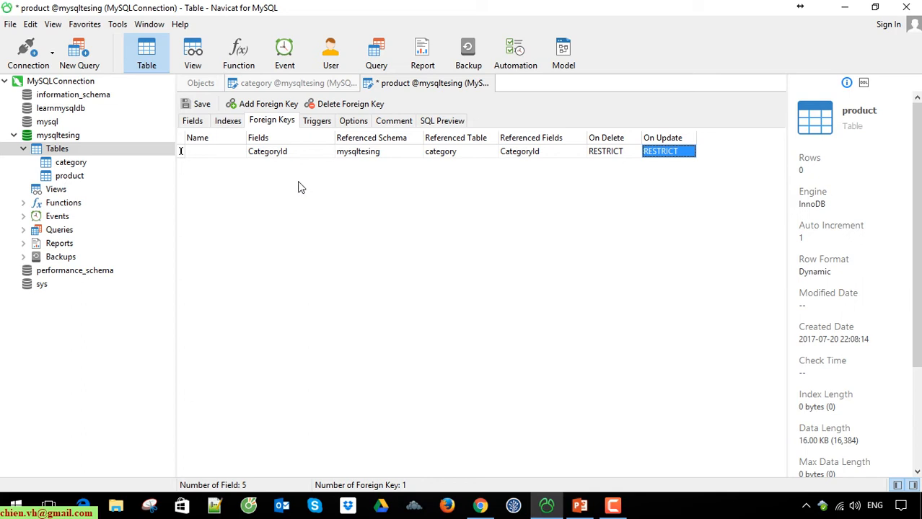
{"action": "mouse_move", "coordinate": [299, 188]}
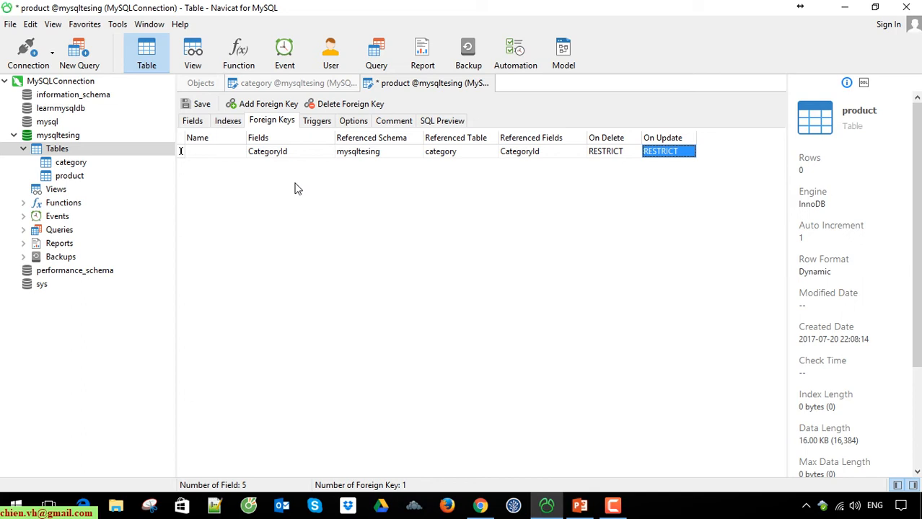
{"action": "mouse_move", "coordinate": [76, 180]}
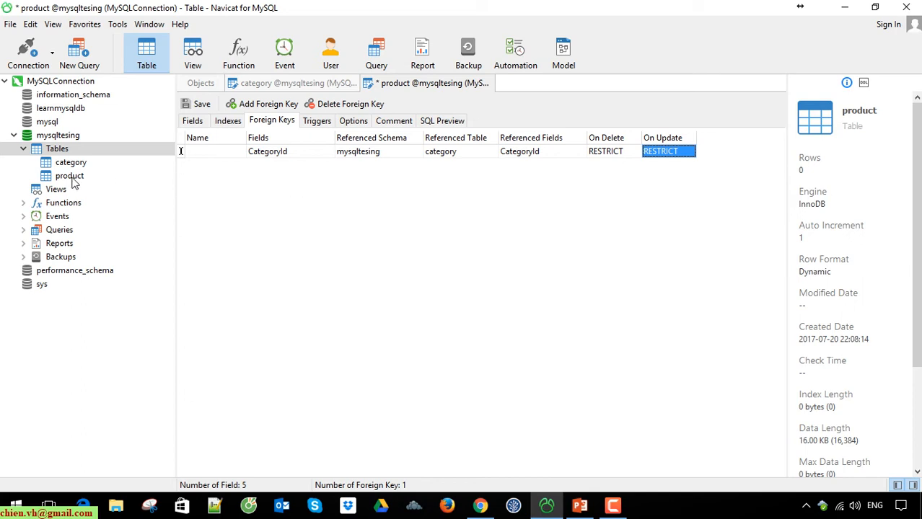
{"action": "mouse_move", "coordinate": [403, 229]}
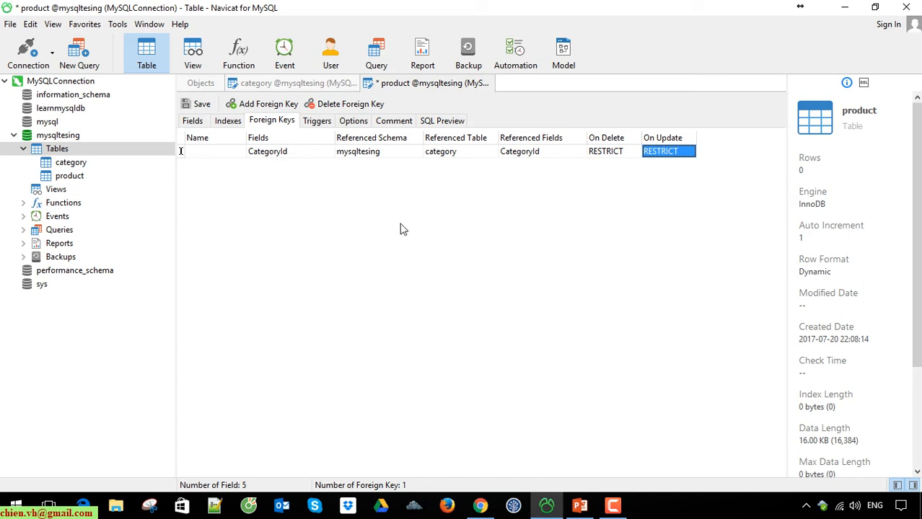
{"action": "mouse_move", "coordinate": [234, 178]}
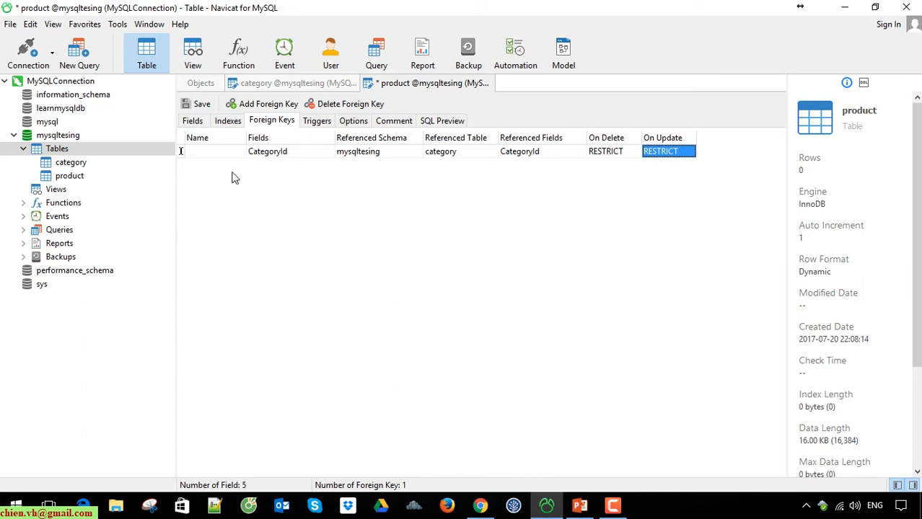
Step: Enter CategoryKey as the foreign key name, save the product design, and view its fields
{"action": "type", "text": "Ca"}
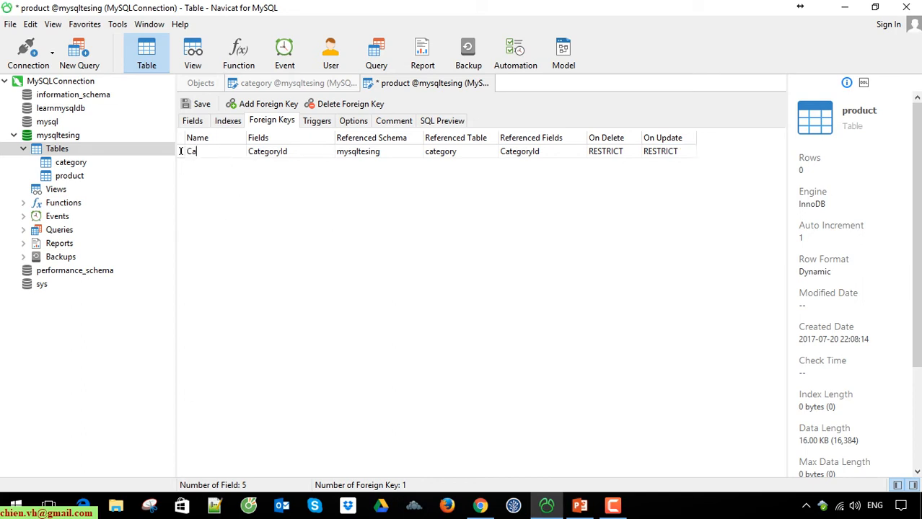
{"action": "type", "text": "tegoryK"}
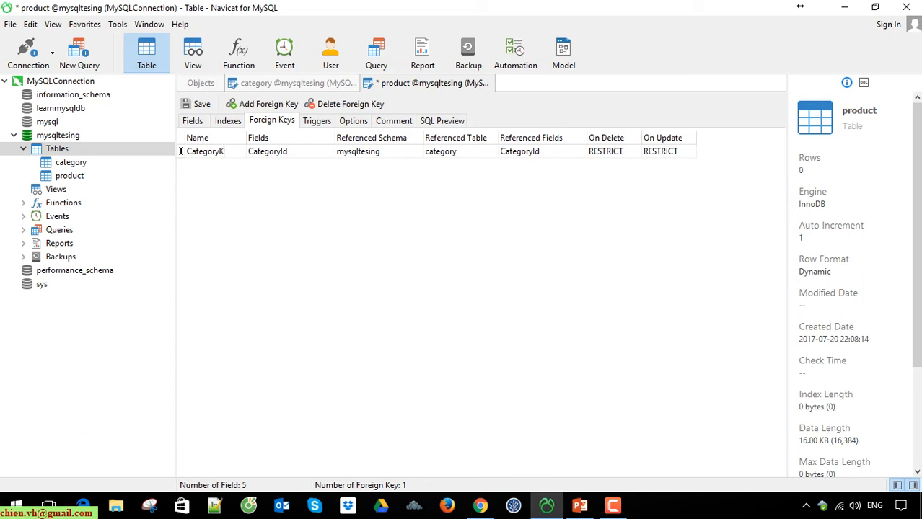
{"action": "double_click", "coordinate": [209, 151]}
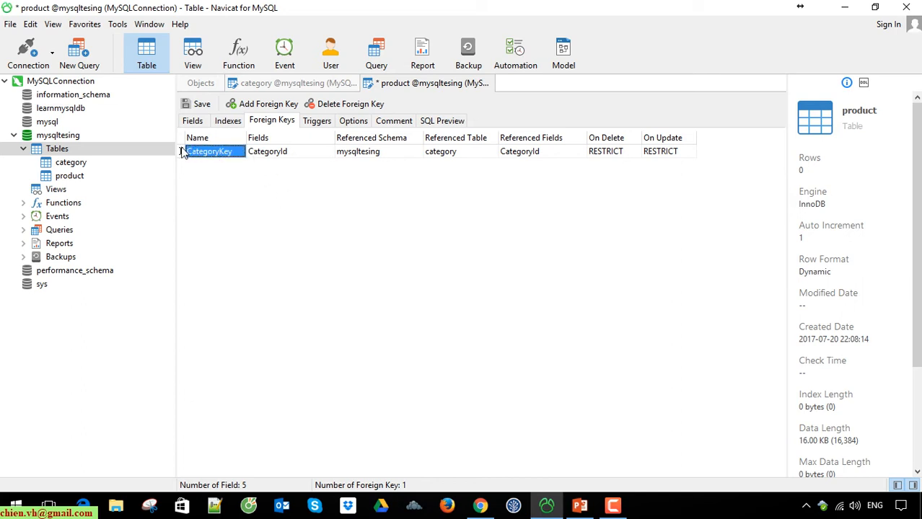
{"action": "mouse_move", "coordinate": [202, 105]}
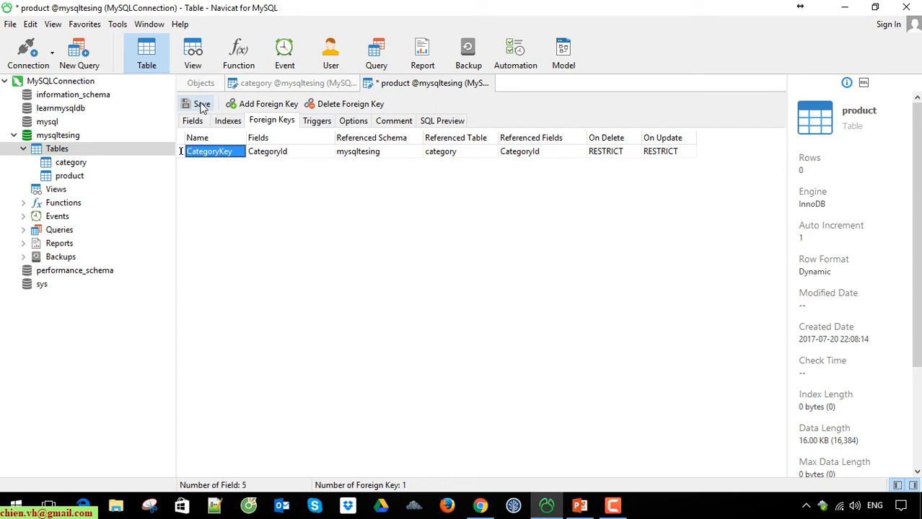
{"action": "left_click", "coordinate": [202, 103]}
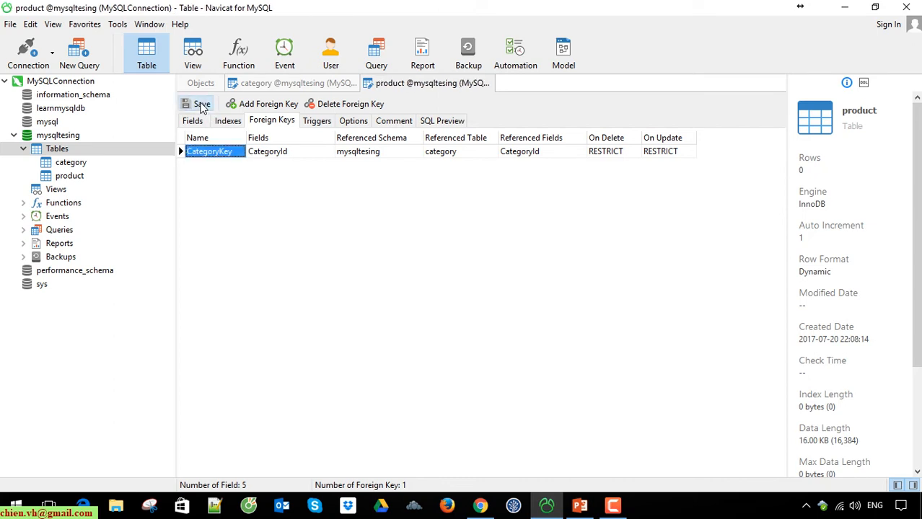
{"action": "left_click", "coordinate": [193, 120]}
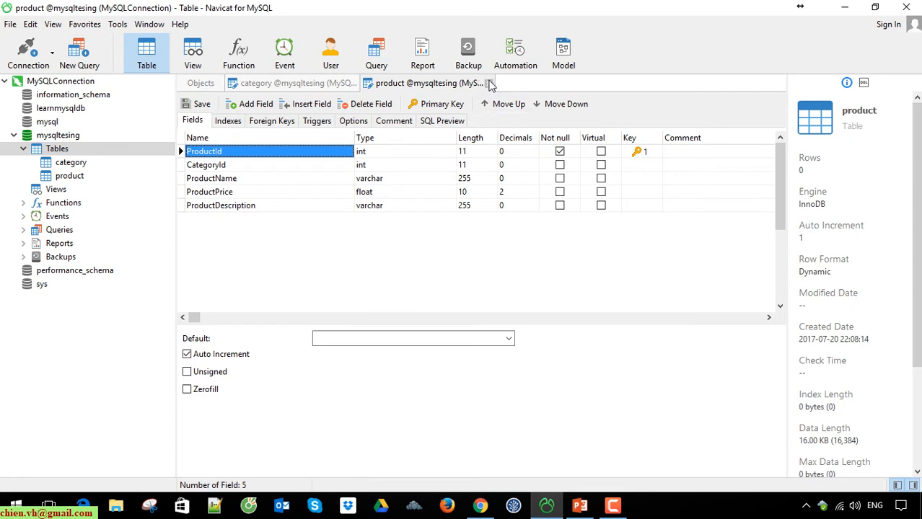
Step: Close the product and category design tabs and open the product table's rows
{"action": "left_click", "coordinate": [288, 83]}
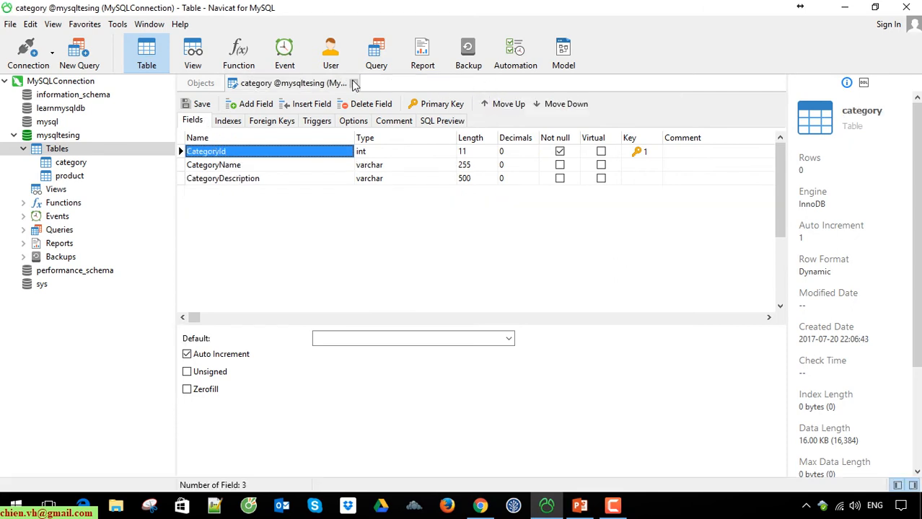
{"action": "left_click", "coordinate": [354, 83]}
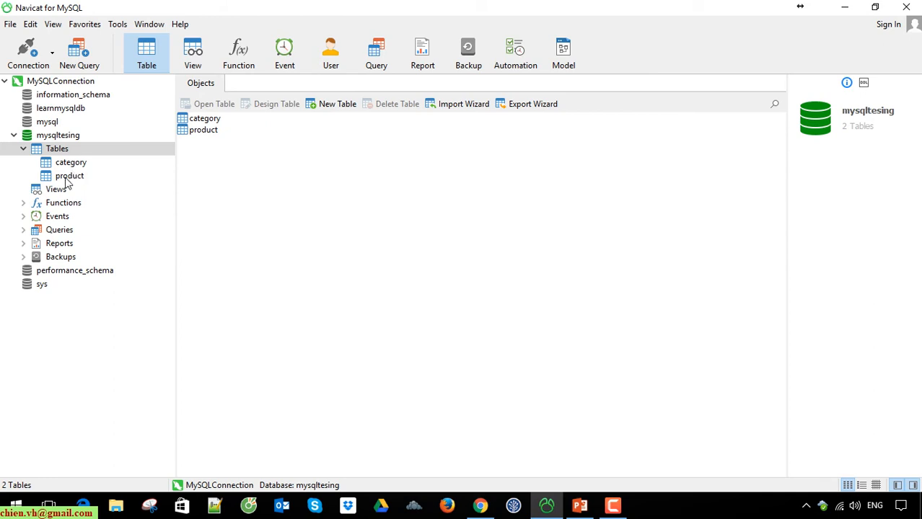
{"action": "right_click", "coordinate": [69, 175]}
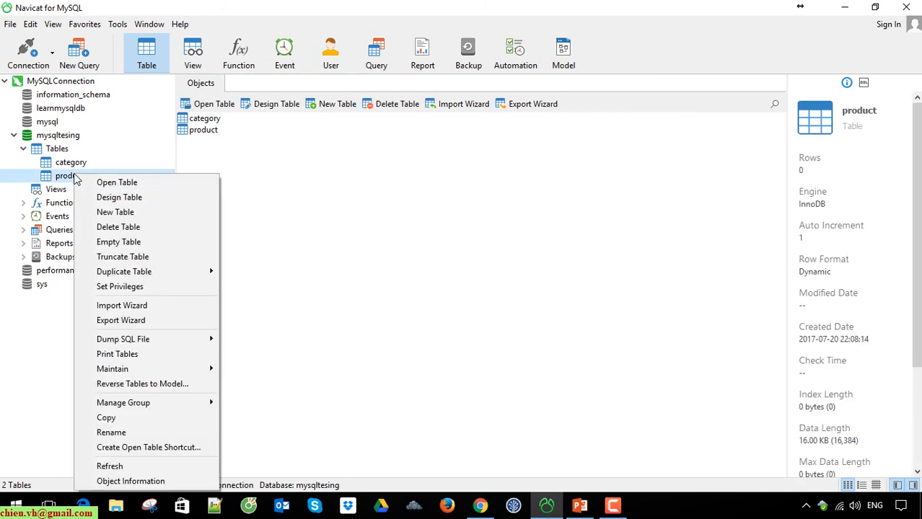
{"action": "left_click", "coordinate": [116, 181]}
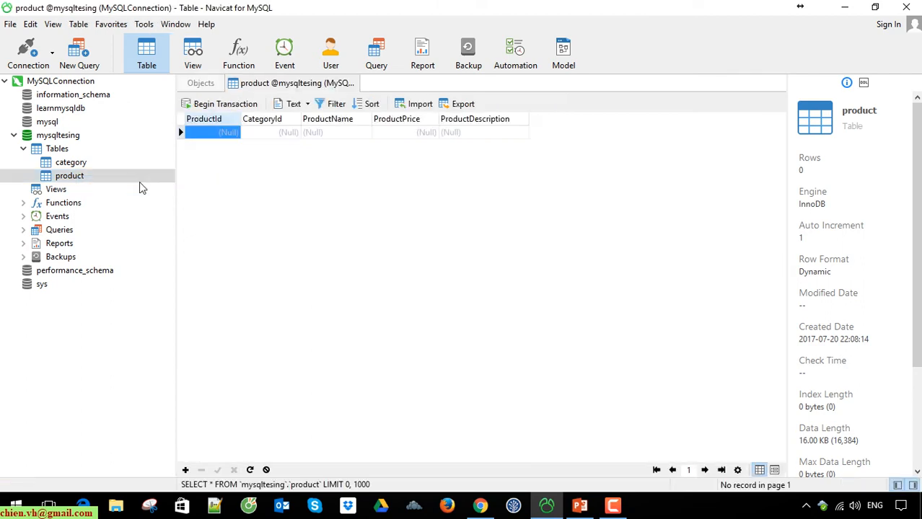
Step: Enter CategoryId 1, Product 1, price 100.5, 'This is product 1' and apply the row
{"action": "left_click", "coordinate": [213, 132]}
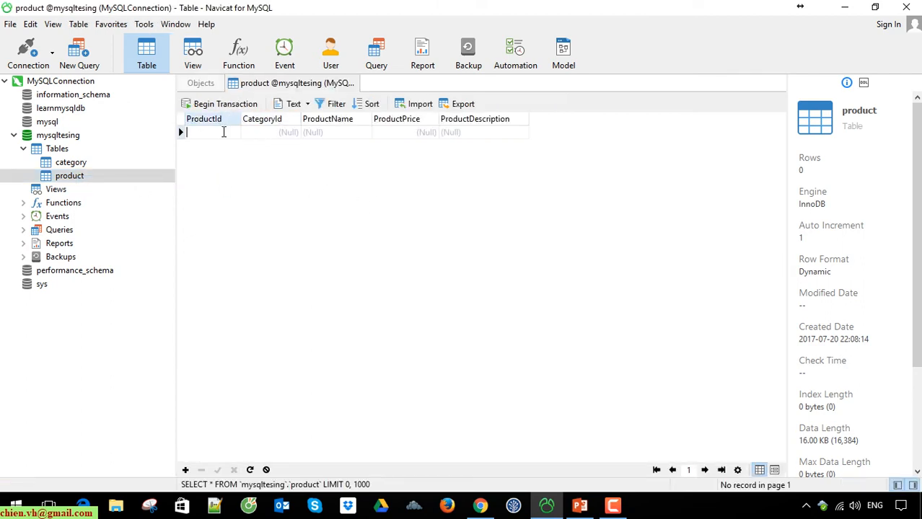
{"action": "left_click", "coordinate": [262, 132]}
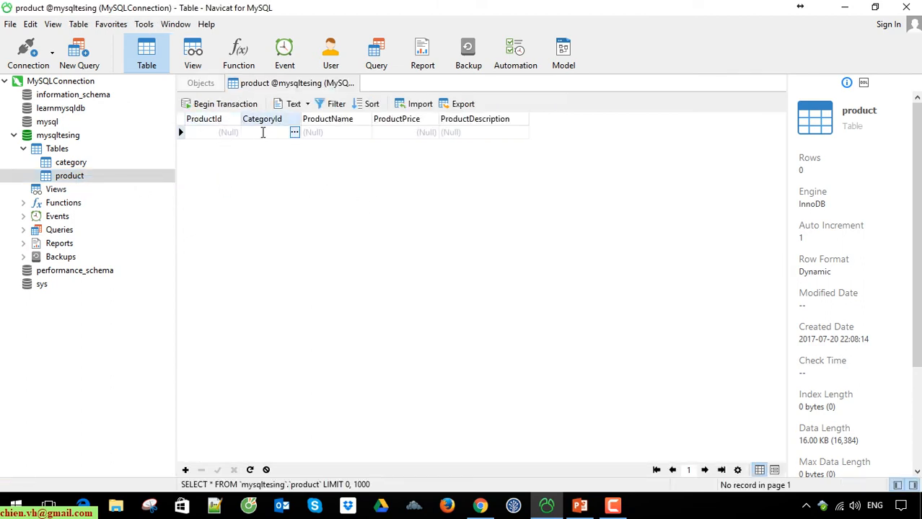
{"action": "mouse_move", "coordinate": [280, 137]}
{"action": "type", "text": "1"}
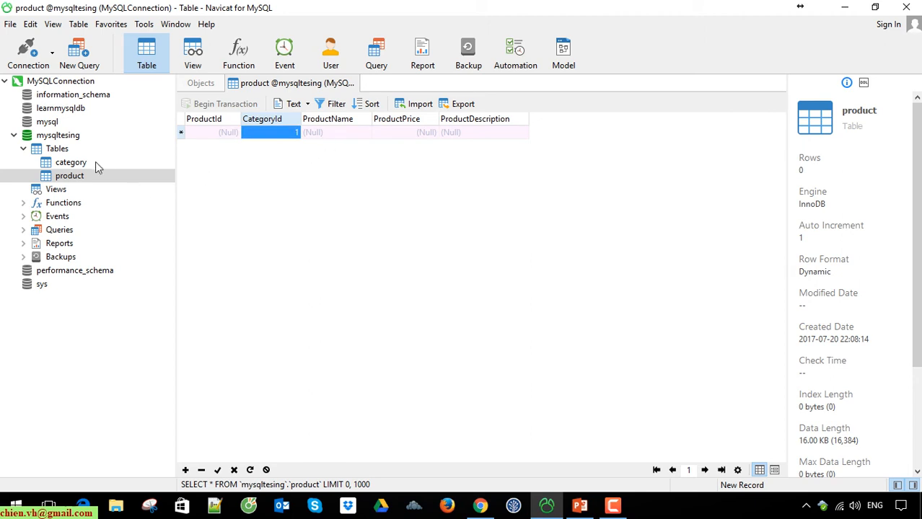
{"action": "left_click", "coordinate": [336, 132]}
{"action": "type", "text": "Product "}
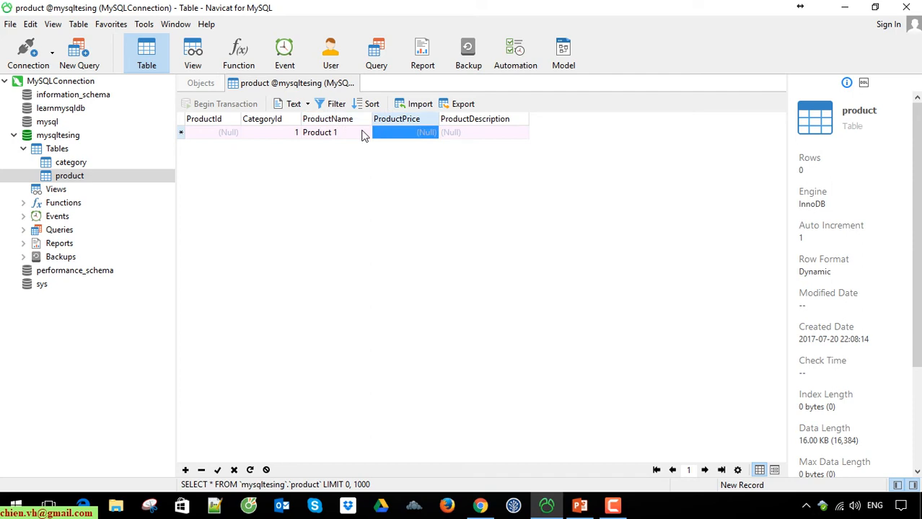
{"action": "type", "text": "100"}
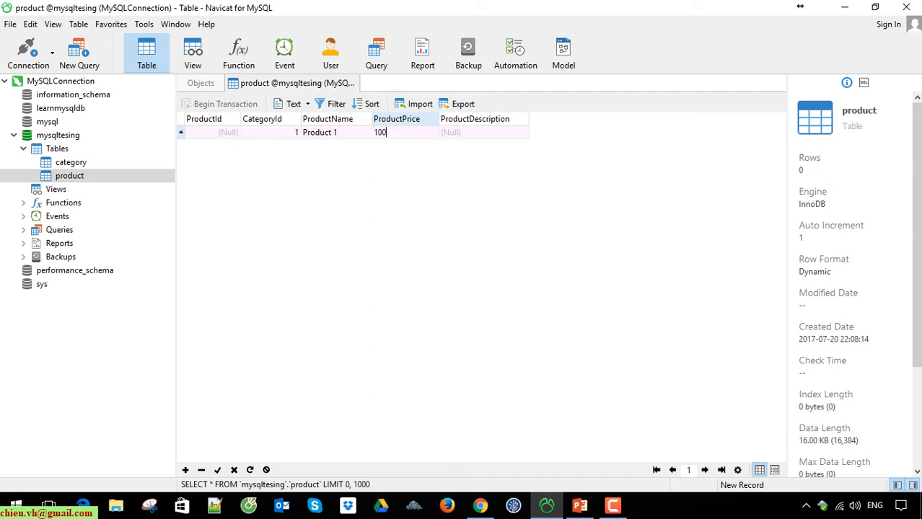
{"action": "left_click", "coordinate": [483, 132]}
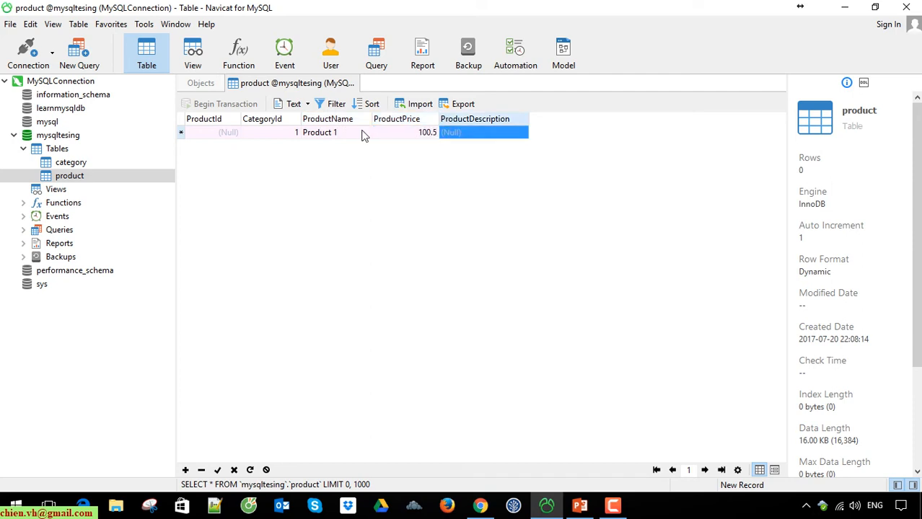
{"action": "type", "text": "This"}
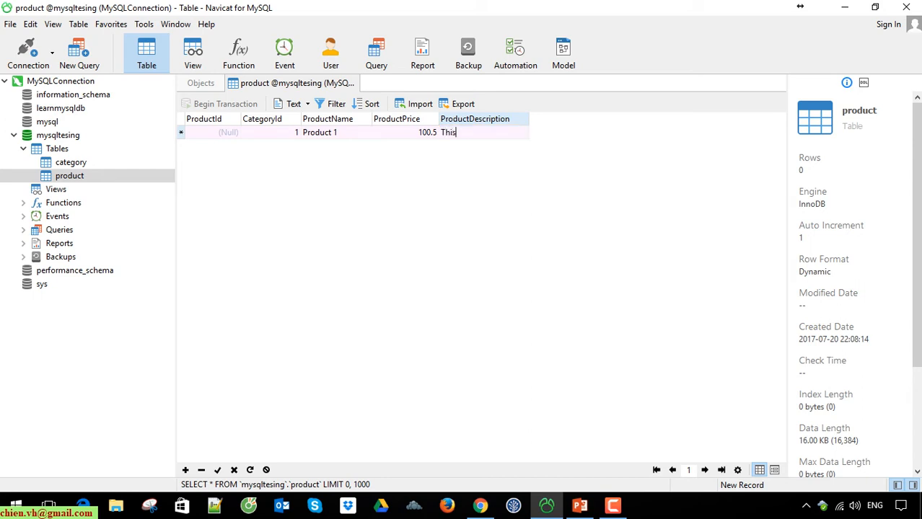
{"action": "type", "text": "is product 1"}
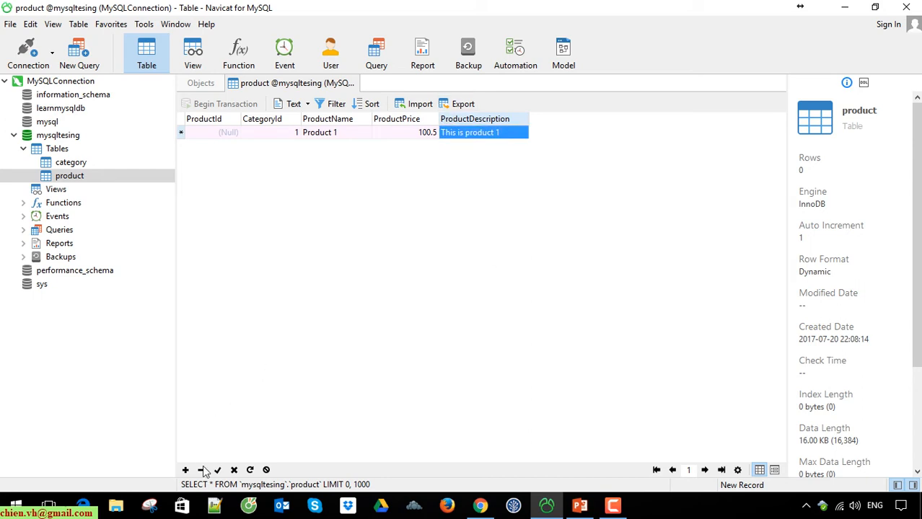
{"action": "mouse_move", "coordinate": [217, 470]}
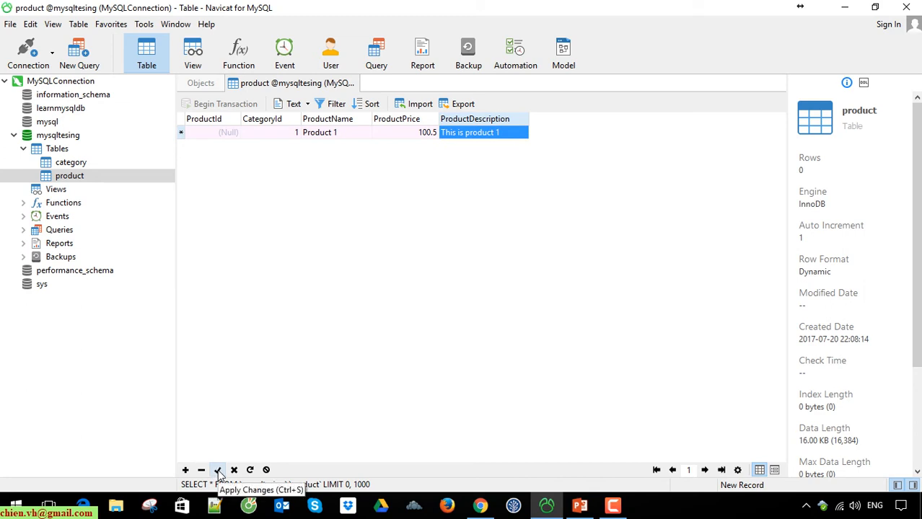
{"action": "mouse_move", "coordinate": [219, 471]}
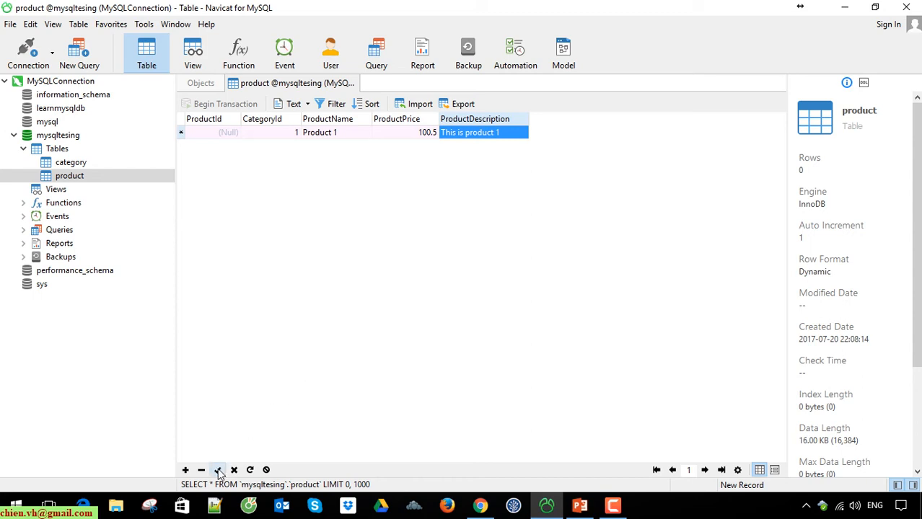
{"action": "left_click", "coordinate": [218, 469]}
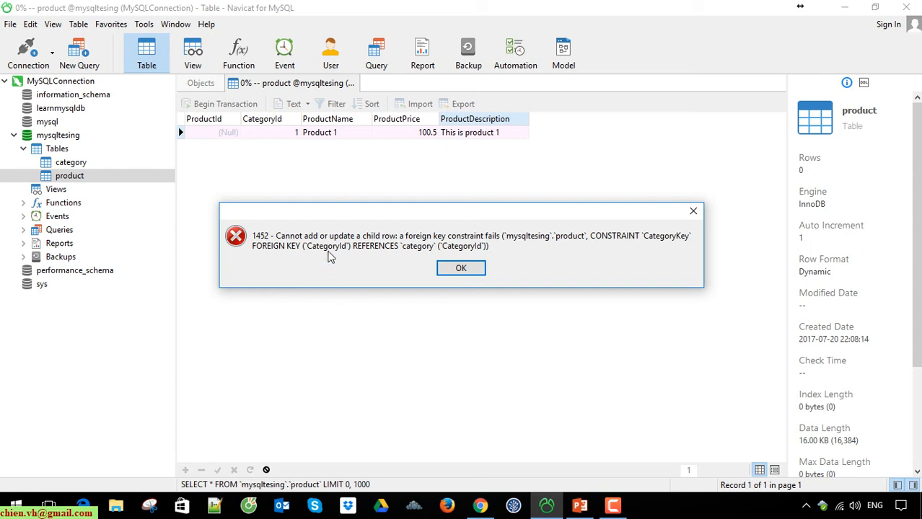
{"action": "mouse_move", "coordinate": [711, 252]}
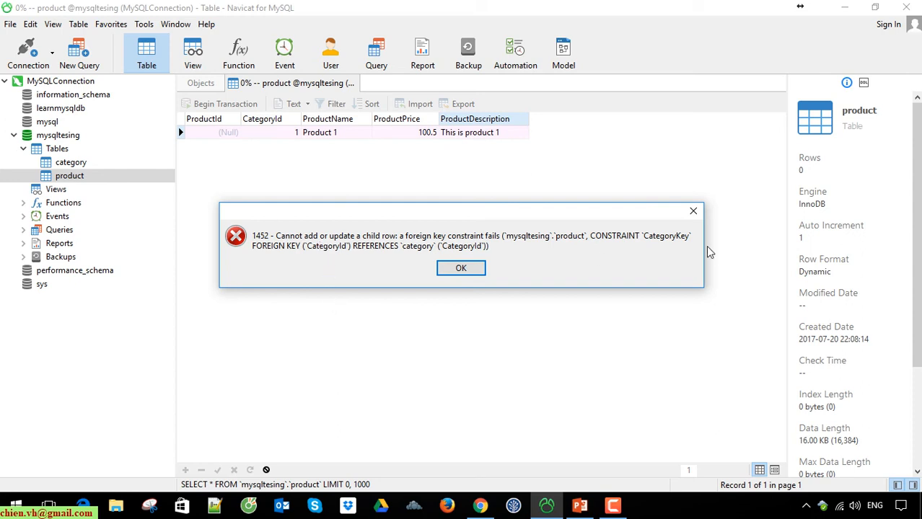
{"action": "mouse_move", "coordinate": [708, 260]}
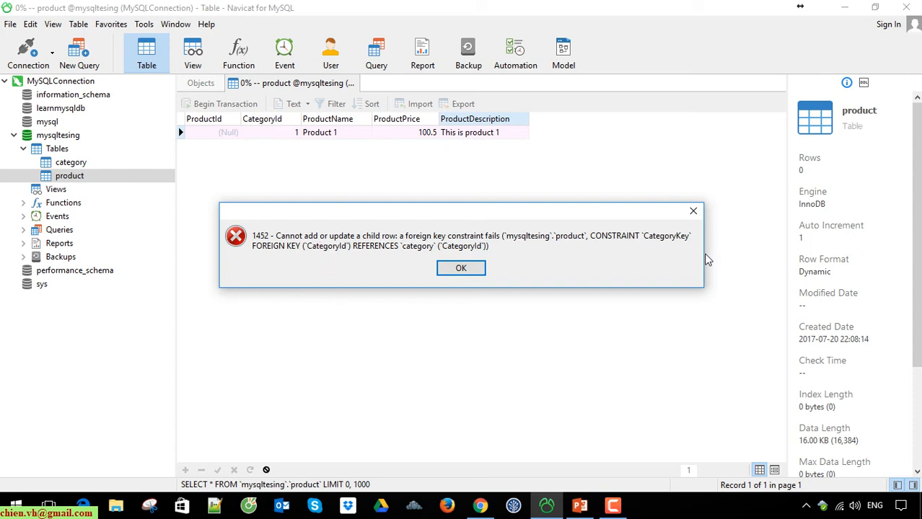
{"action": "mouse_move", "coordinate": [597, 257]}
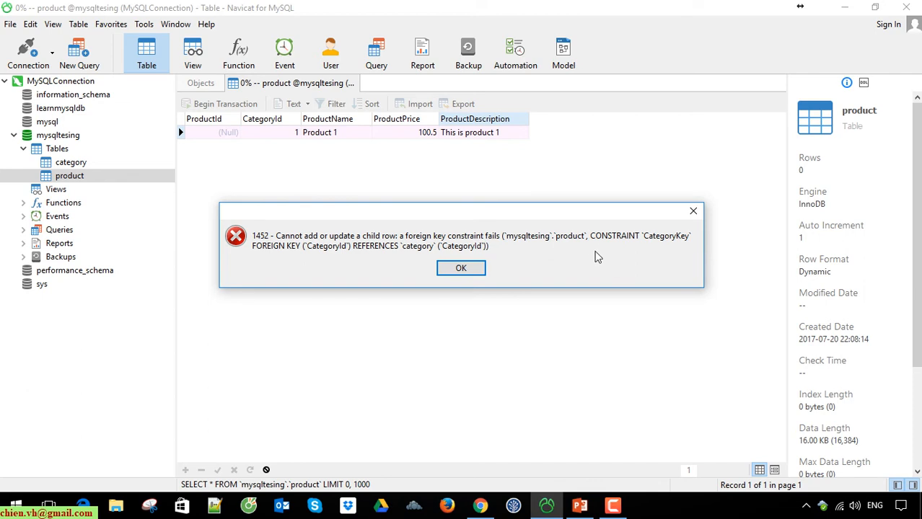
{"action": "mouse_move", "coordinate": [566, 268]}
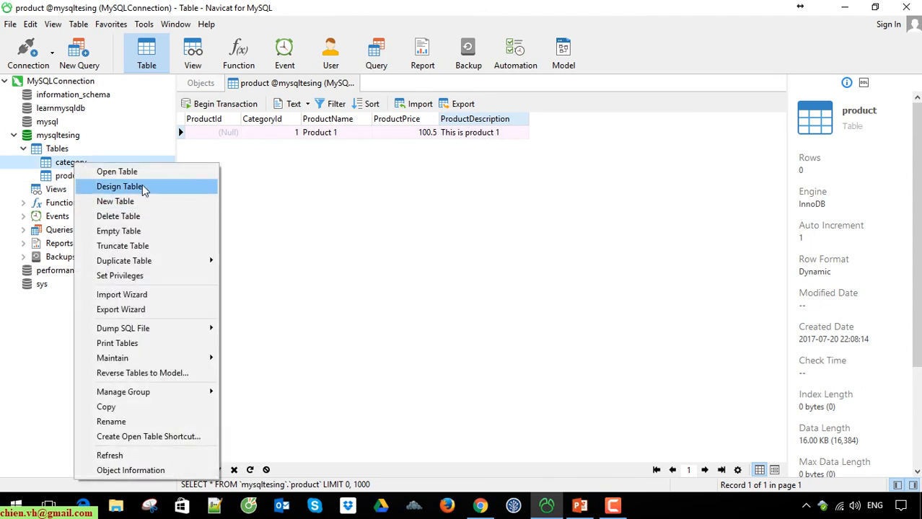
Step: In the category table, add Laptop with description 'Description for laptop' and save
{"action": "left_click", "coordinate": [117, 171]}
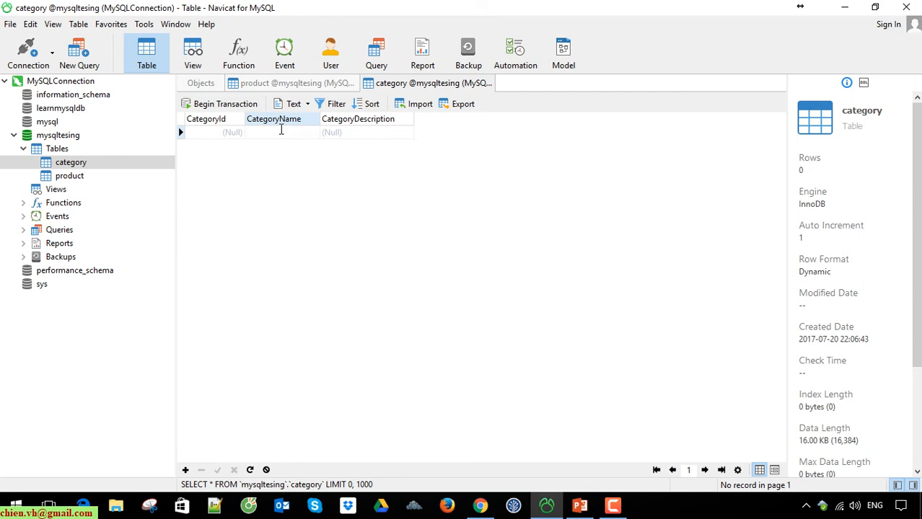
{"action": "type", "text": "Laptop"}
{"action": "type", "text": "D"}
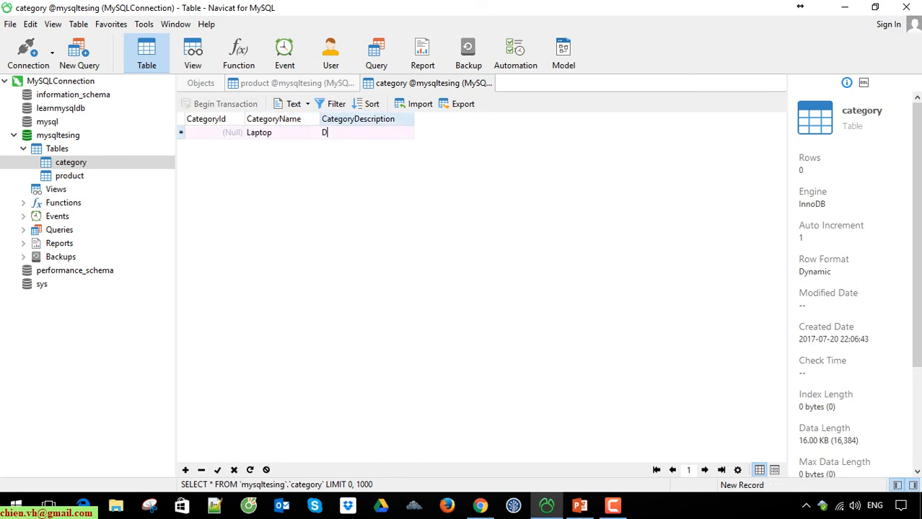
{"action": "type", "text": "escripti"}
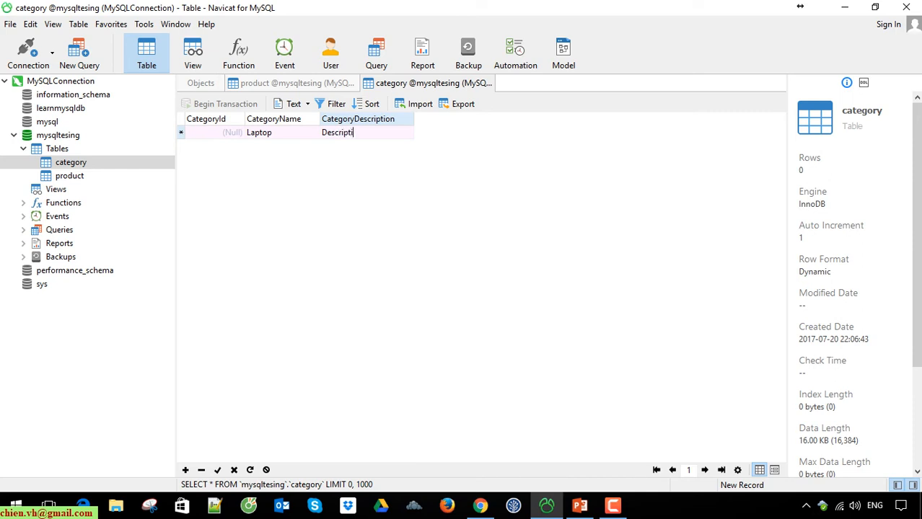
{"action": "type", "text": "on f"}
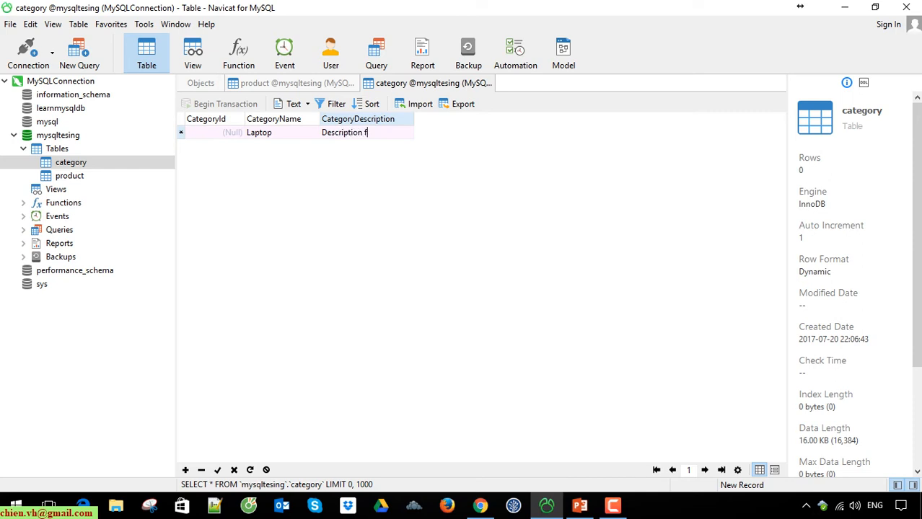
{"action": "type", "text": "or laptop"}
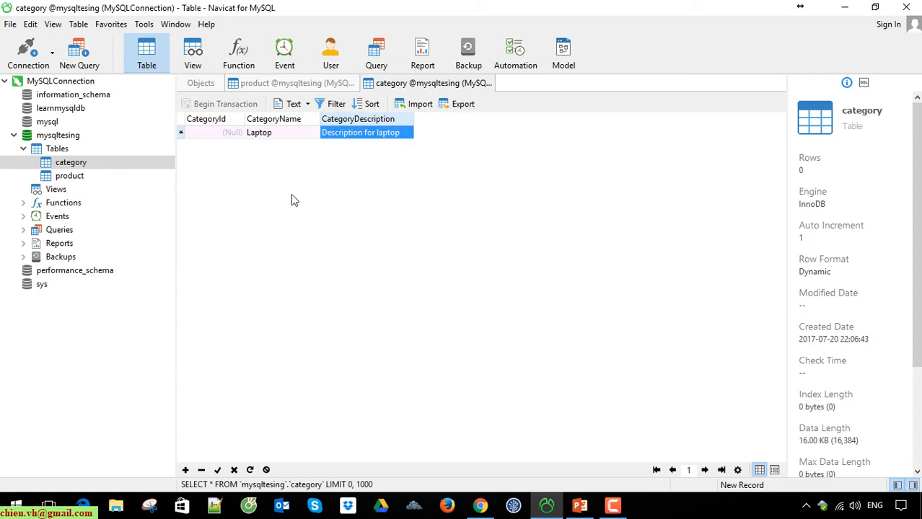
{"action": "mouse_move", "coordinate": [217, 470]}
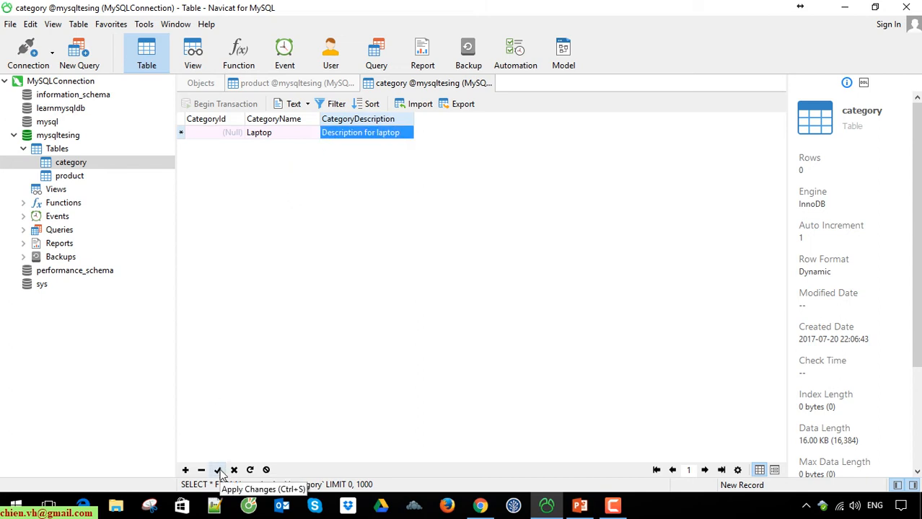
{"action": "left_click", "coordinate": [218, 470]}
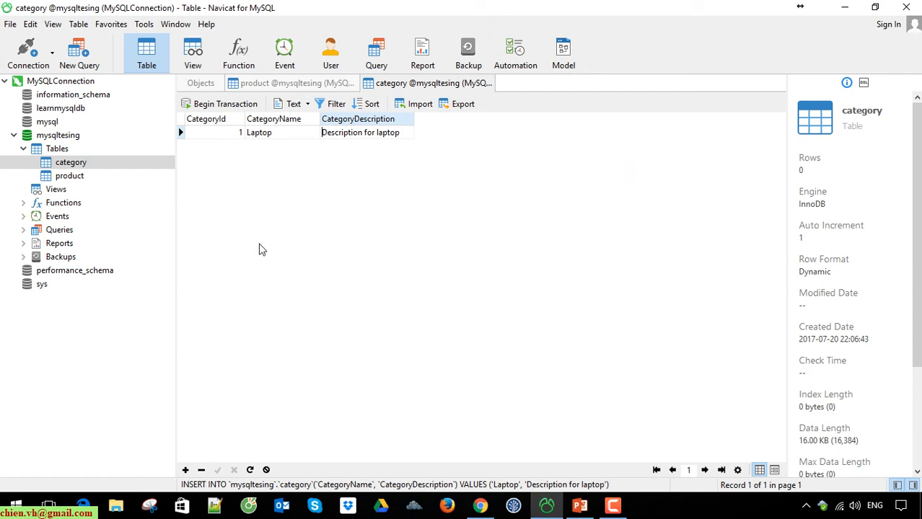
{"action": "mouse_move", "coordinate": [86, 174]}
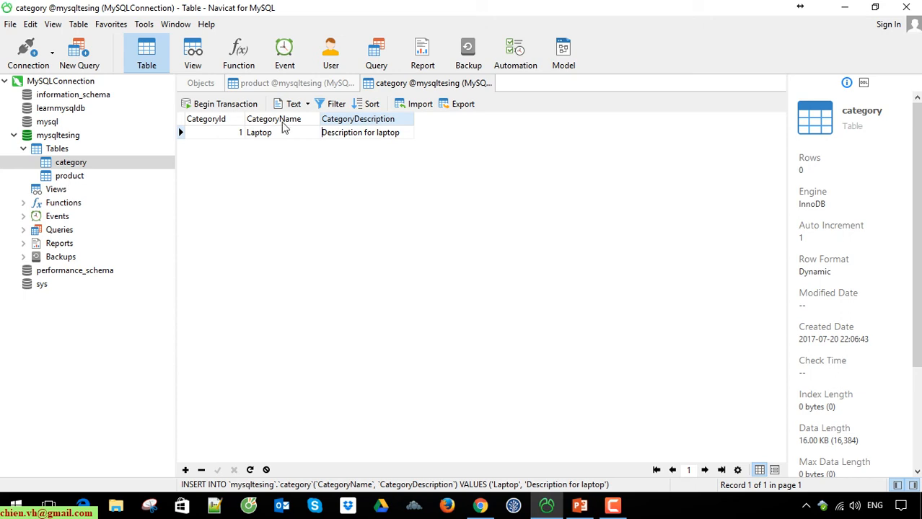
Step: Save the Product 1 row and confirm CategoryId 1 through the category lookup
{"action": "left_click", "coordinate": [296, 83]}
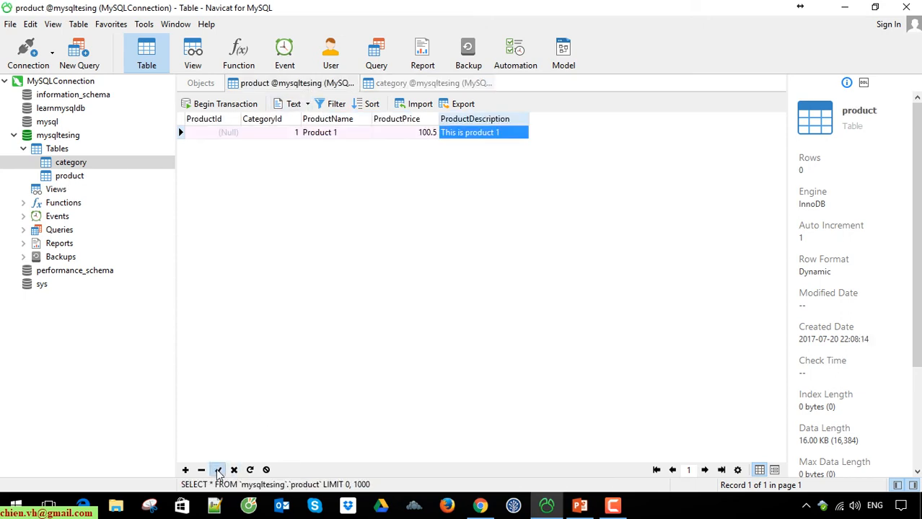
{"action": "left_click", "coordinate": [218, 470]}
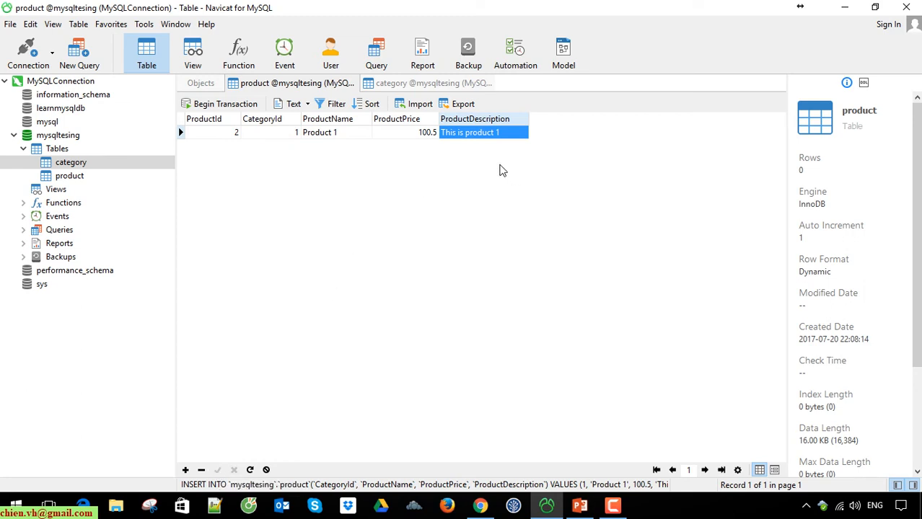
{"action": "mouse_move", "coordinate": [470, 221]}
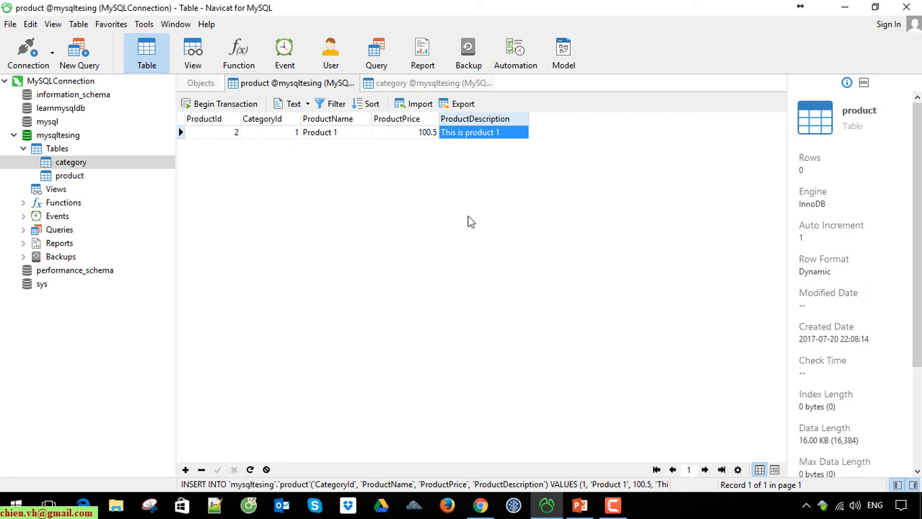
{"action": "mouse_move", "coordinate": [398, 187]}
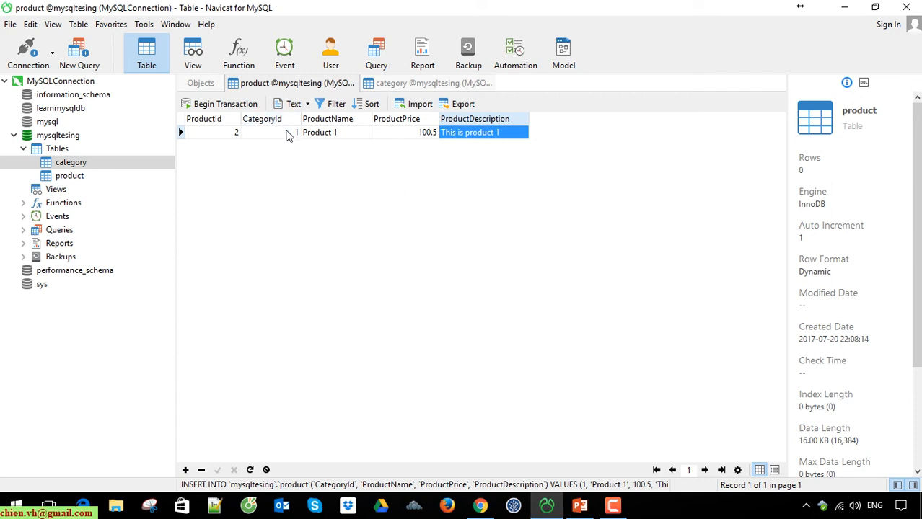
{"action": "left_click", "coordinate": [271, 132]}
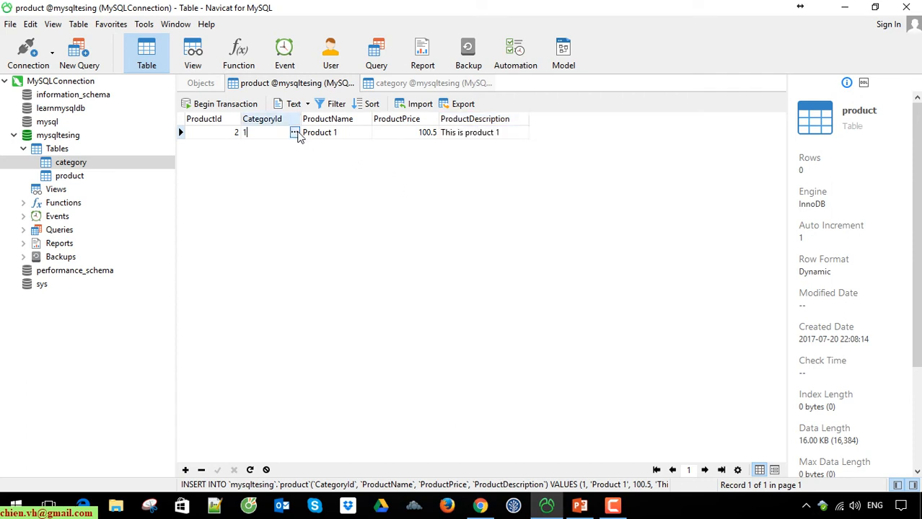
{"action": "left_click", "coordinate": [294, 132]}
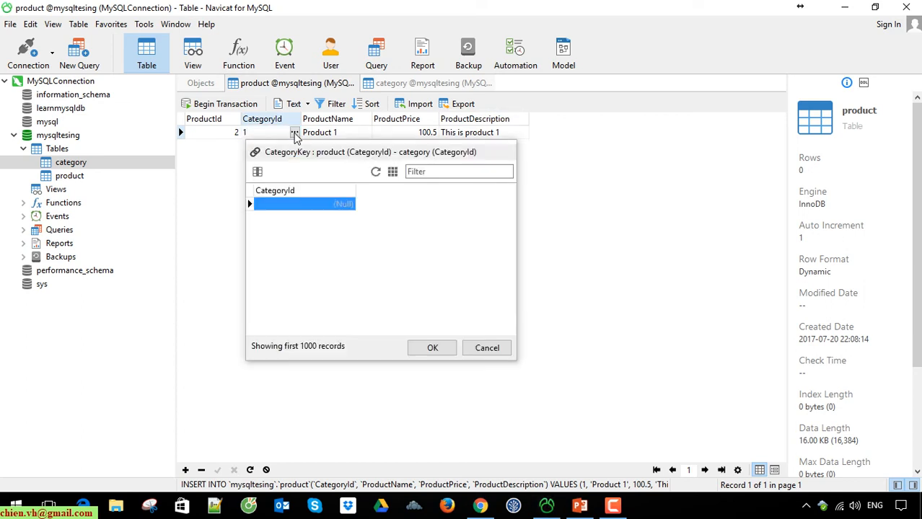
{"action": "mouse_move", "coordinate": [390, 183]}
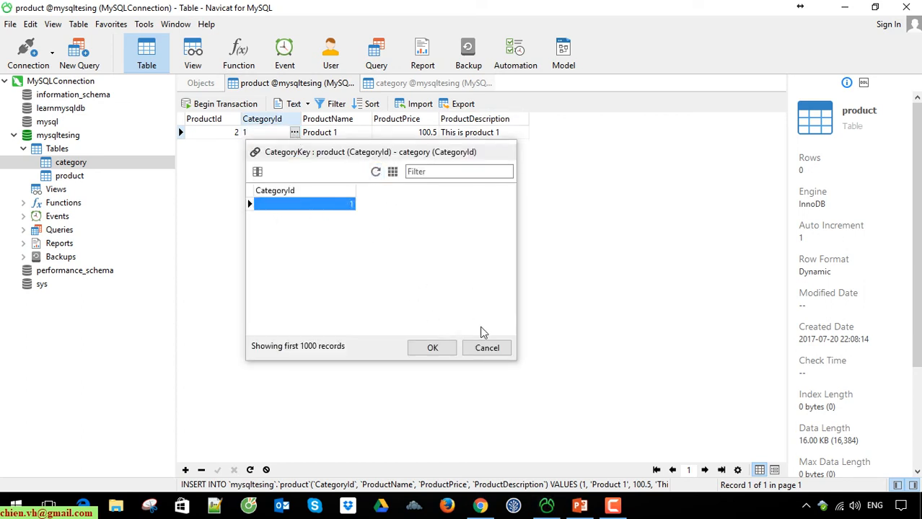
{"action": "left_click", "coordinate": [432, 348]}
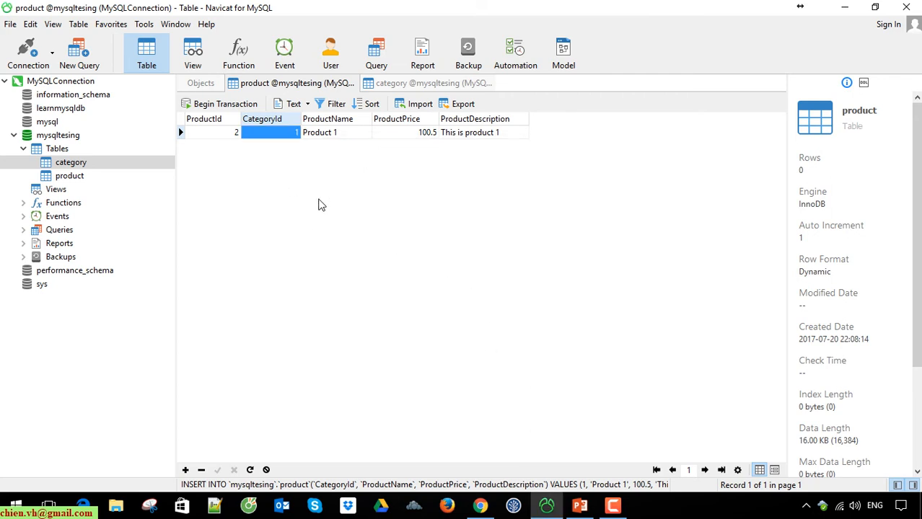
{"action": "left_click", "coordinate": [433, 83]}
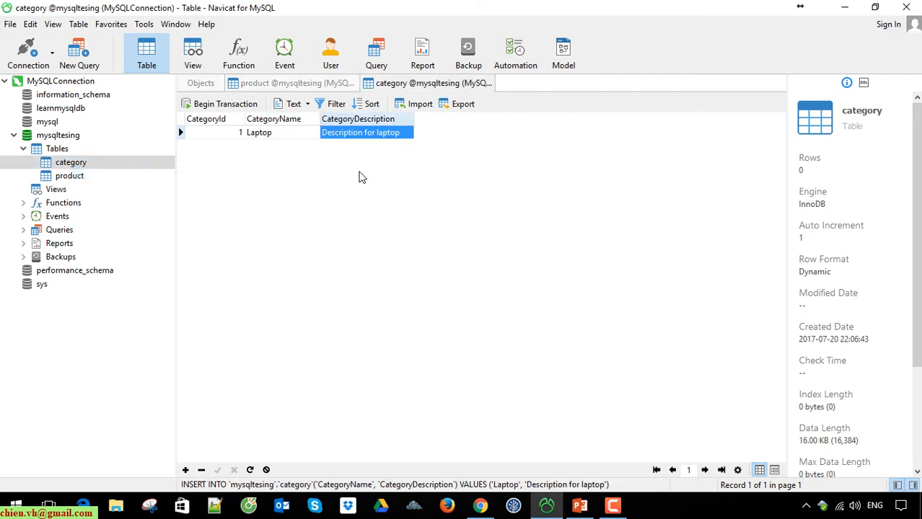
Step: Add a category row Iphone with description 'Description for iphone' and save it
{"action": "left_click", "coordinate": [184, 470]}
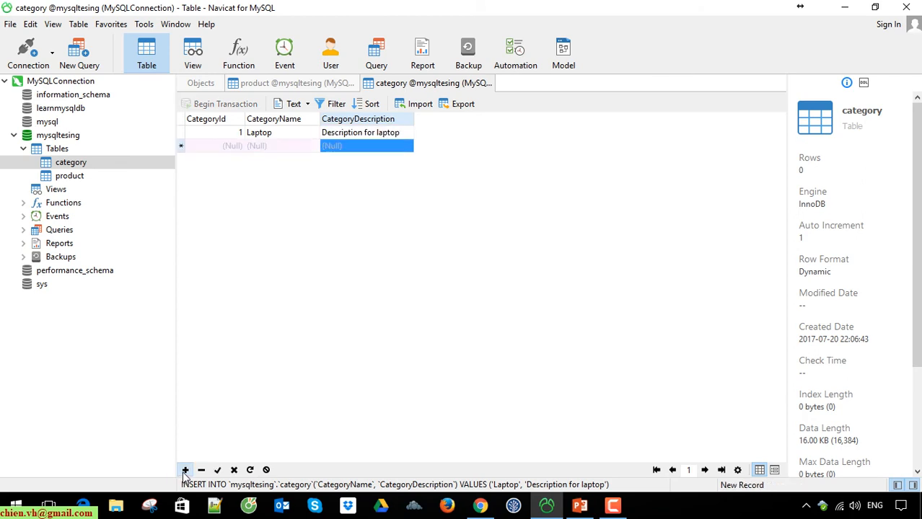
{"action": "left_click", "coordinate": [282, 145]}
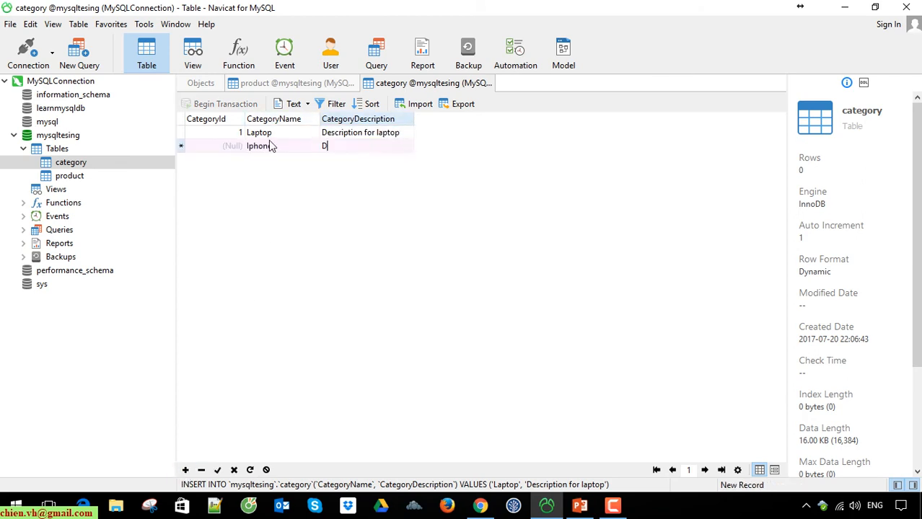
{"action": "type", "text": "Description for iphone"}
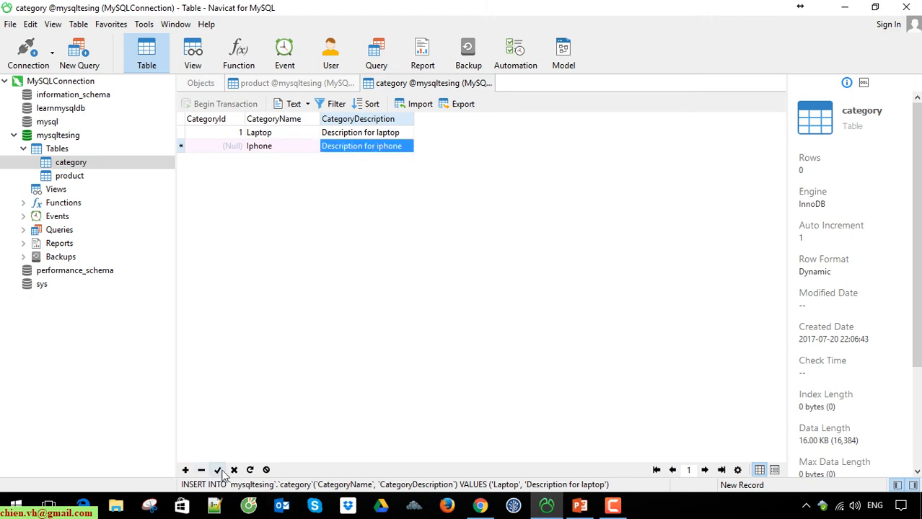
{"action": "left_click", "coordinate": [217, 470]}
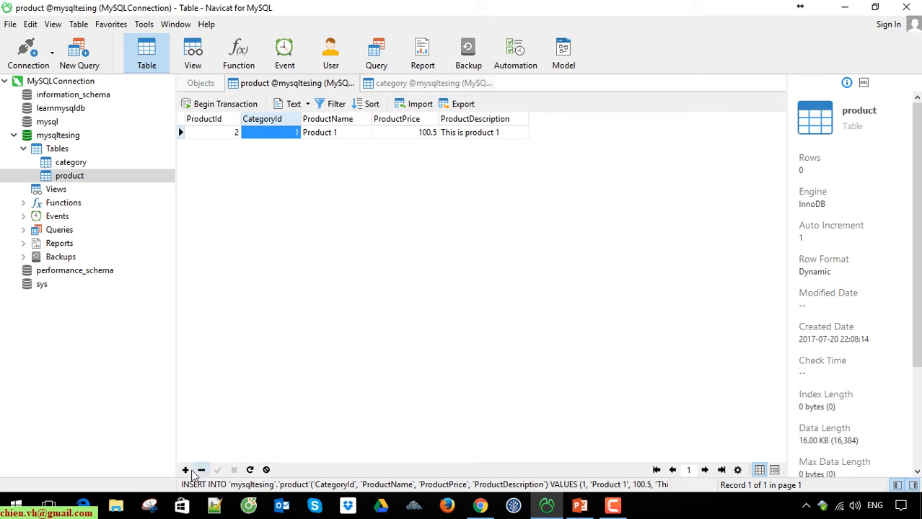
Step: Add Product 2 in category 2, price 649, described 'This is iphone 1'
{"action": "left_click", "coordinate": [186, 470]}
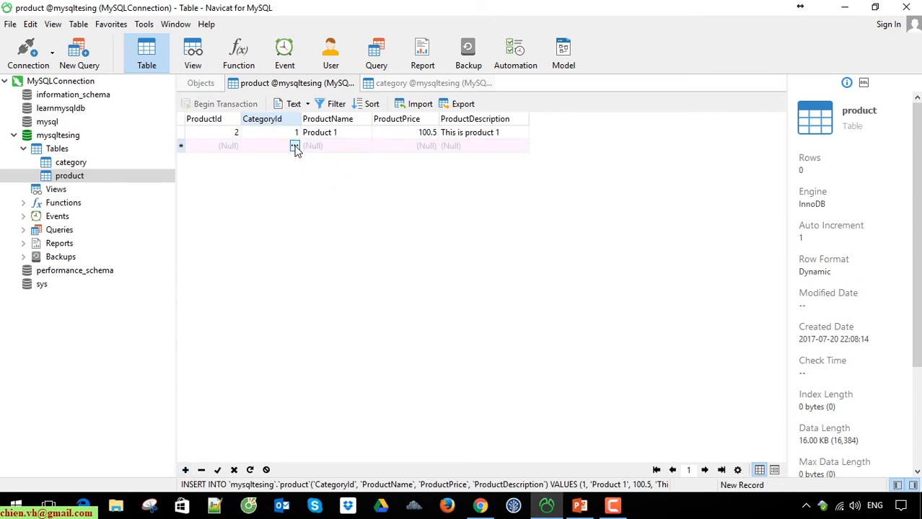
{"action": "left_click", "coordinate": [294, 145]}
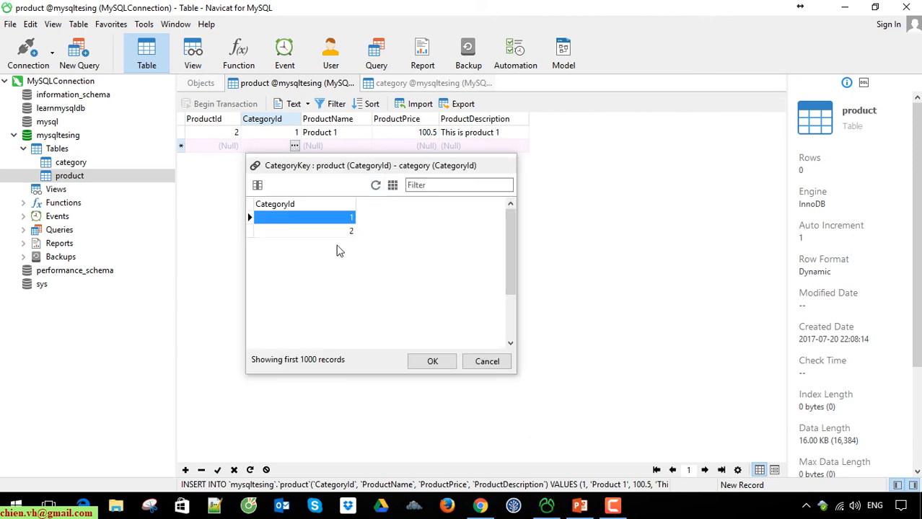
{"action": "left_click", "coordinate": [303, 231]}
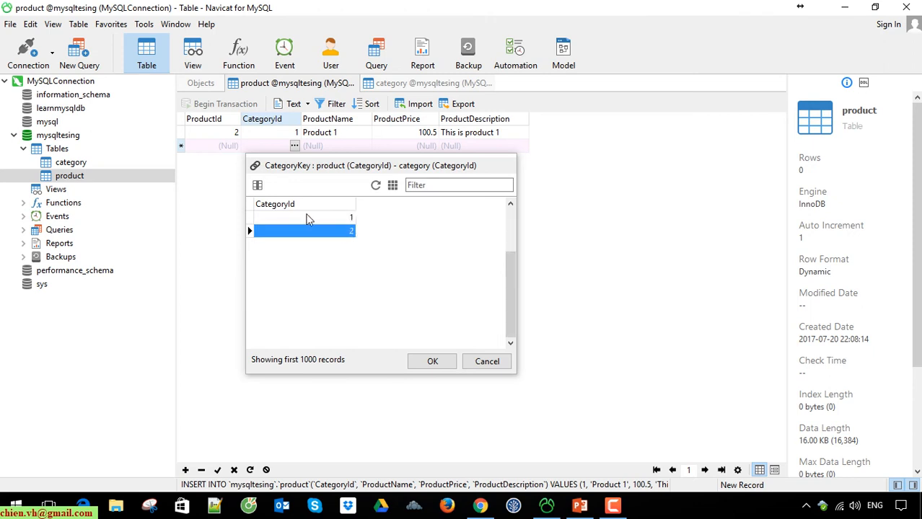
{"action": "mouse_move", "coordinate": [431, 358]}
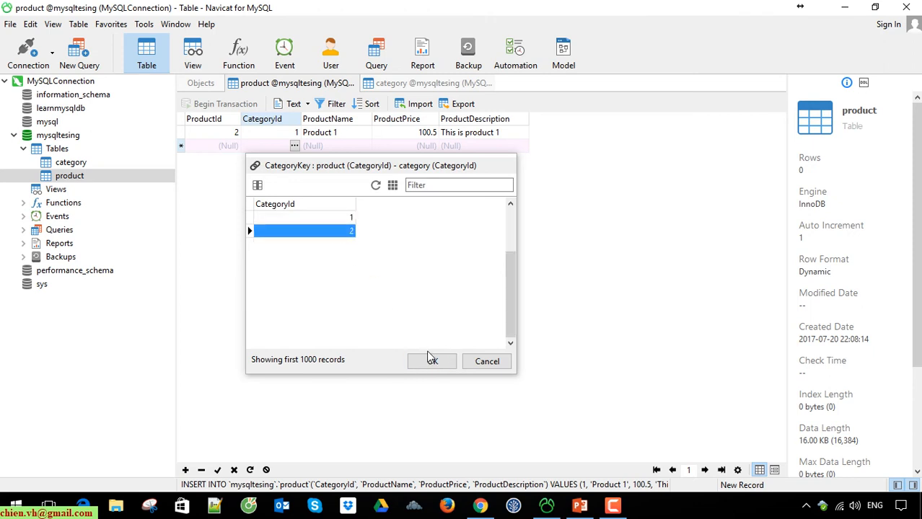
{"action": "left_click", "coordinate": [432, 361]}
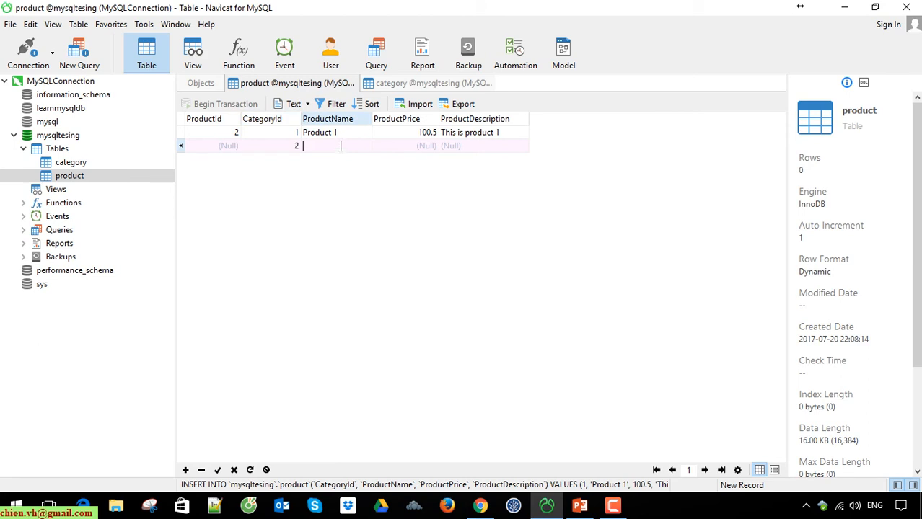
{"action": "type", "text": "Product 2"}
{"action": "left_click", "coordinate": [405, 146]}
{"action": "type", "text": "649"}
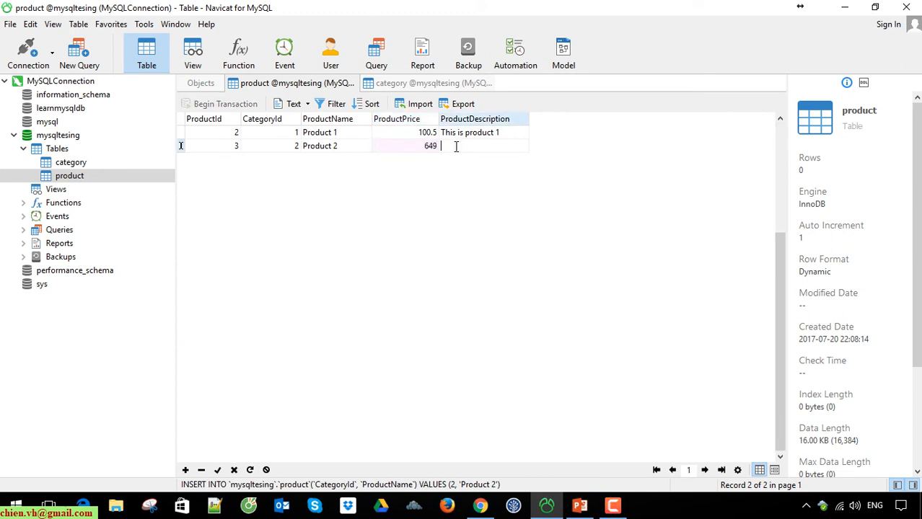
{"action": "type", "text": "This is iphone 1"}
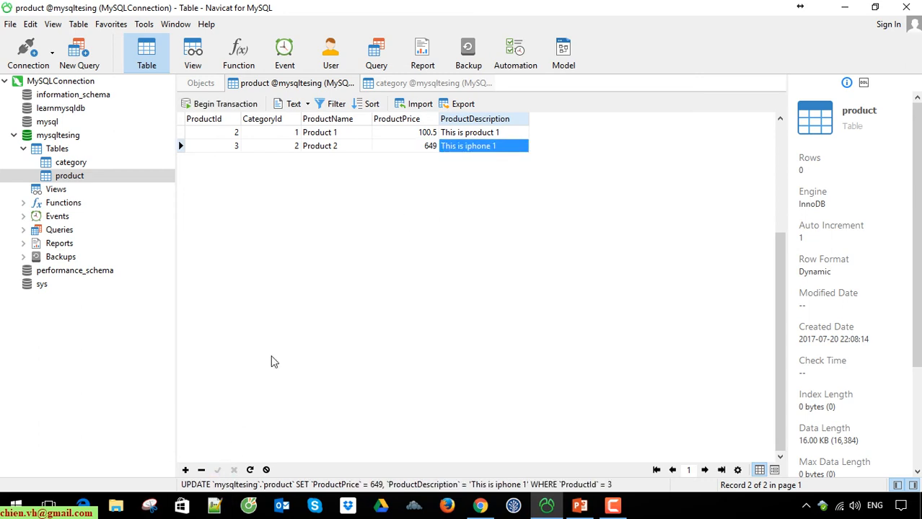
{"action": "mouse_move", "coordinate": [320, 243]}
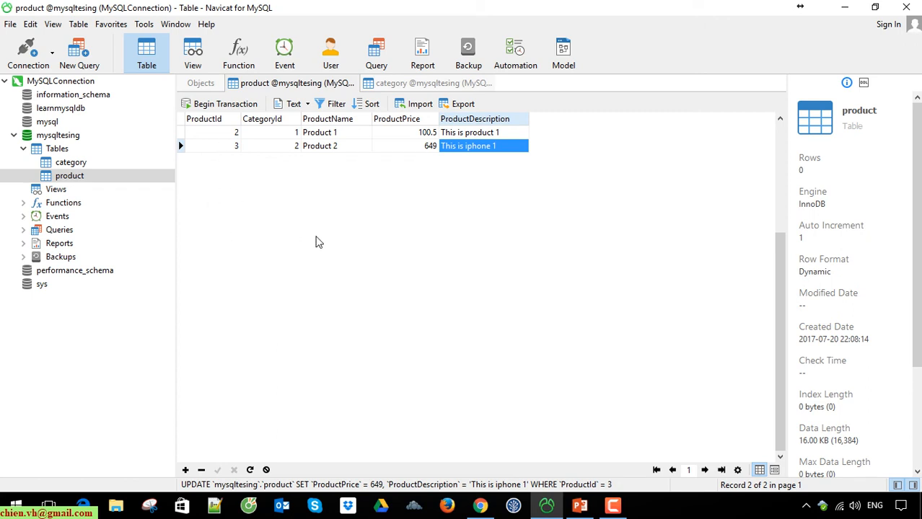
{"action": "left_click", "coordinate": [469, 132]}
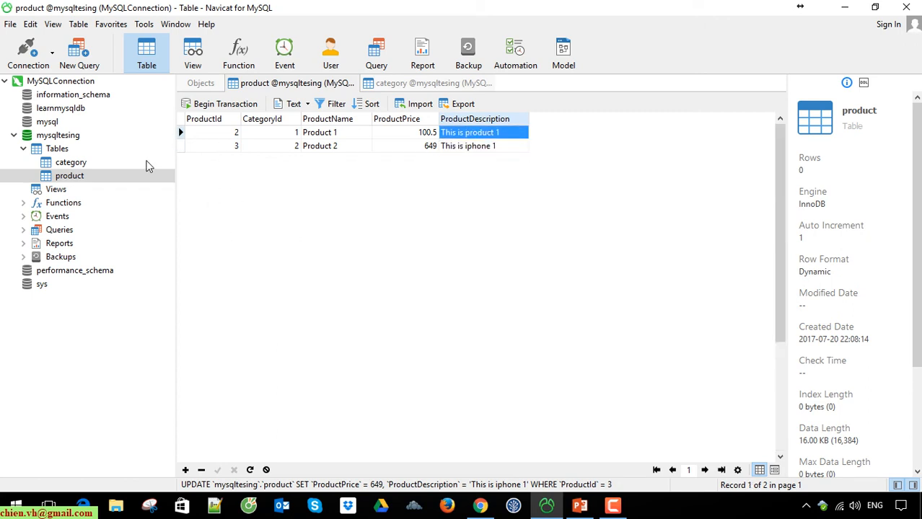
{"action": "mouse_move", "coordinate": [376, 51]}
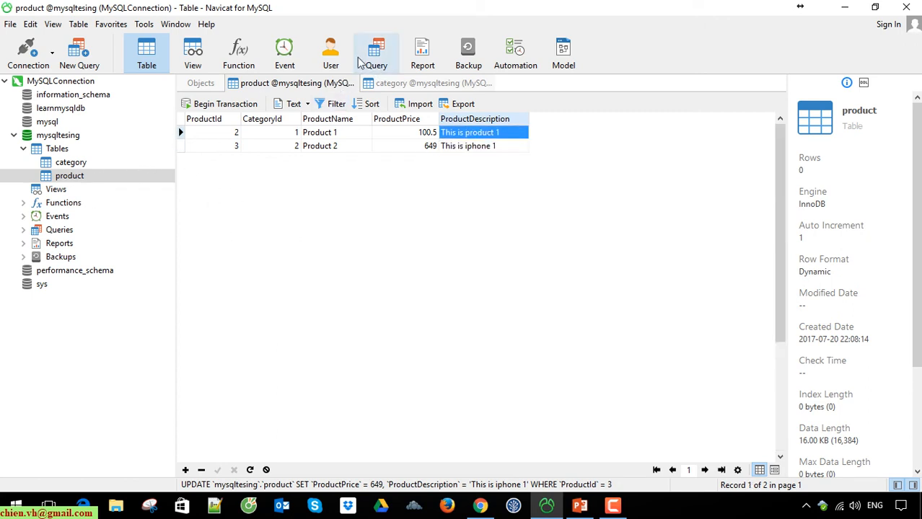
Step: In a new query, run SELECT * FROM product, then SELECT * FROM category showing Laptop and Iphone
{"action": "left_click", "coordinate": [79, 50]}
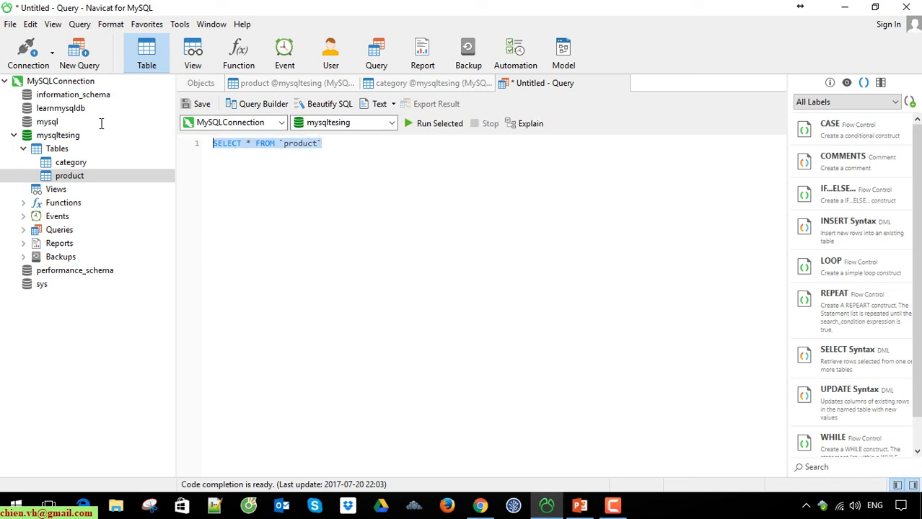
{"action": "mouse_move", "coordinate": [433, 124]}
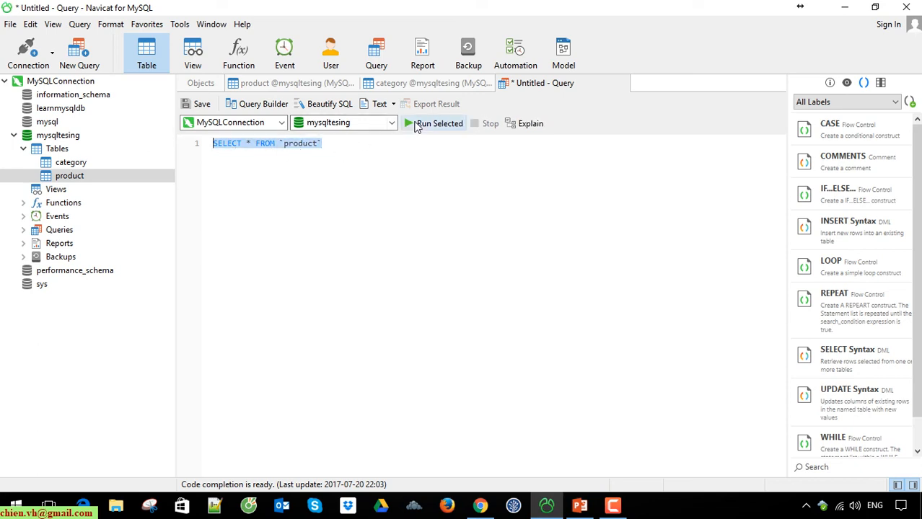
{"action": "left_click", "coordinate": [433, 124]}
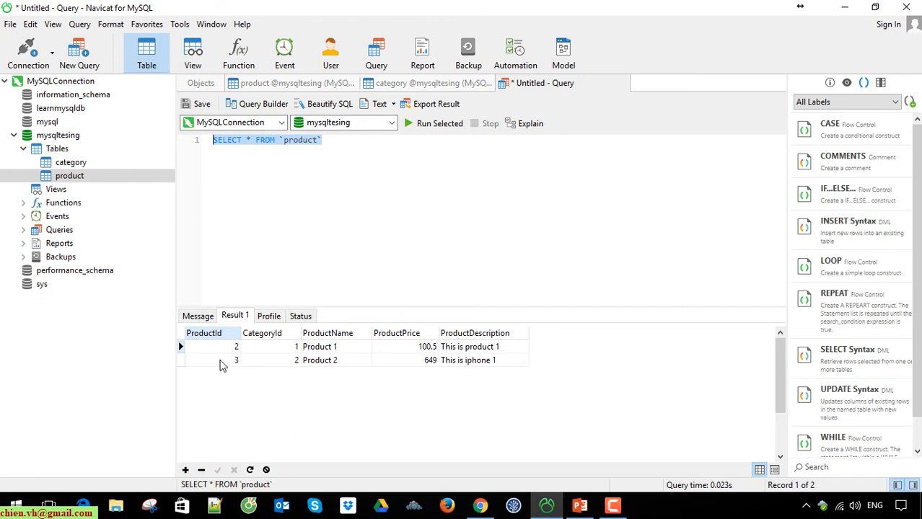
{"action": "mouse_move", "coordinate": [482, 373]}
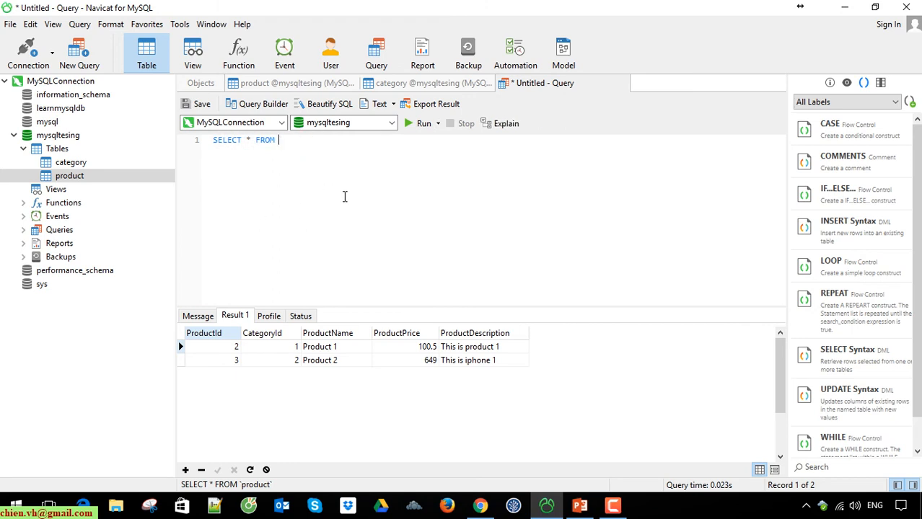
{"action": "type", "text": "category"}
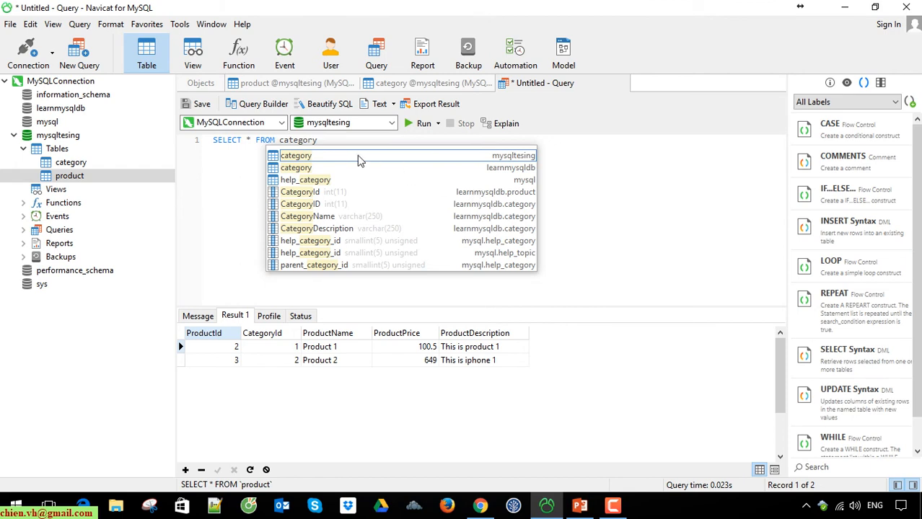
{"action": "left_click", "coordinate": [424, 124]}
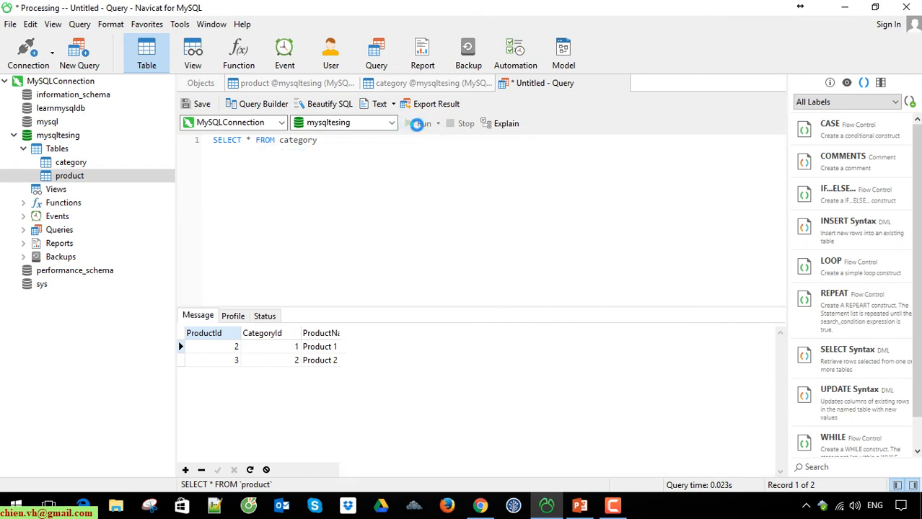
{"action": "left_click", "coordinate": [423, 122]}
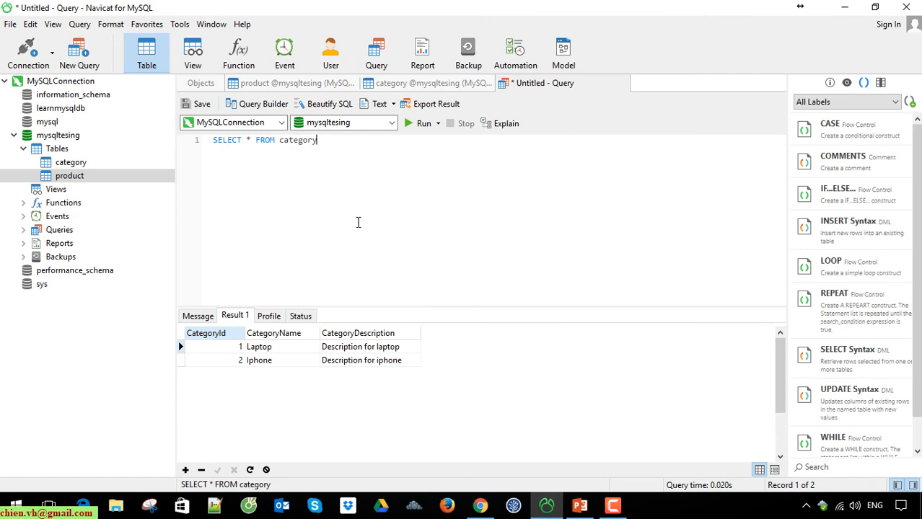
{"action": "mouse_move", "coordinate": [425, 82]}
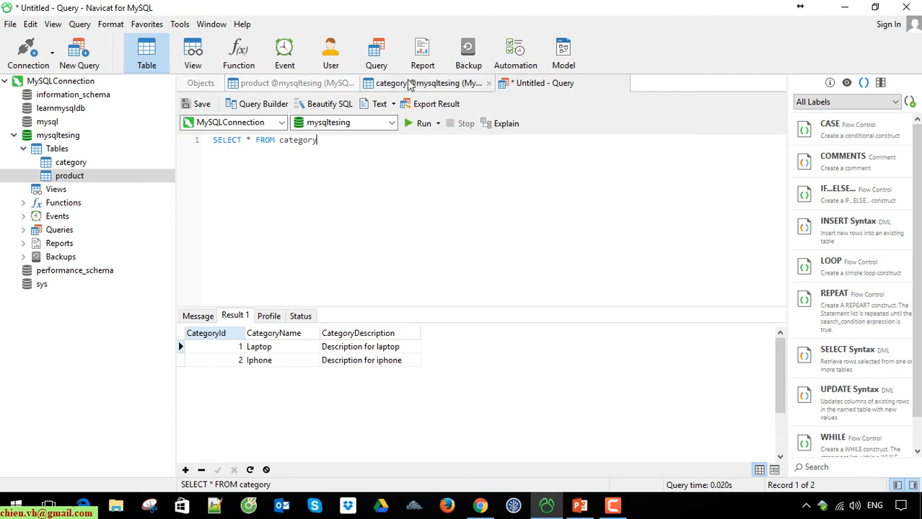
Step: On the category table tab, begin a transaction and end it with no edits
{"action": "left_click", "coordinate": [425, 83]}
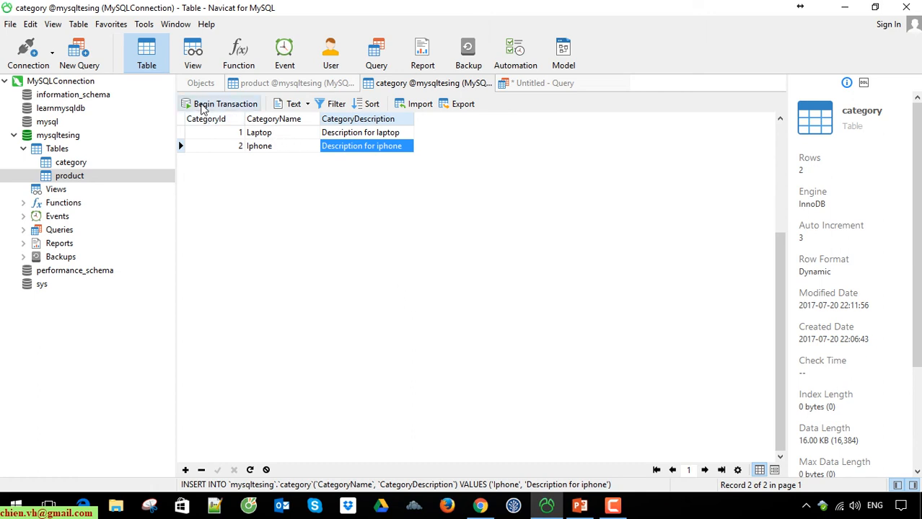
{"action": "mouse_move", "coordinate": [242, 112]}
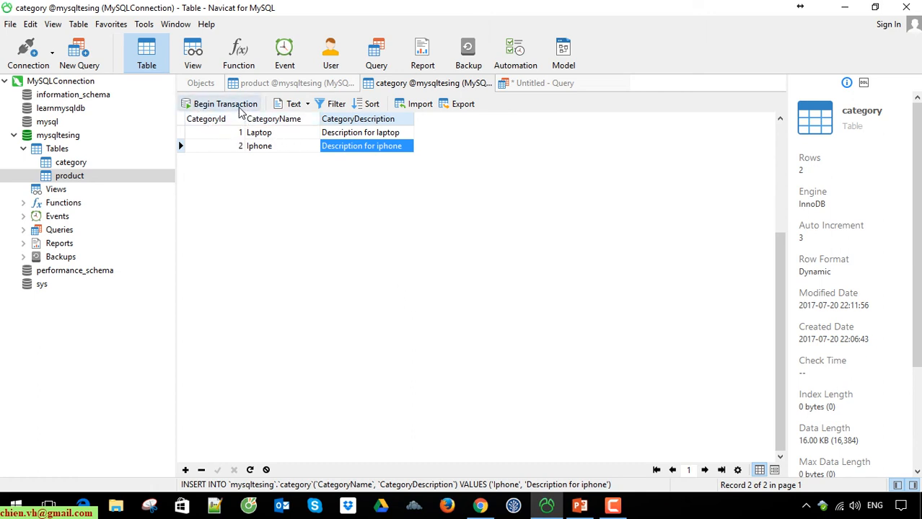
{"action": "mouse_move", "coordinate": [283, 205]}
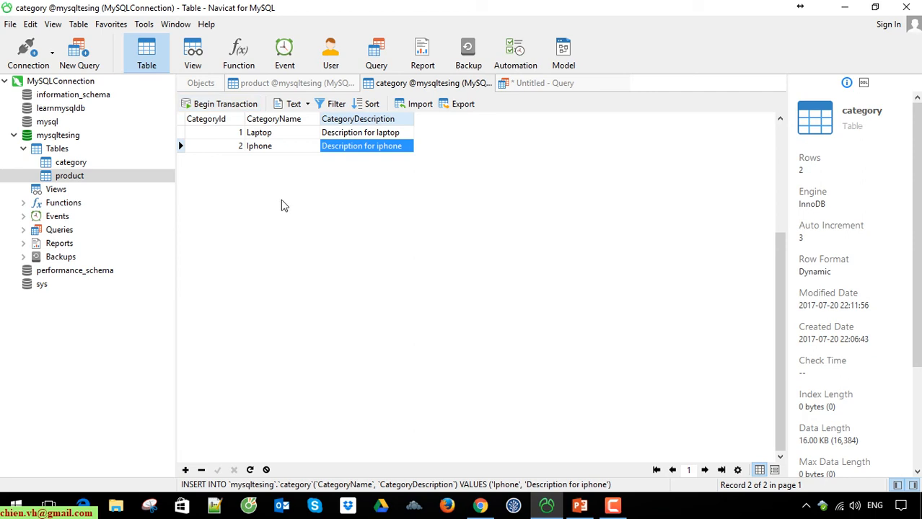
{"action": "mouse_move", "coordinate": [300, 241]}
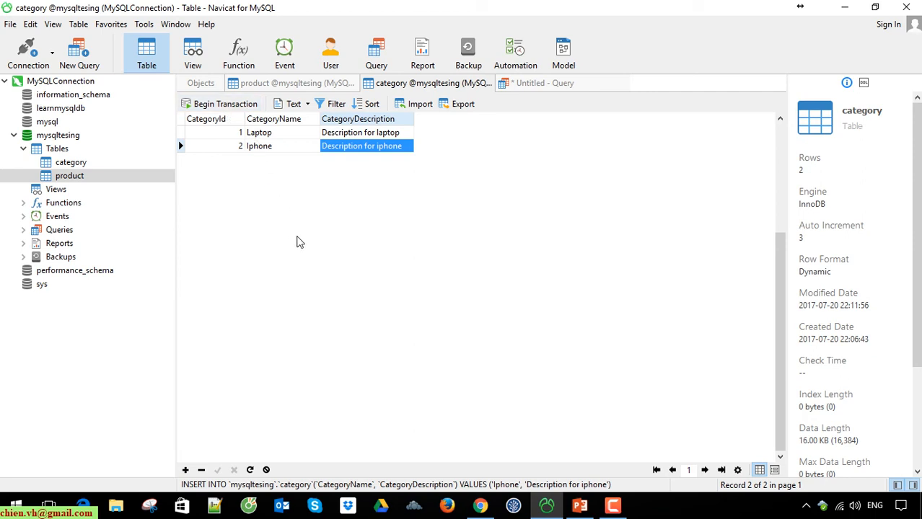
{"action": "mouse_move", "coordinate": [259, 108]}
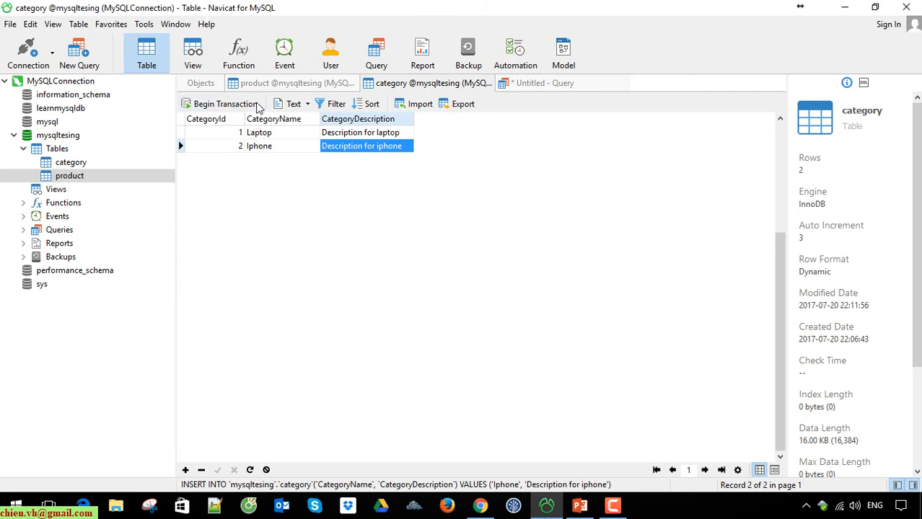
{"action": "left_click", "coordinate": [226, 104]}
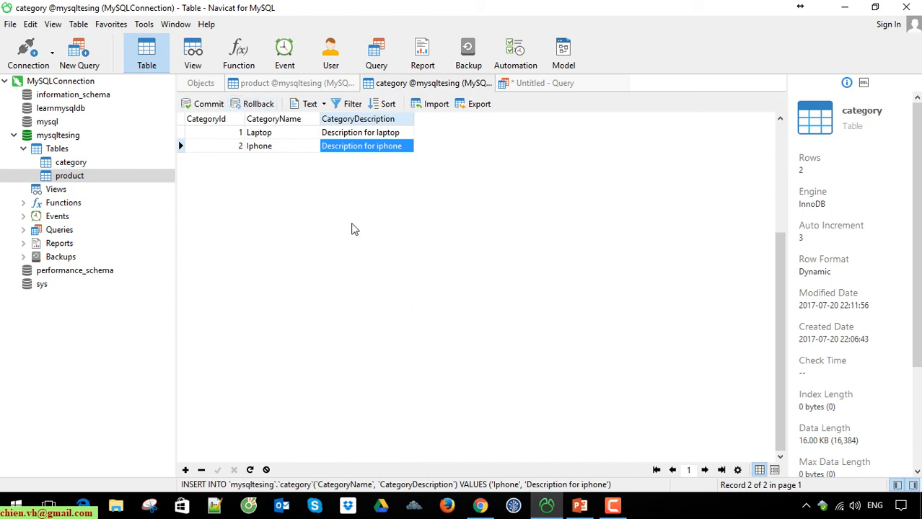
{"action": "mouse_move", "coordinate": [281, 177]}
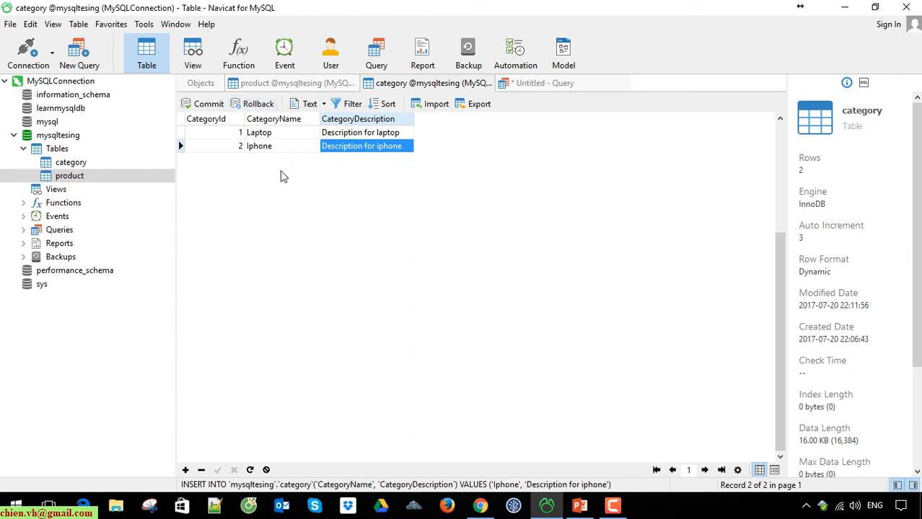
{"action": "mouse_move", "coordinate": [261, 178]}
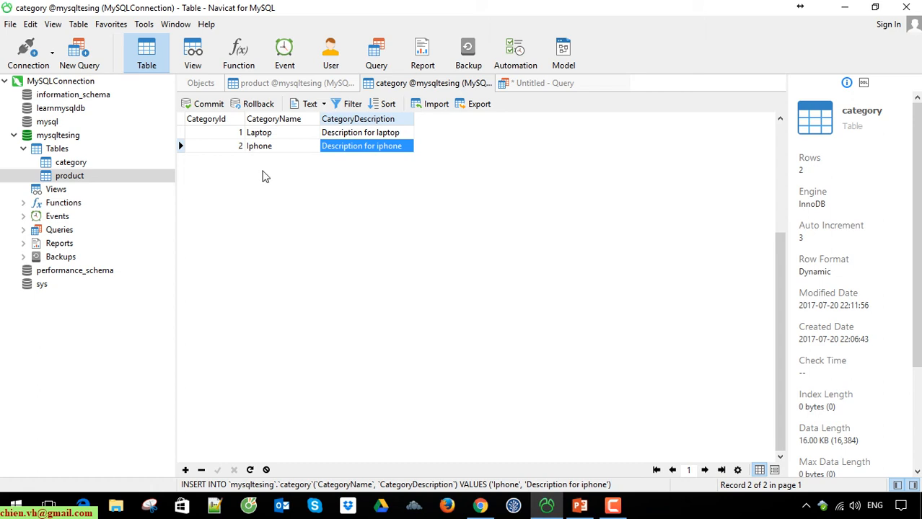
{"action": "mouse_move", "coordinate": [229, 190]}
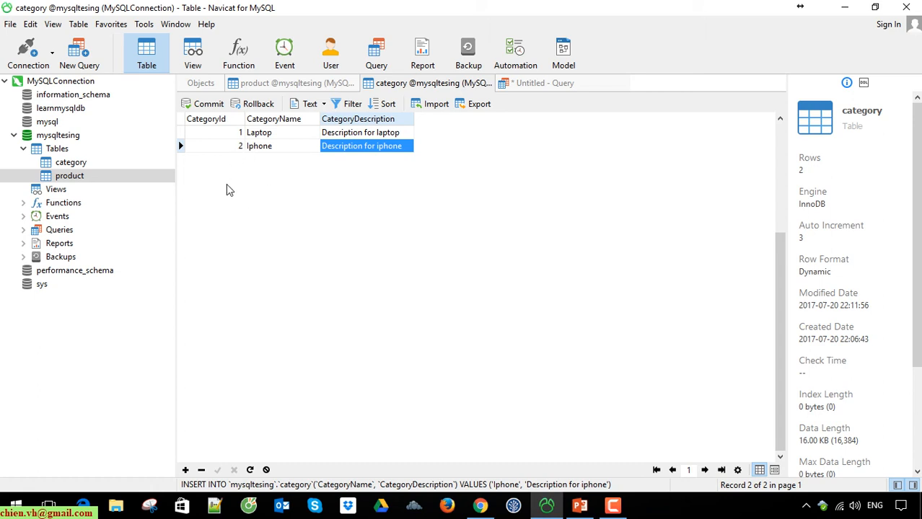
{"action": "mouse_move", "coordinate": [354, 145]}
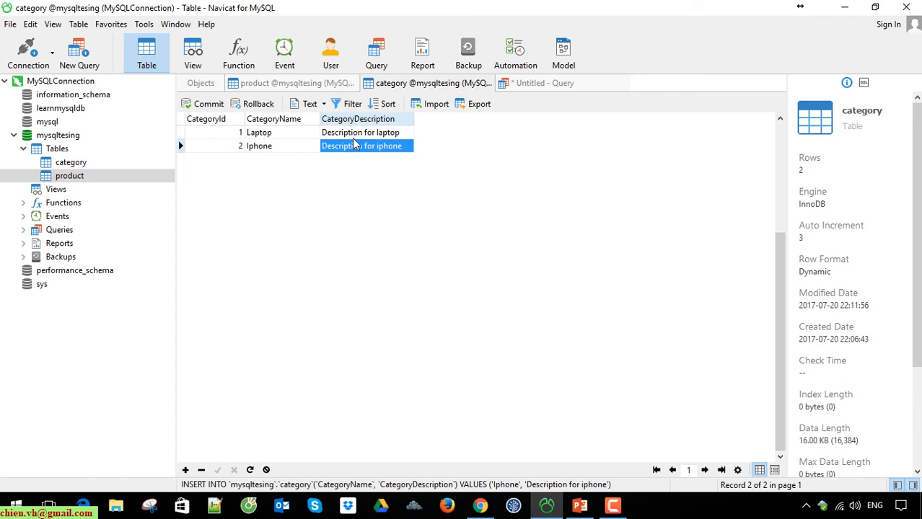
{"action": "mouse_move", "coordinate": [465, 161]}
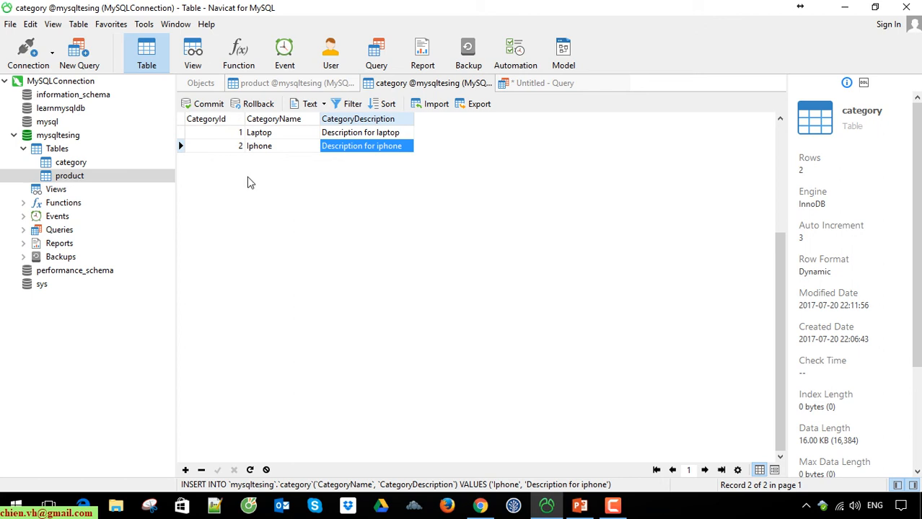
{"action": "left_click", "coordinate": [208, 103]}
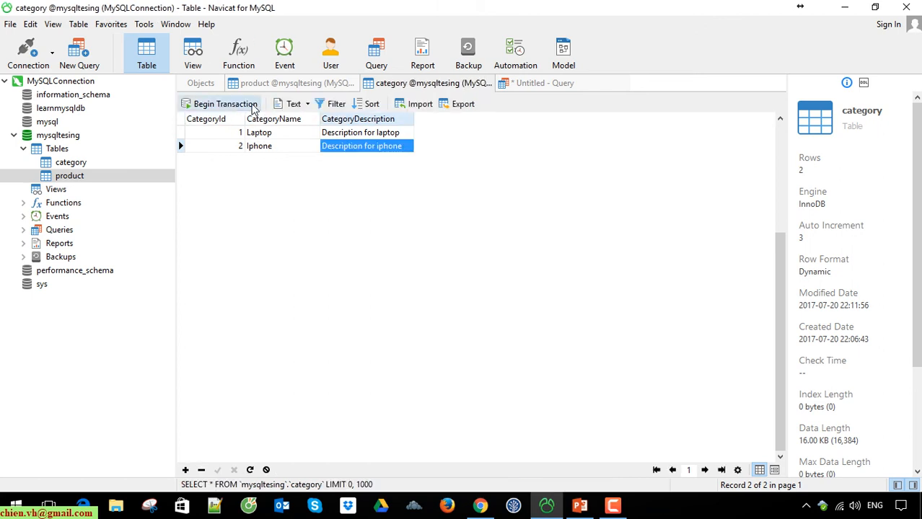
{"action": "mouse_move", "coordinate": [505, 255]}
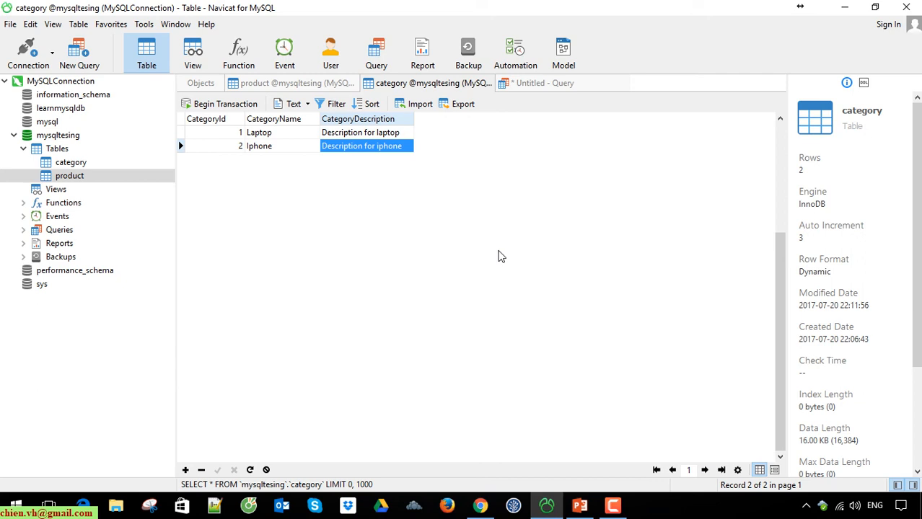
{"action": "mouse_move", "coordinate": [364, 198]}
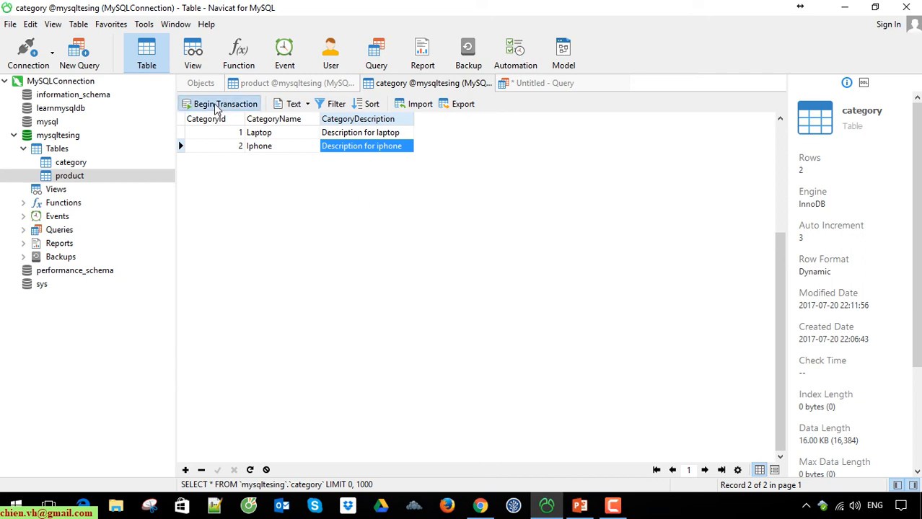
Step: Add a category row 'Samsung' with description 'Description for samsung' and apply the change
{"action": "left_click", "coordinate": [186, 471]}
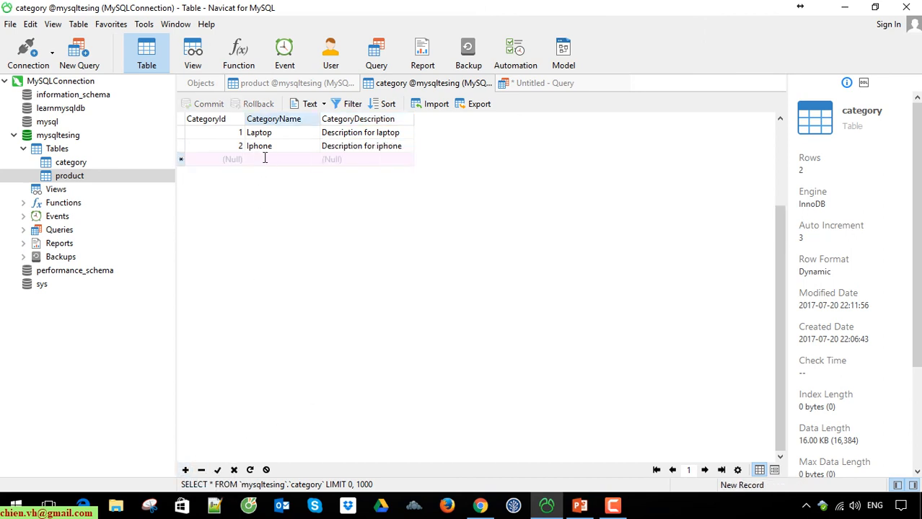
{"action": "left_click", "coordinate": [210, 160]}
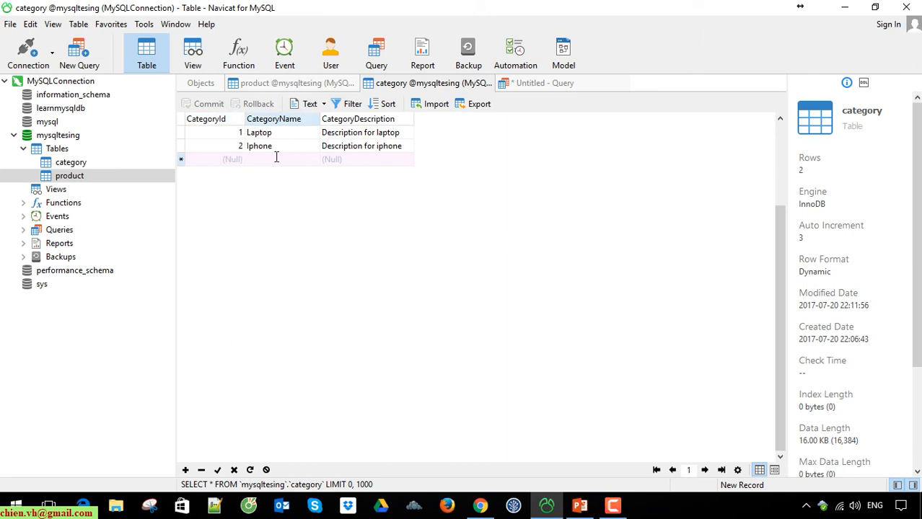
{"action": "left_click", "coordinate": [274, 158]}
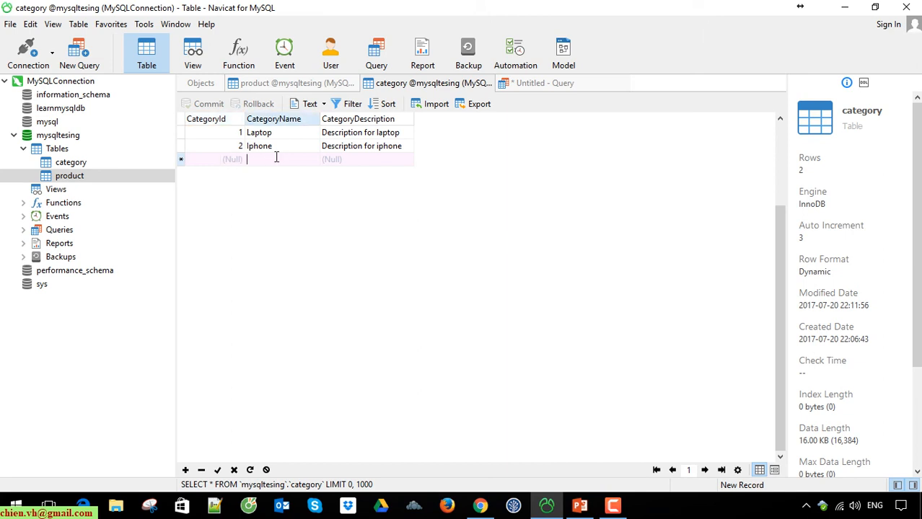
{"action": "type", "text": "Samsung"}
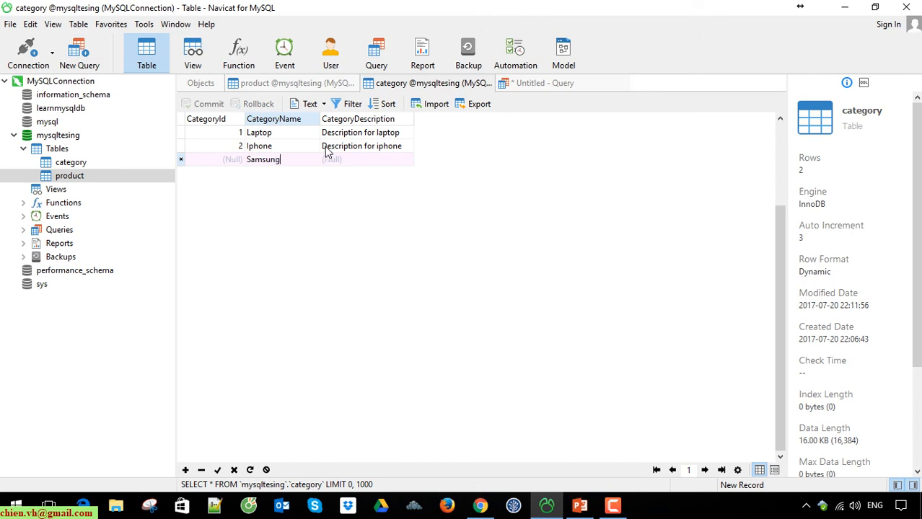
{"action": "type", "text": "Descrip"}
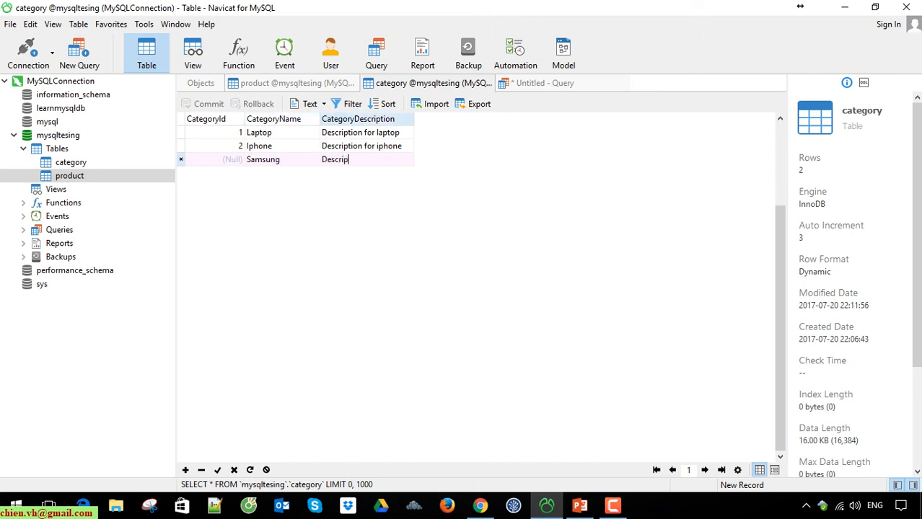
{"action": "type", "text": "tion for samsung"}
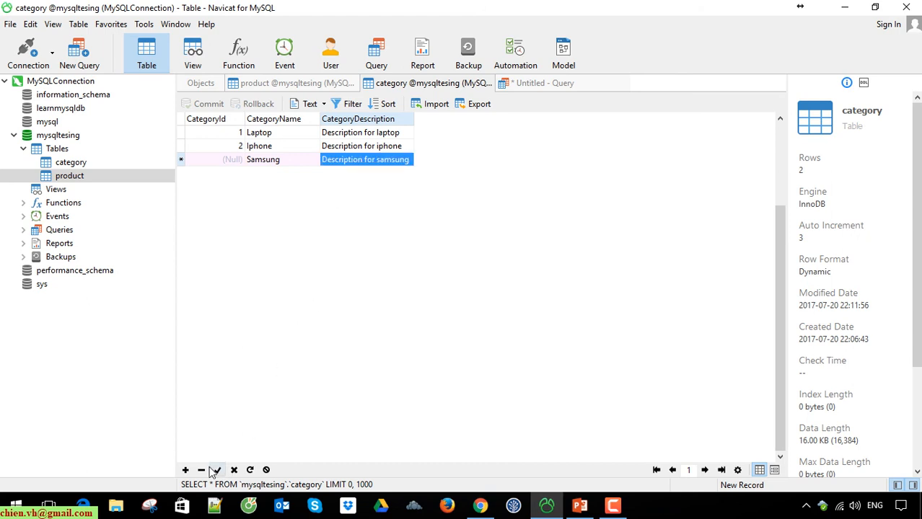
{"action": "mouse_move", "coordinate": [217, 470]}
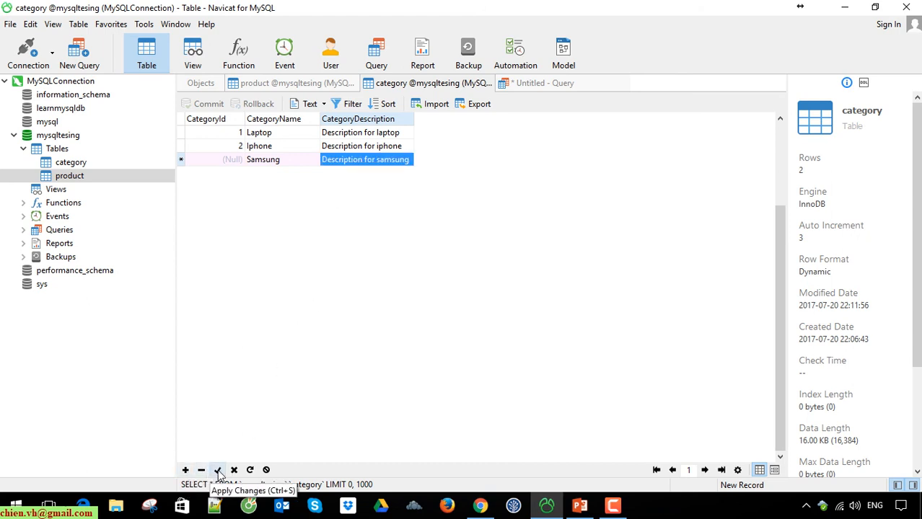
{"action": "left_click", "coordinate": [217, 471]}
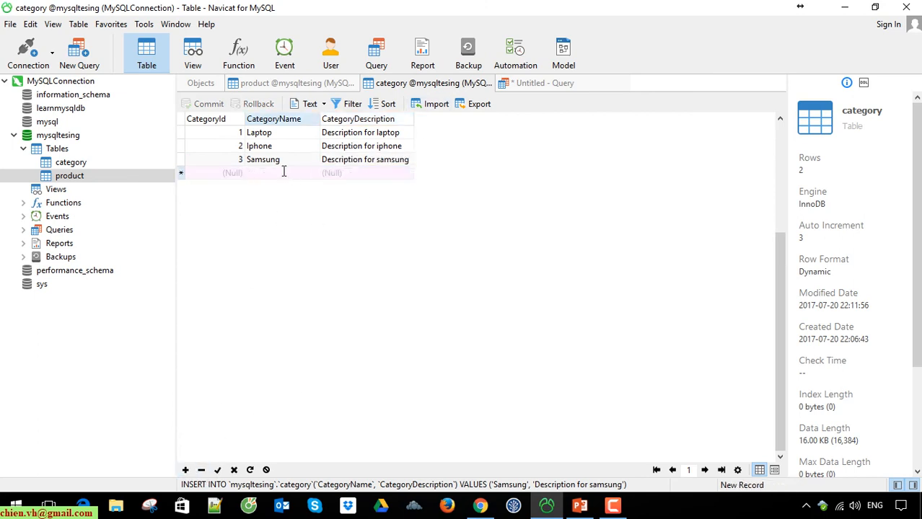
Step: Add a category row 'Ipad' with its description and apply the change
{"action": "type", "text": "Tab"}
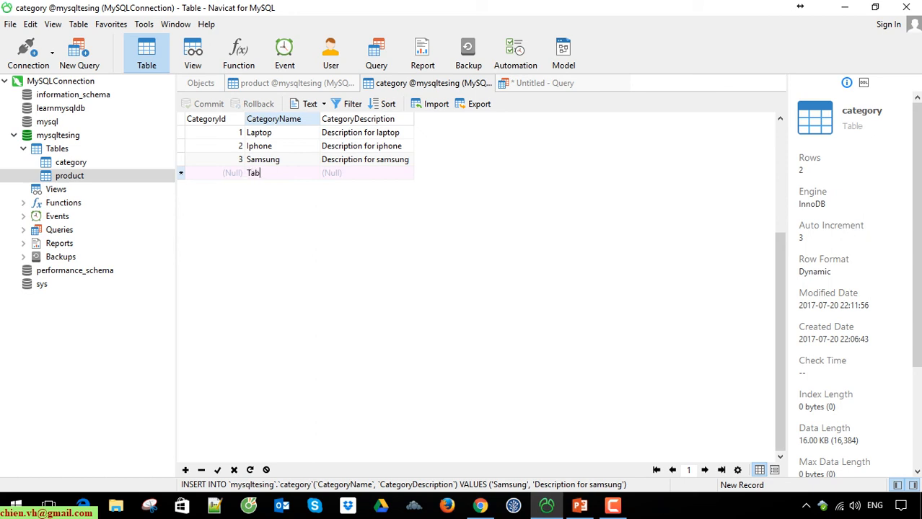
{"action": "type", "text": "Ipad"}
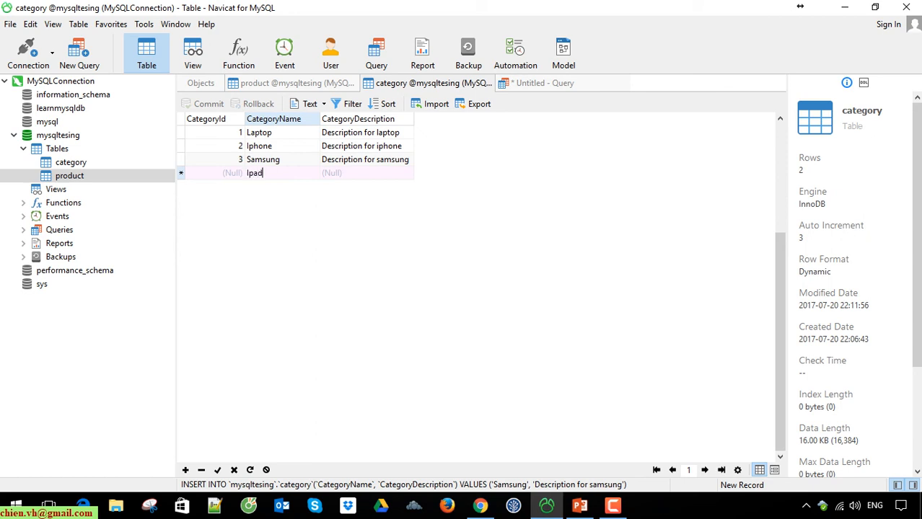
{"action": "type", "text": "Description for ipad"}
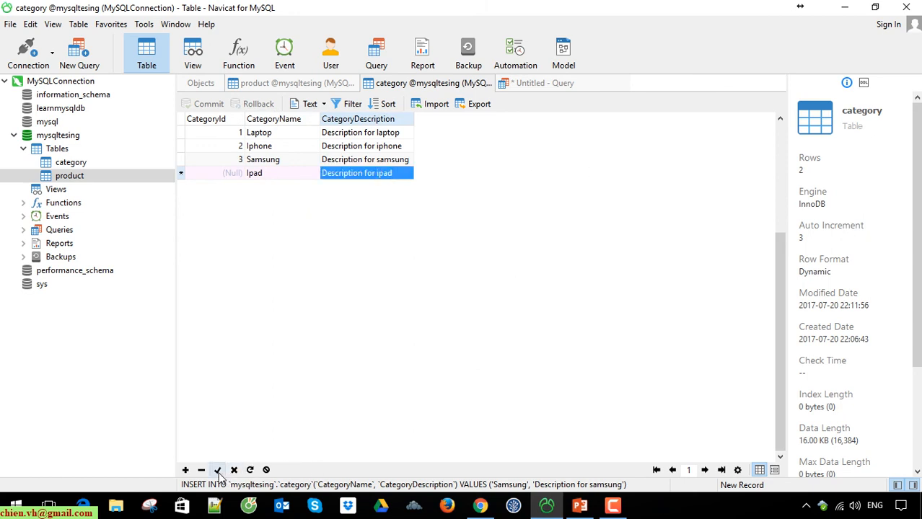
{"action": "left_click", "coordinate": [217, 470]}
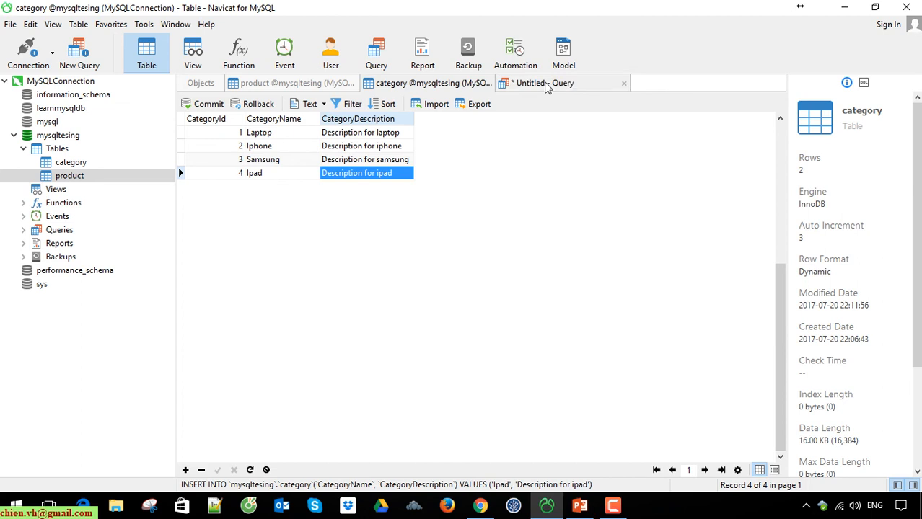
Step: Commit the category transaction and rerun SELECT * FROM category to list Laptop through Ipad
{"action": "left_click", "coordinate": [545, 82]}
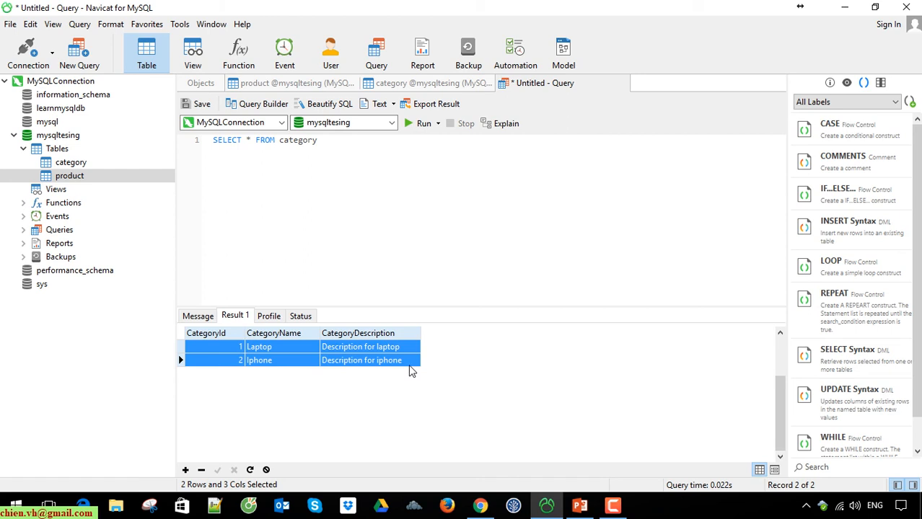
{"action": "left_click", "coordinate": [425, 83]}
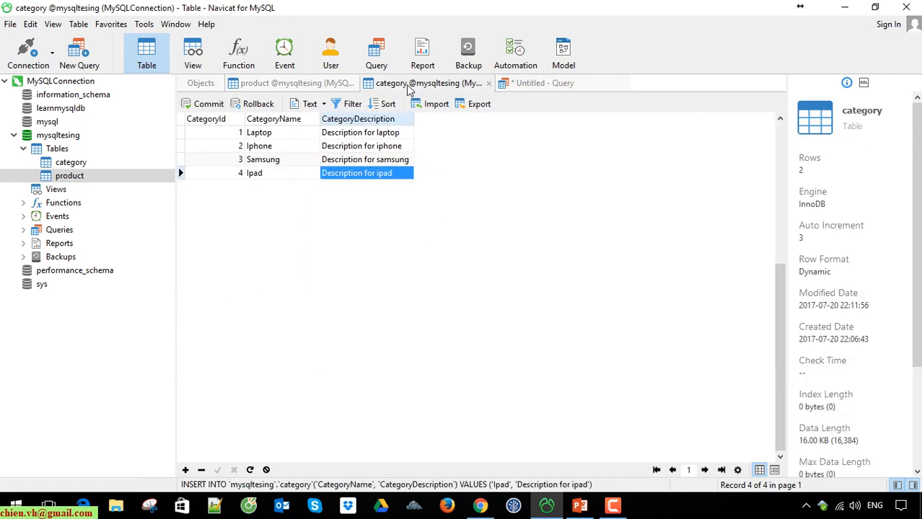
{"action": "mouse_move", "coordinate": [404, 171]}
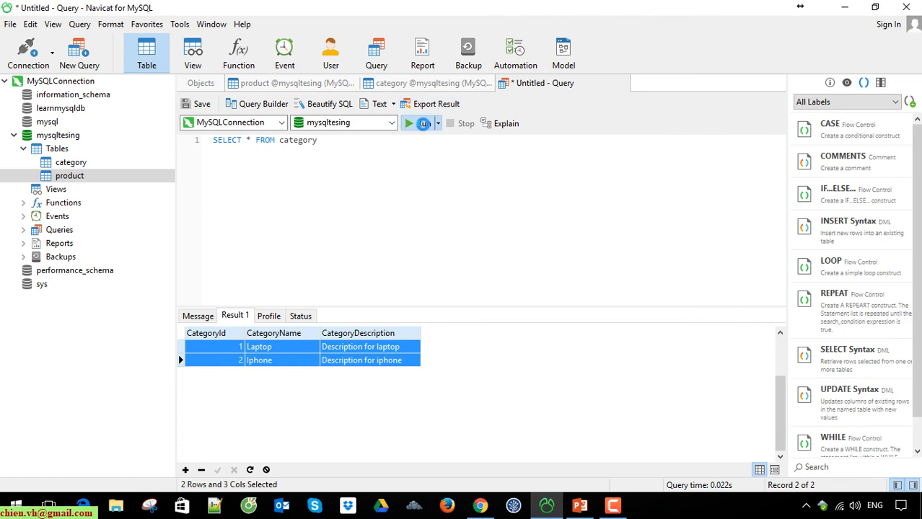
{"action": "left_click", "coordinate": [425, 82]}
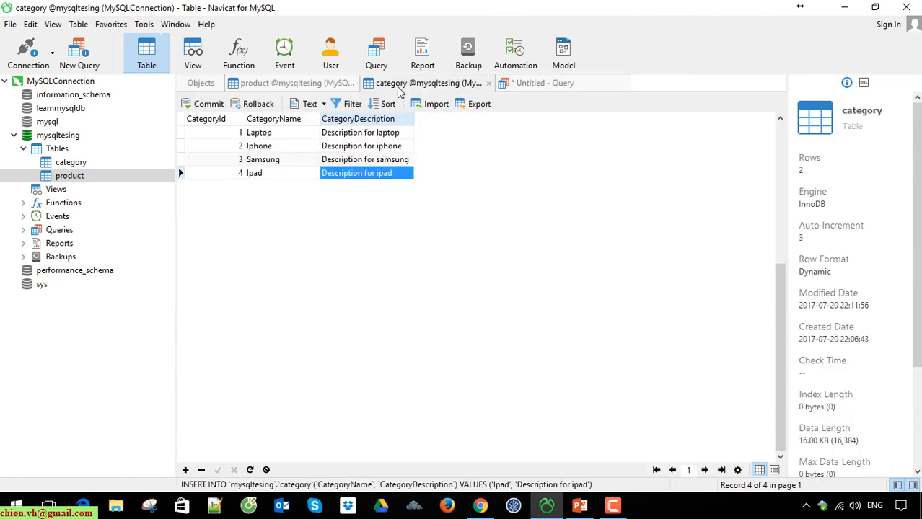
{"action": "mouse_move", "coordinate": [225, 143]}
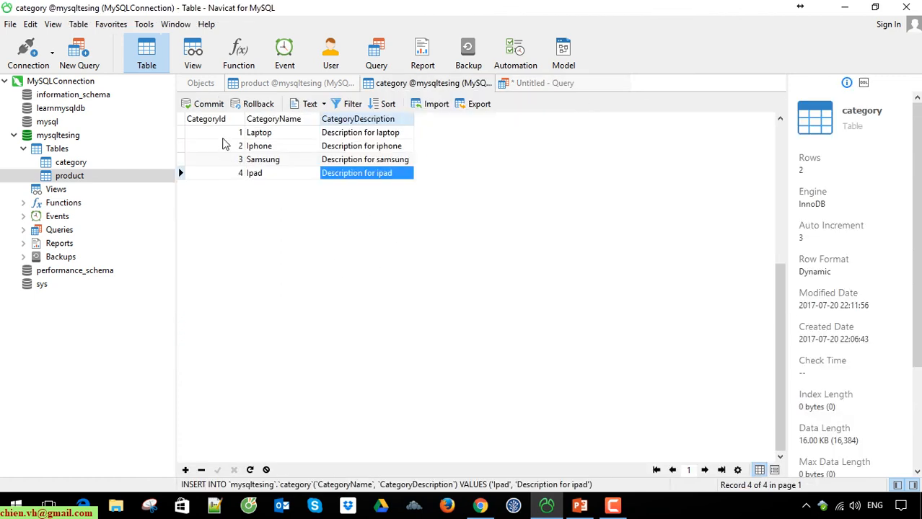
{"action": "left_click", "coordinate": [208, 103]}
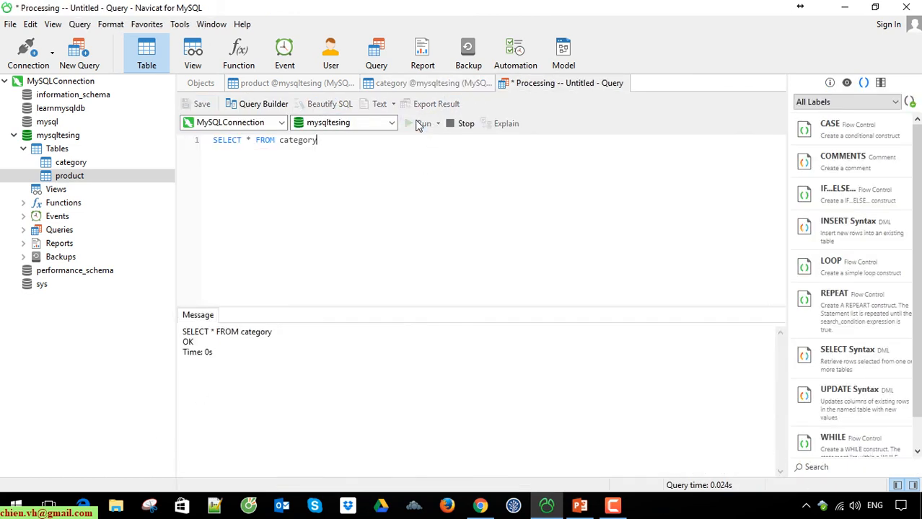
{"action": "left_click", "coordinate": [423, 122]}
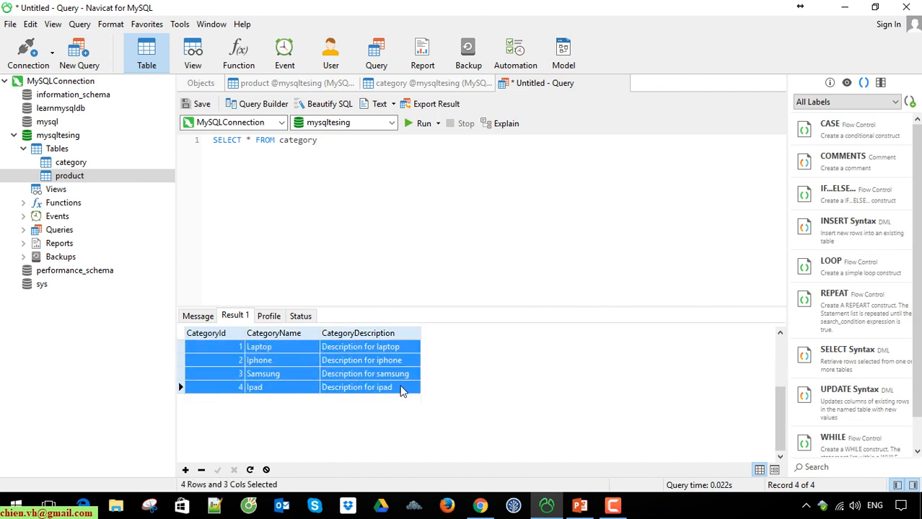
{"action": "left_click", "coordinate": [425, 82]}
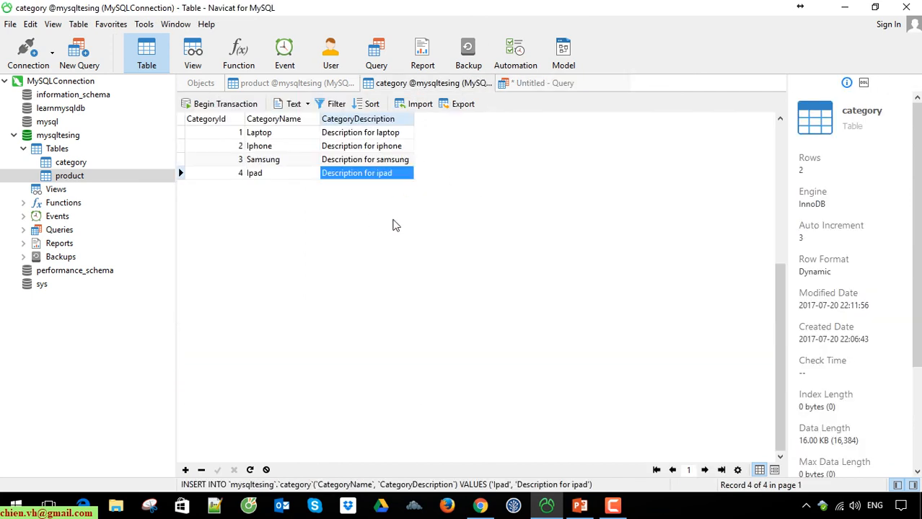
Step: Begin a new category transaction and add uncommitted rows ipad2 and ipad3
{"action": "left_click", "coordinate": [225, 103]}
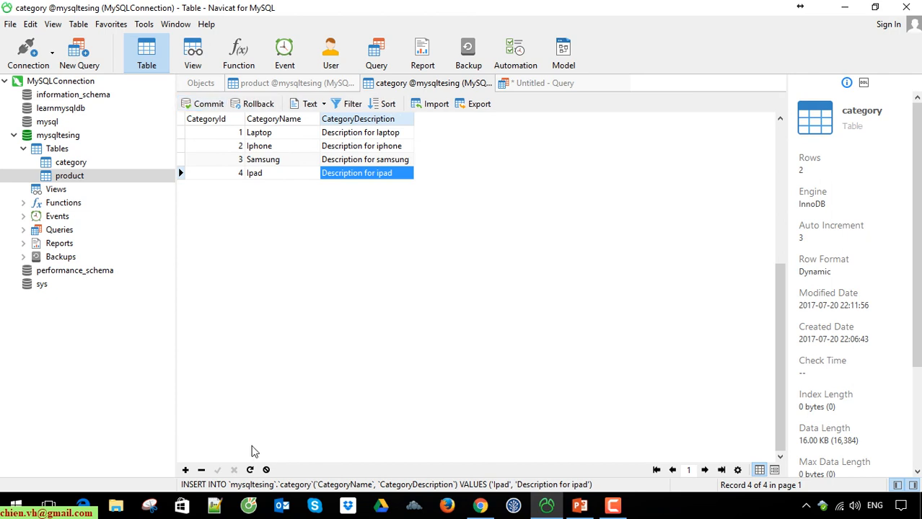
{"action": "left_click", "coordinate": [185, 470]}
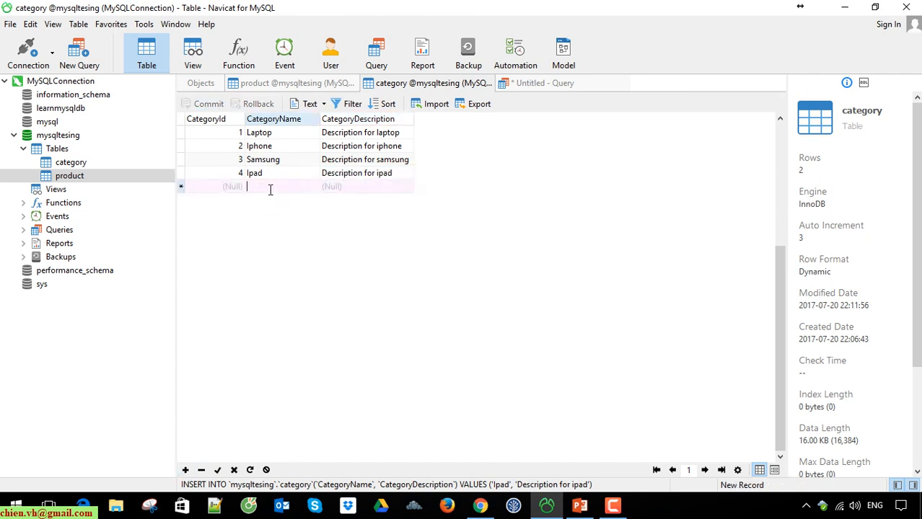
{"action": "type", "text": "ipad2"}
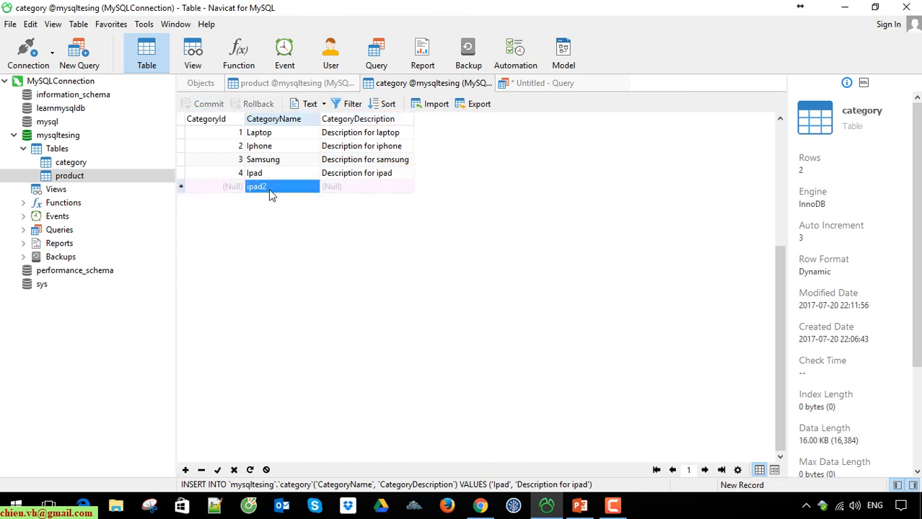
{"action": "left_click", "coordinate": [185, 471]}
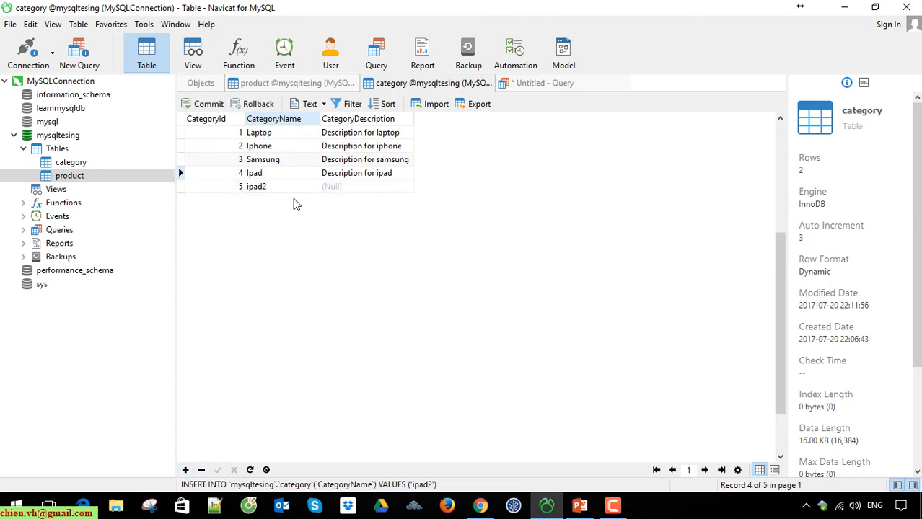
{"action": "left_click", "coordinate": [184, 469]}
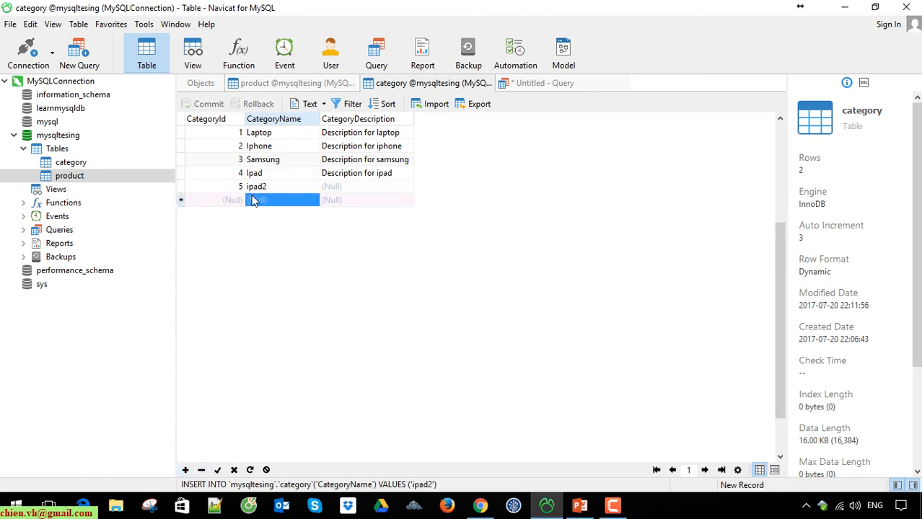
{"action": "type", "text": "ipad3"}
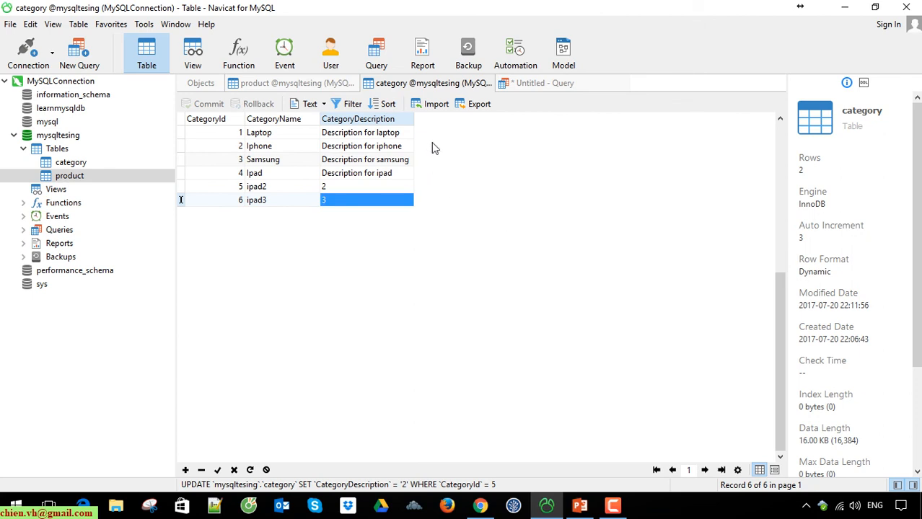
{"action": "left_click", "coordinate": [217, 470]}
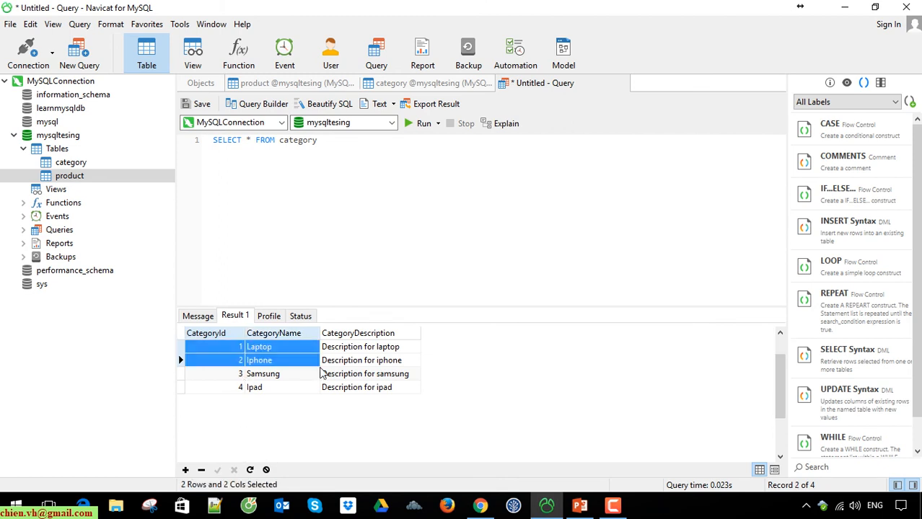
{"action": "left_click", "coordinate": [193, 332]}
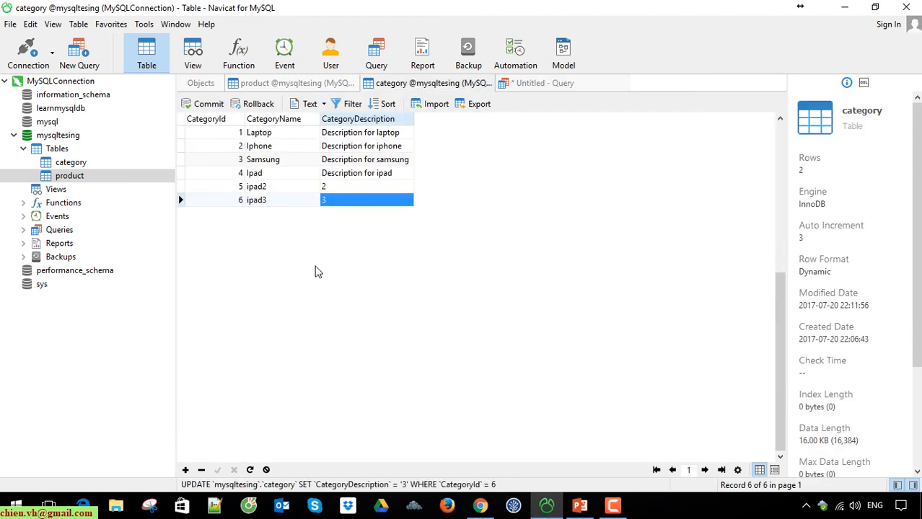
{"action": "mouse_move", "coordinate": [247, 238]}
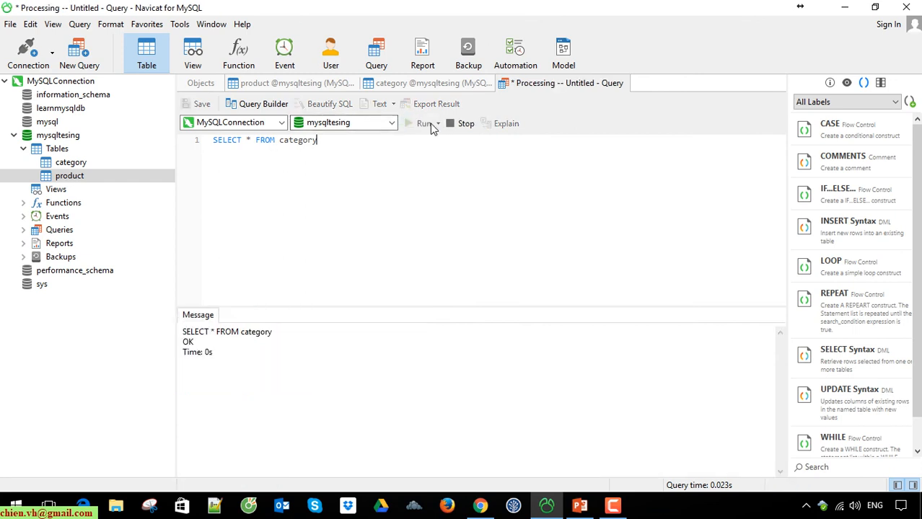
{"action": "left_click", "coordinate": [423, 122]}
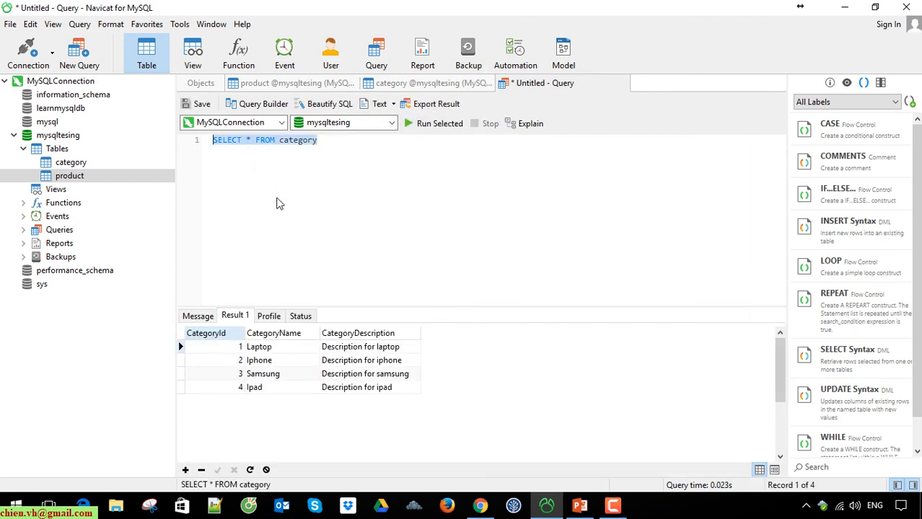
{"action": "left_click", "coordinate": [519, 172]}
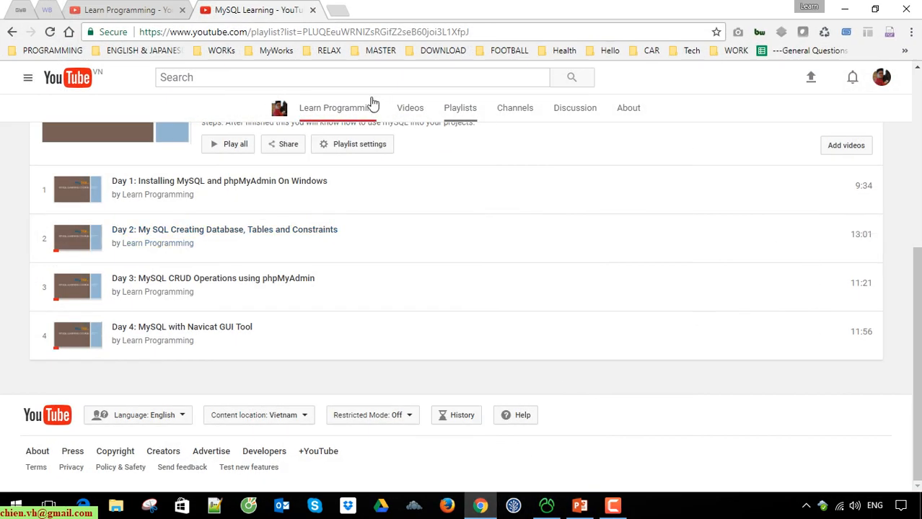
Step: Scroll up the YouTube MySQL Learning playlist page to show its header and four videos
{"action": "scroll", "scroll_direction": "up", "scroll_amount": 3}
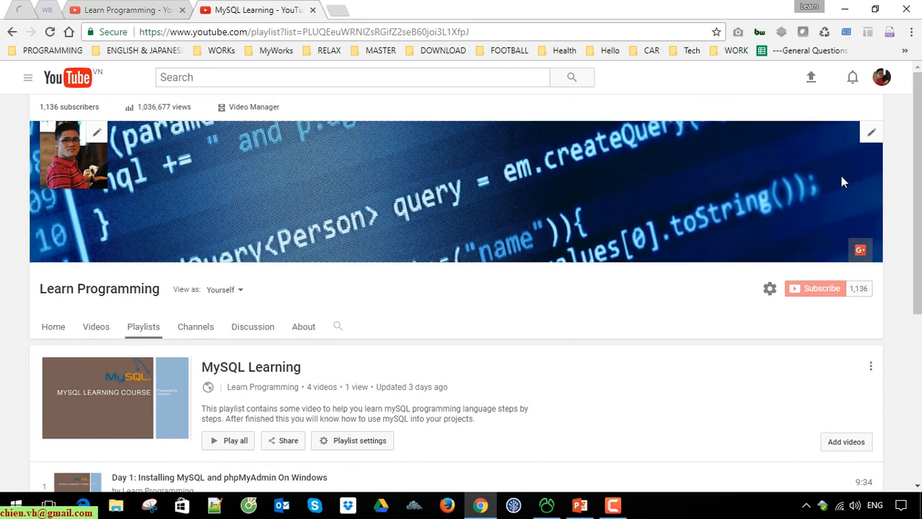